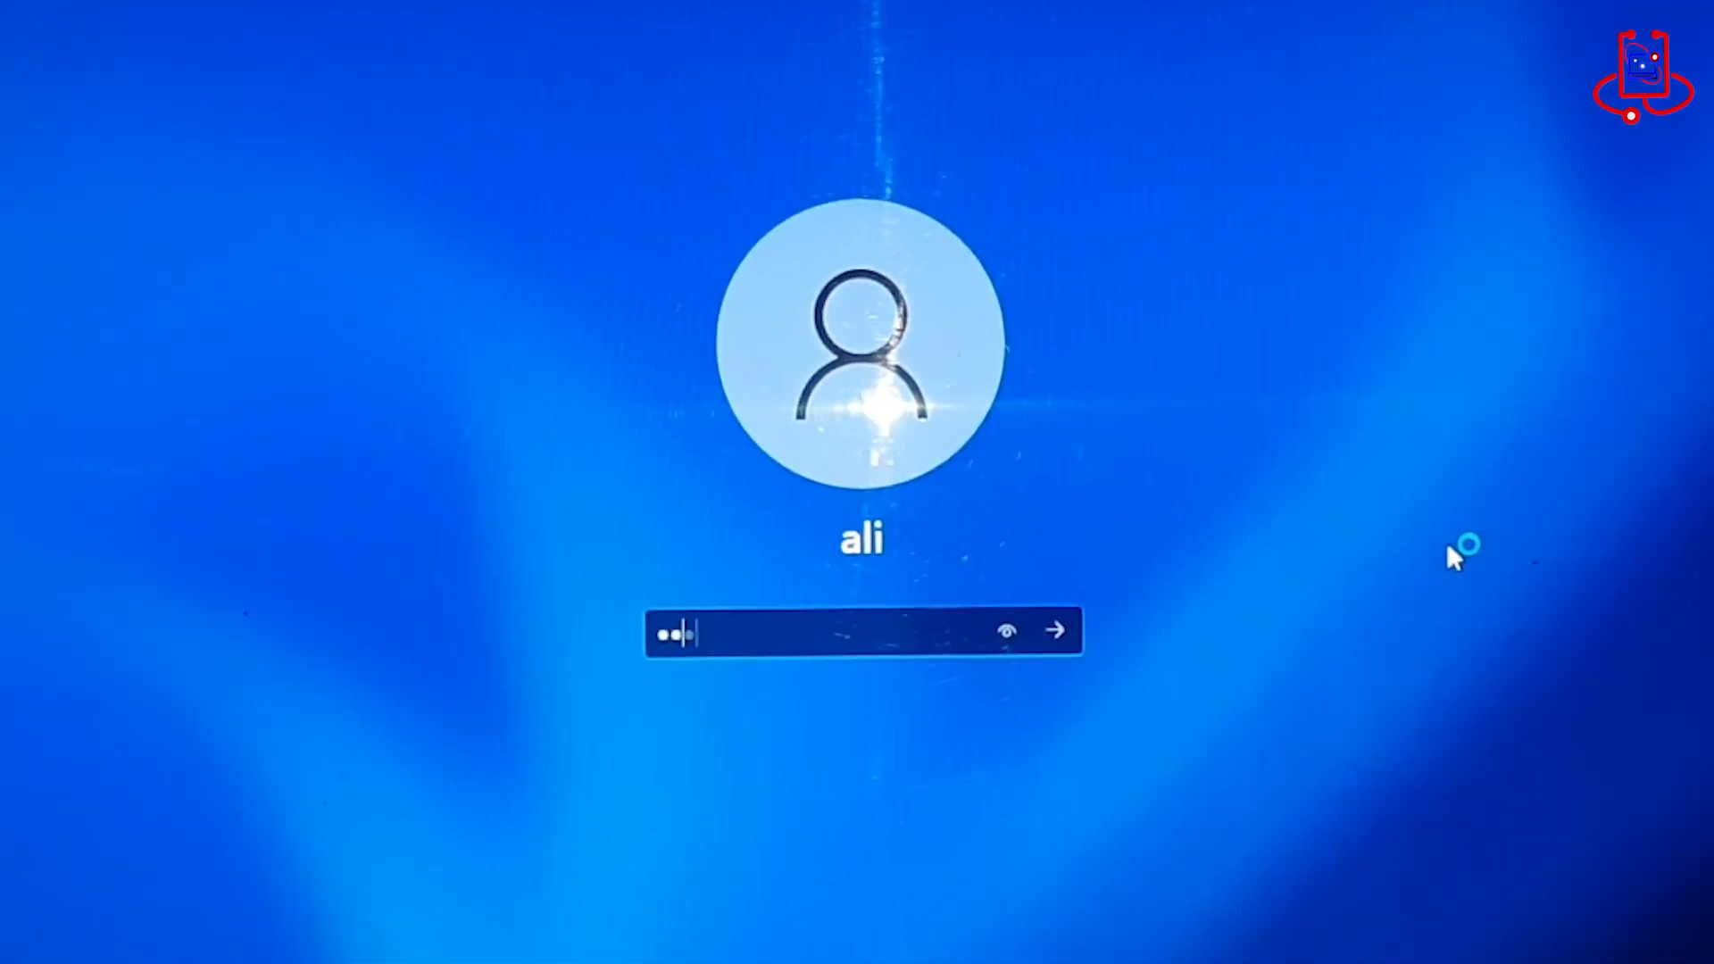
Attempt sign-in with a wrong password and dismiss the incorrect-password message
click(1054, 628)
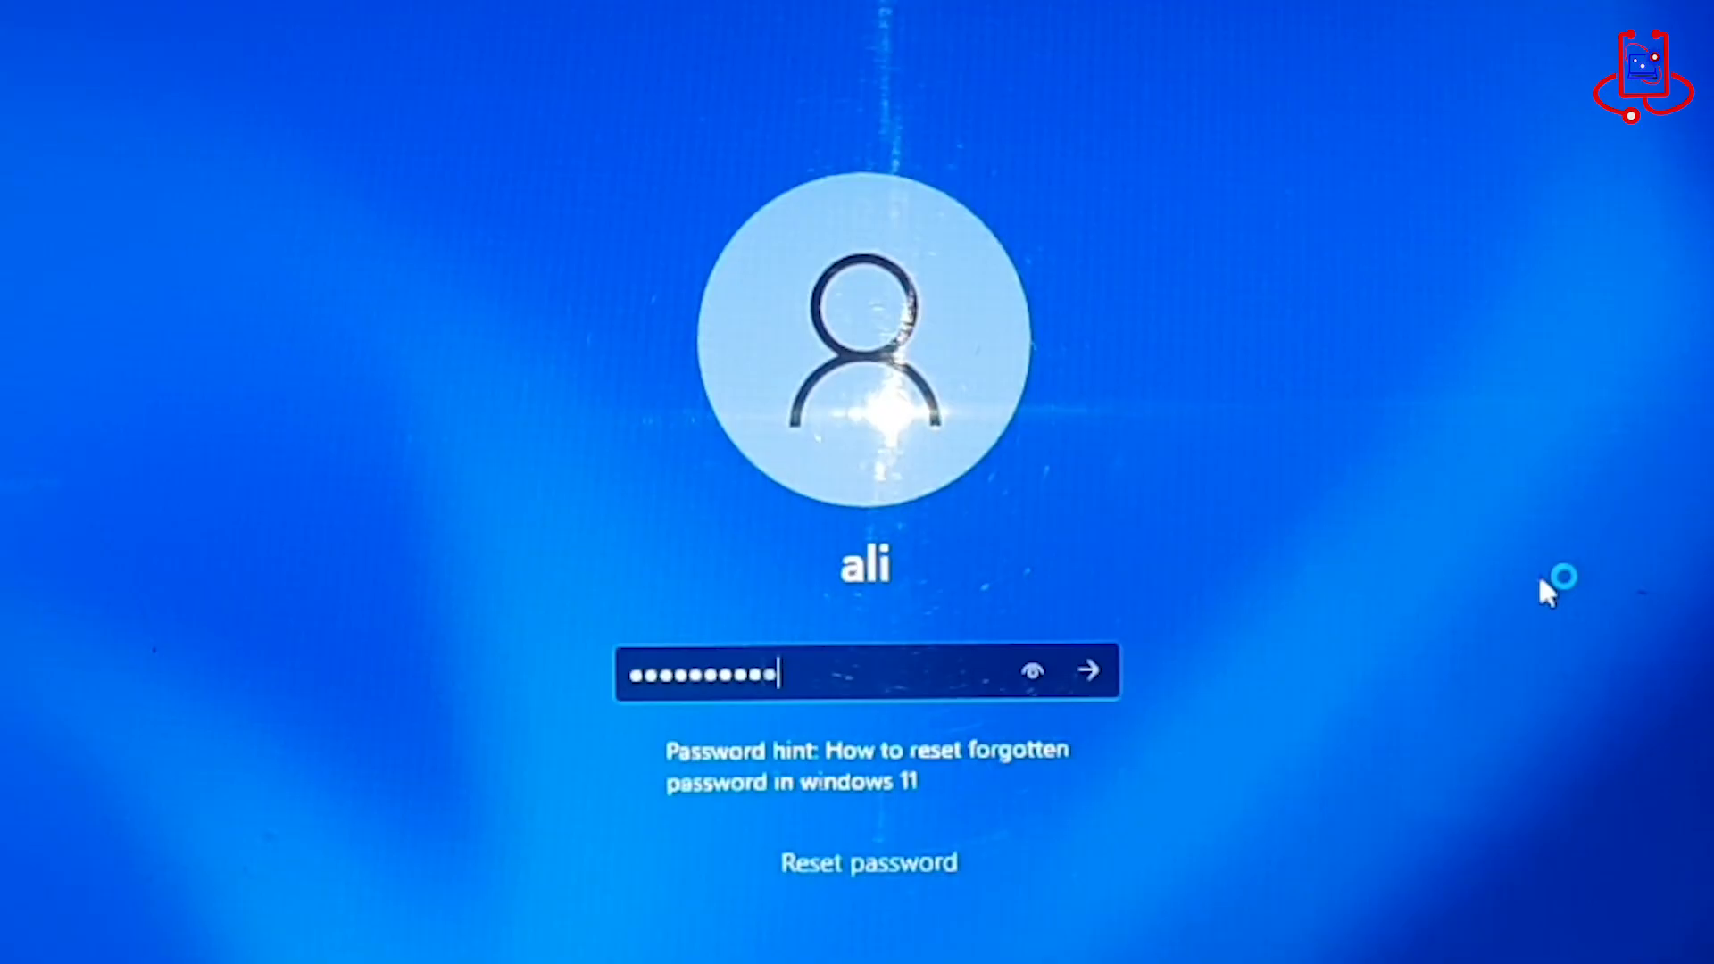
click(1087, 670)
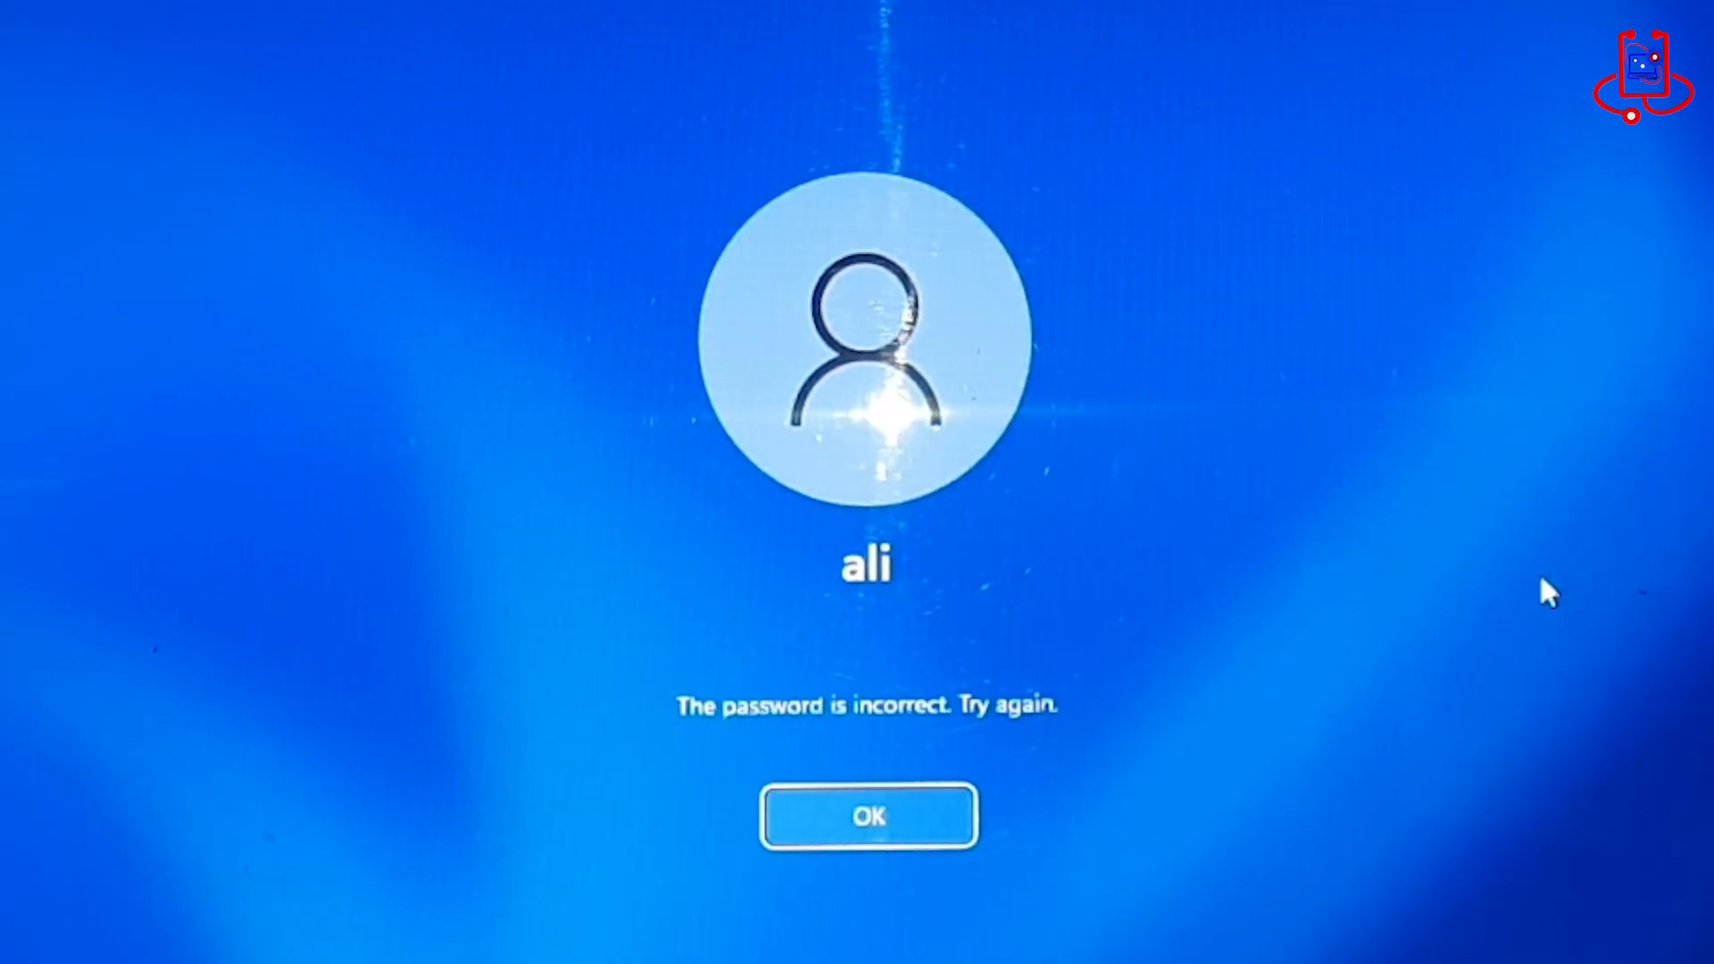
click(870, 816)
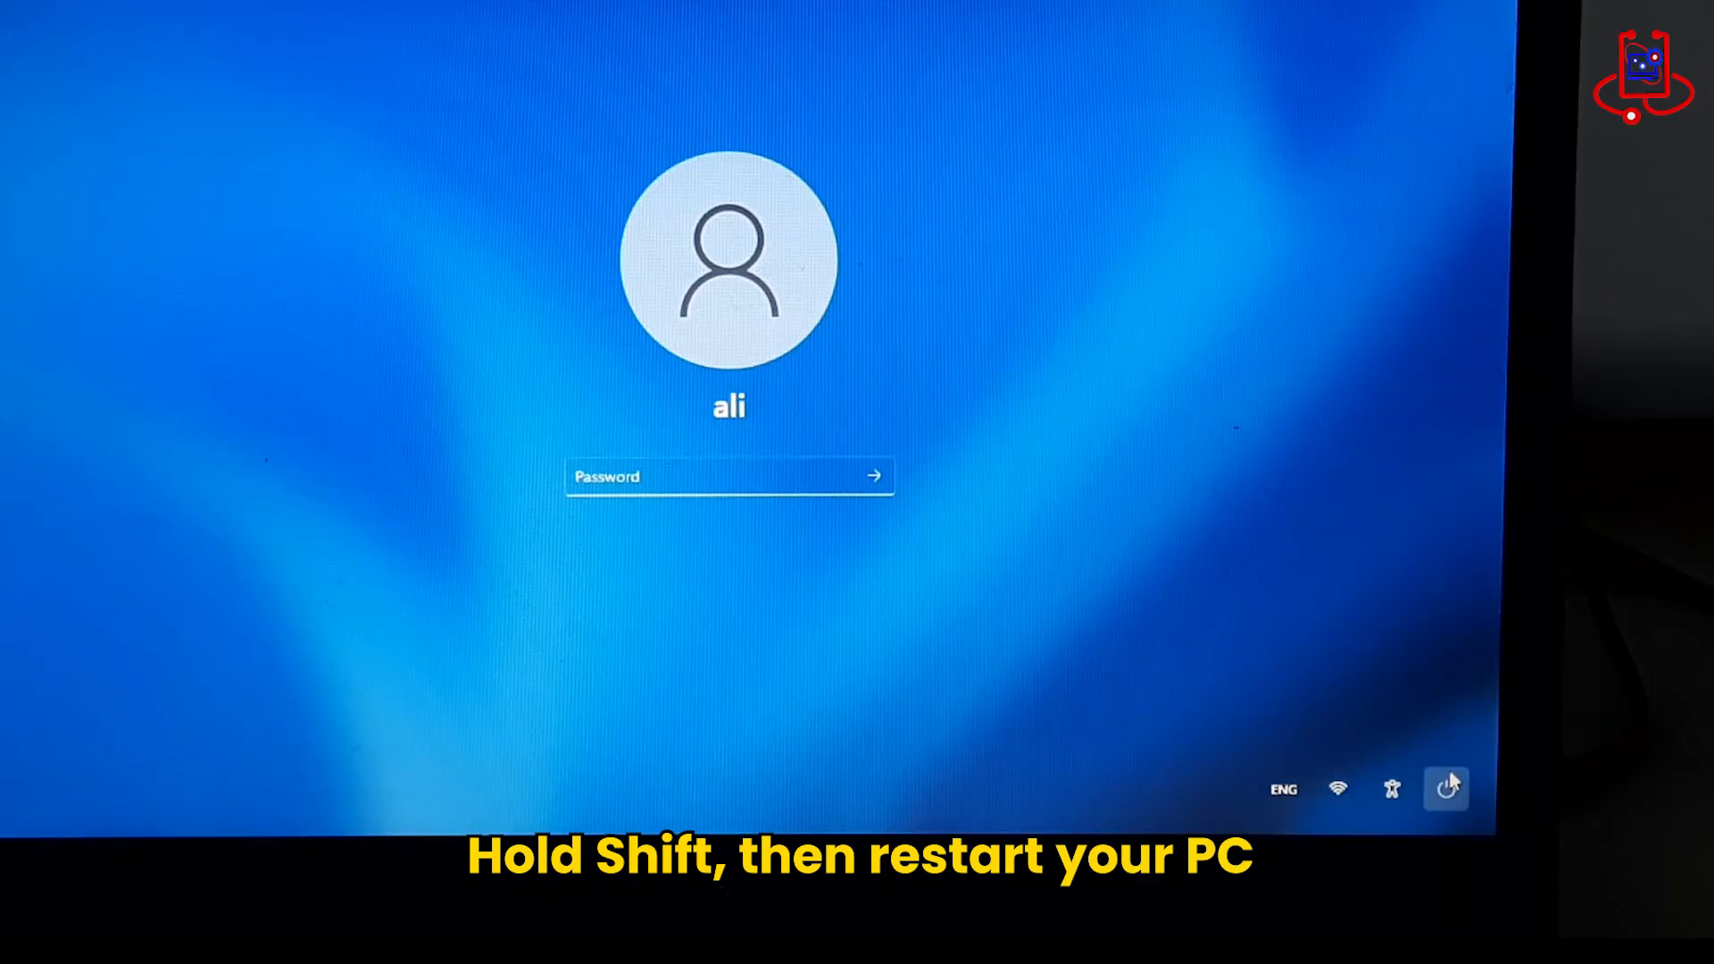
Restart the PC from the power menu into the recovery environment, confirming Restart anyway
click(1445, 788)
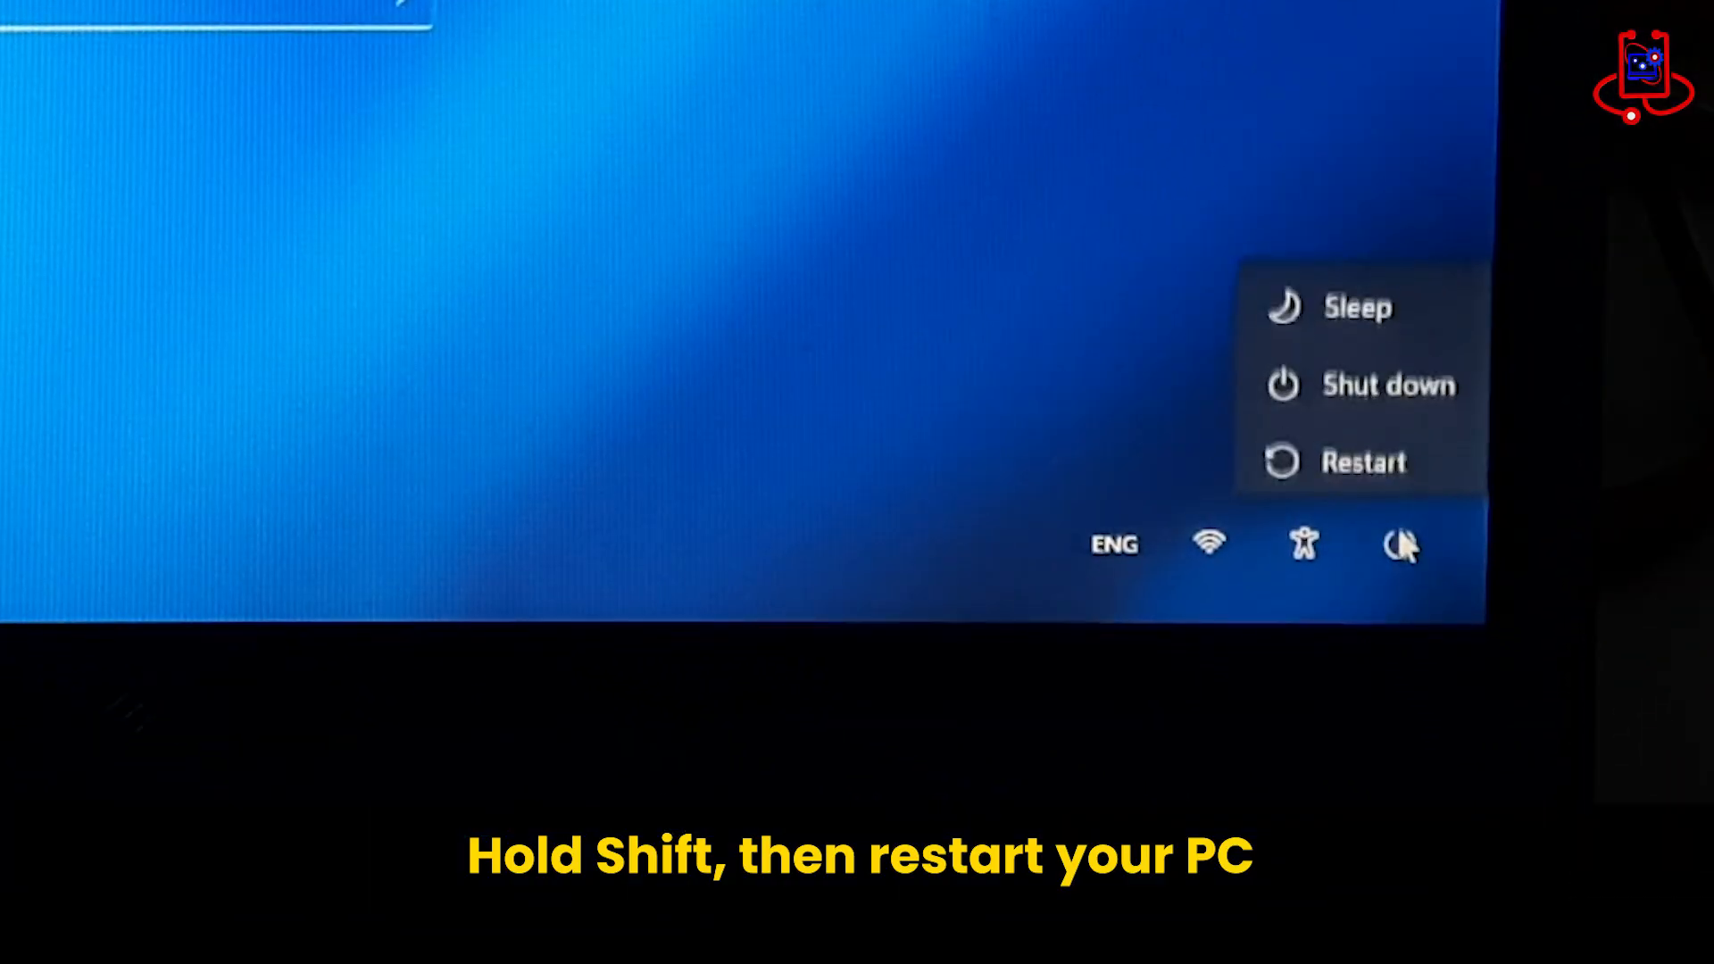
mouse_move(1363, 449)
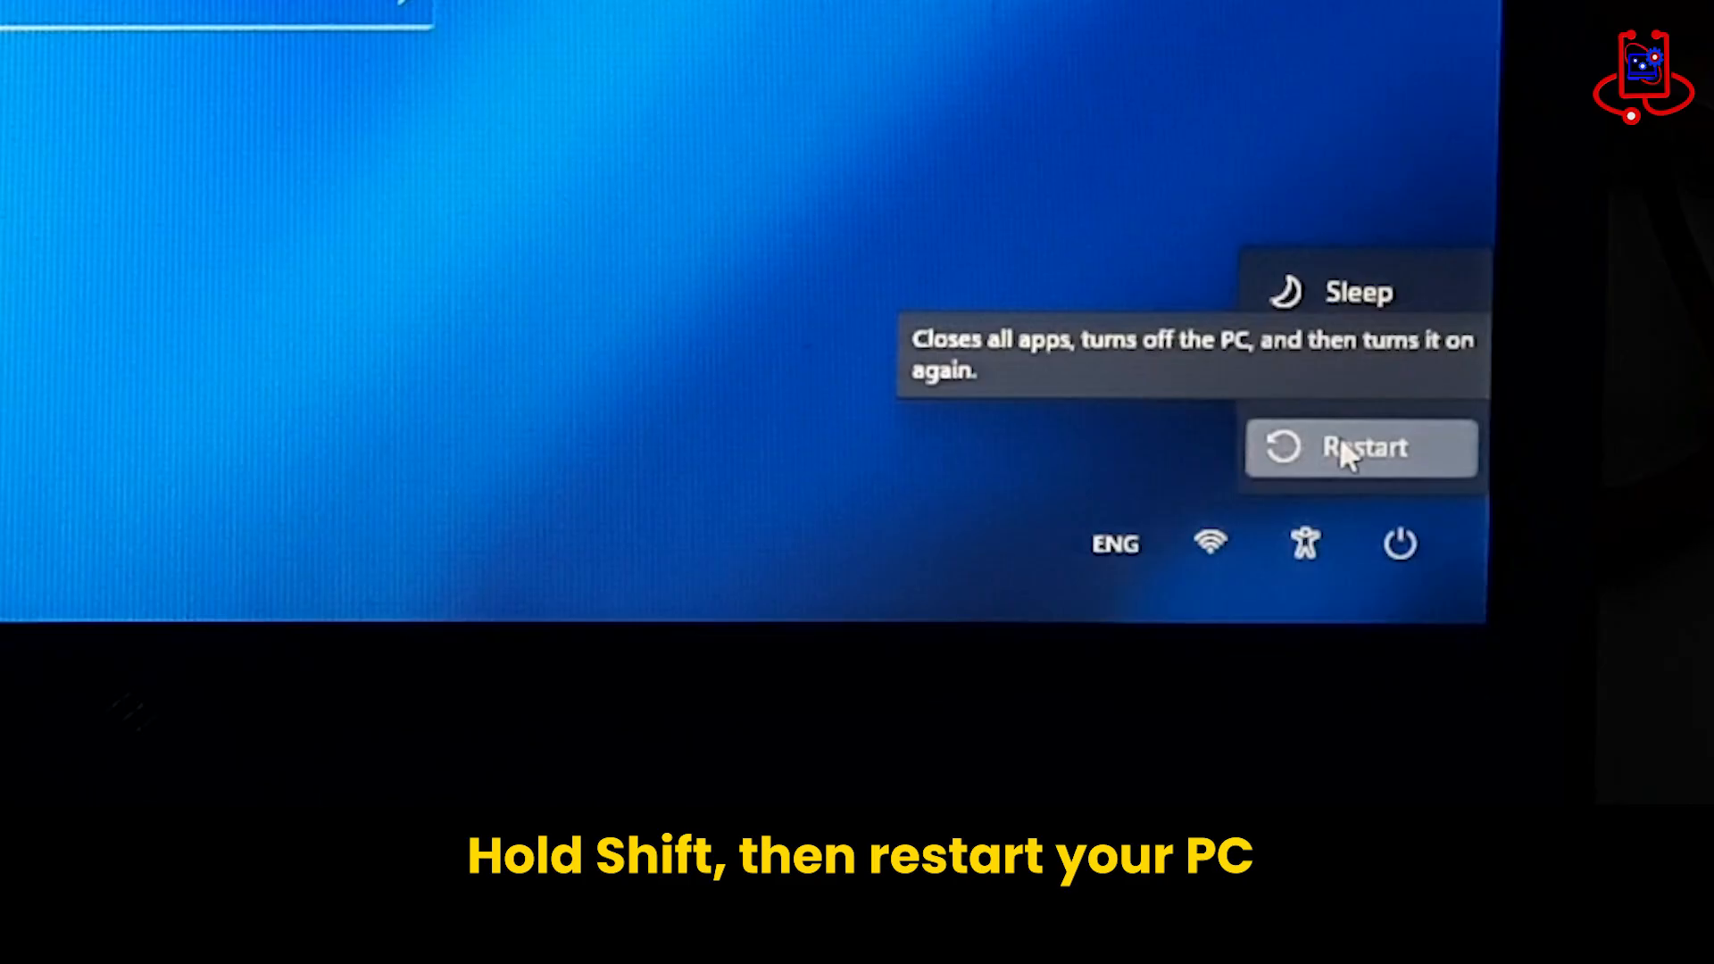
click(1361, 446)
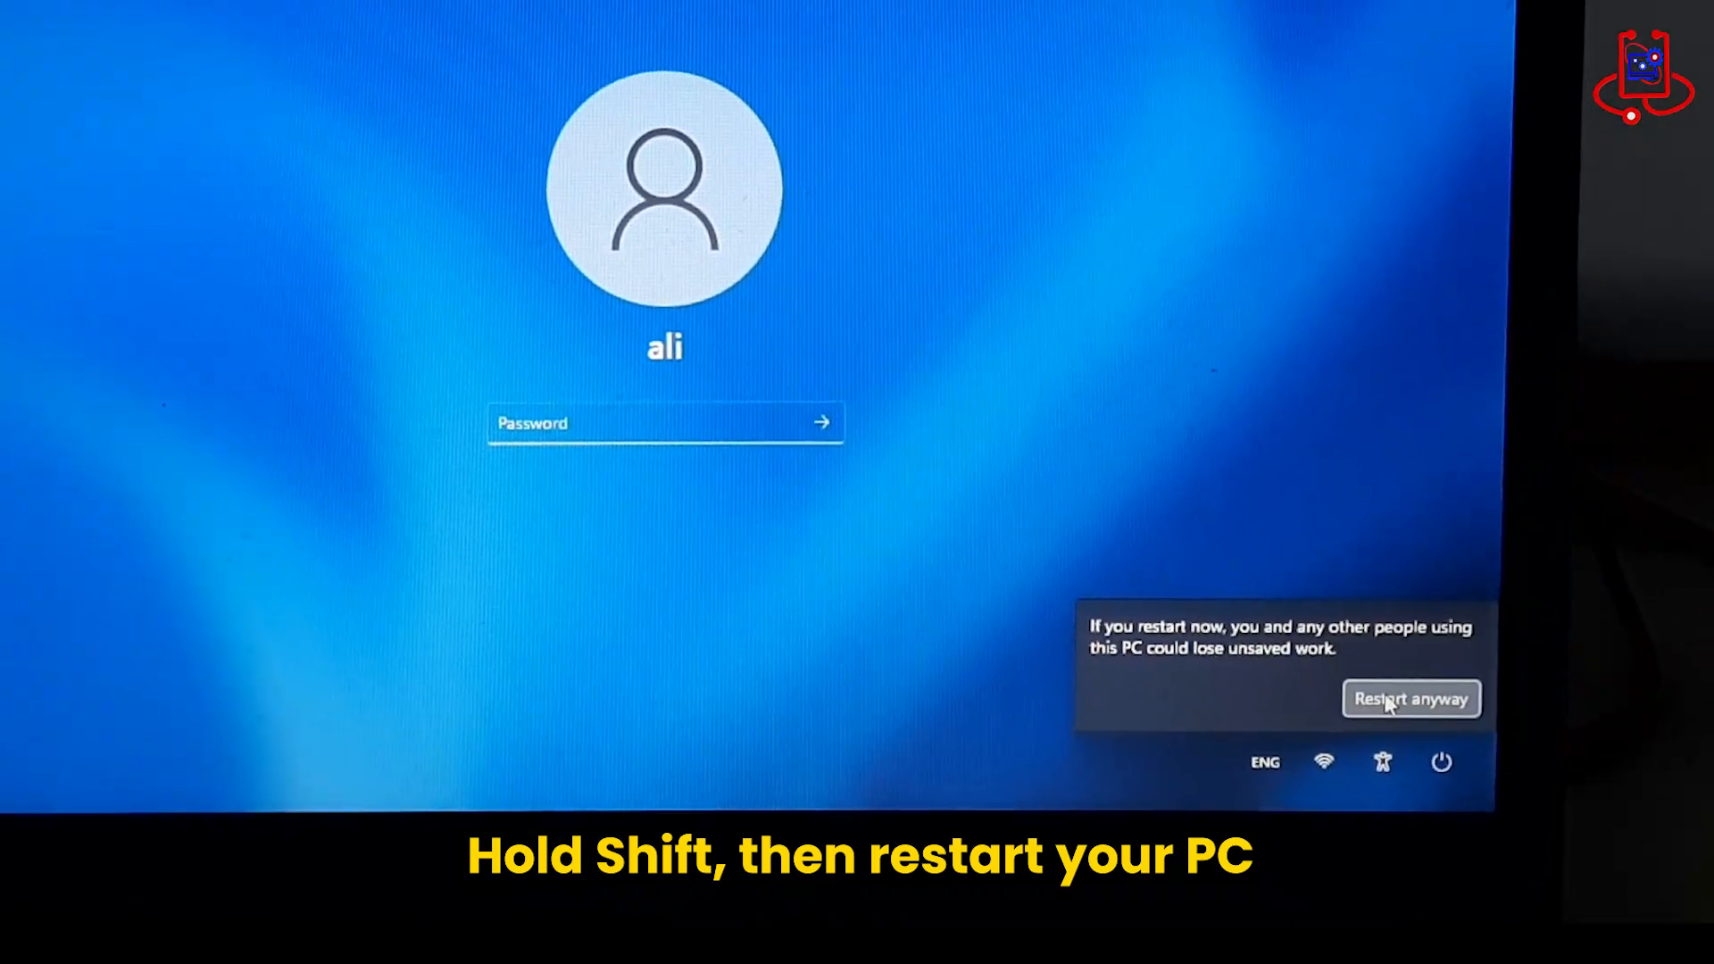
click(1410, 698)
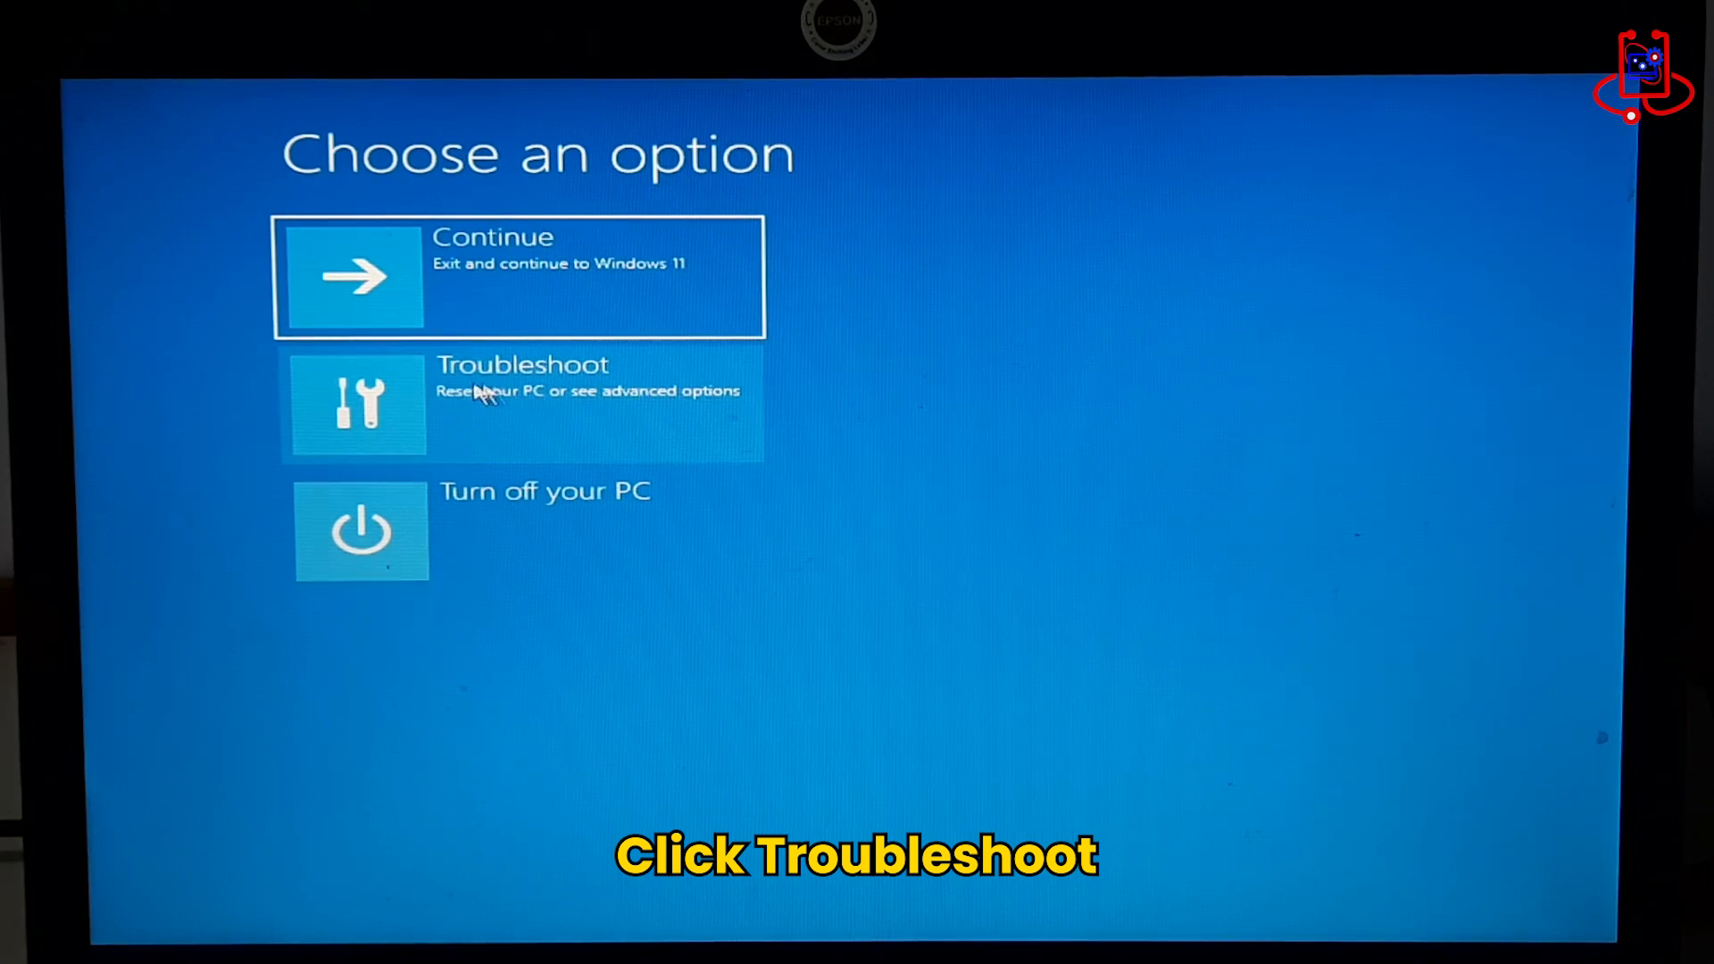
mouse_move(412, 396)
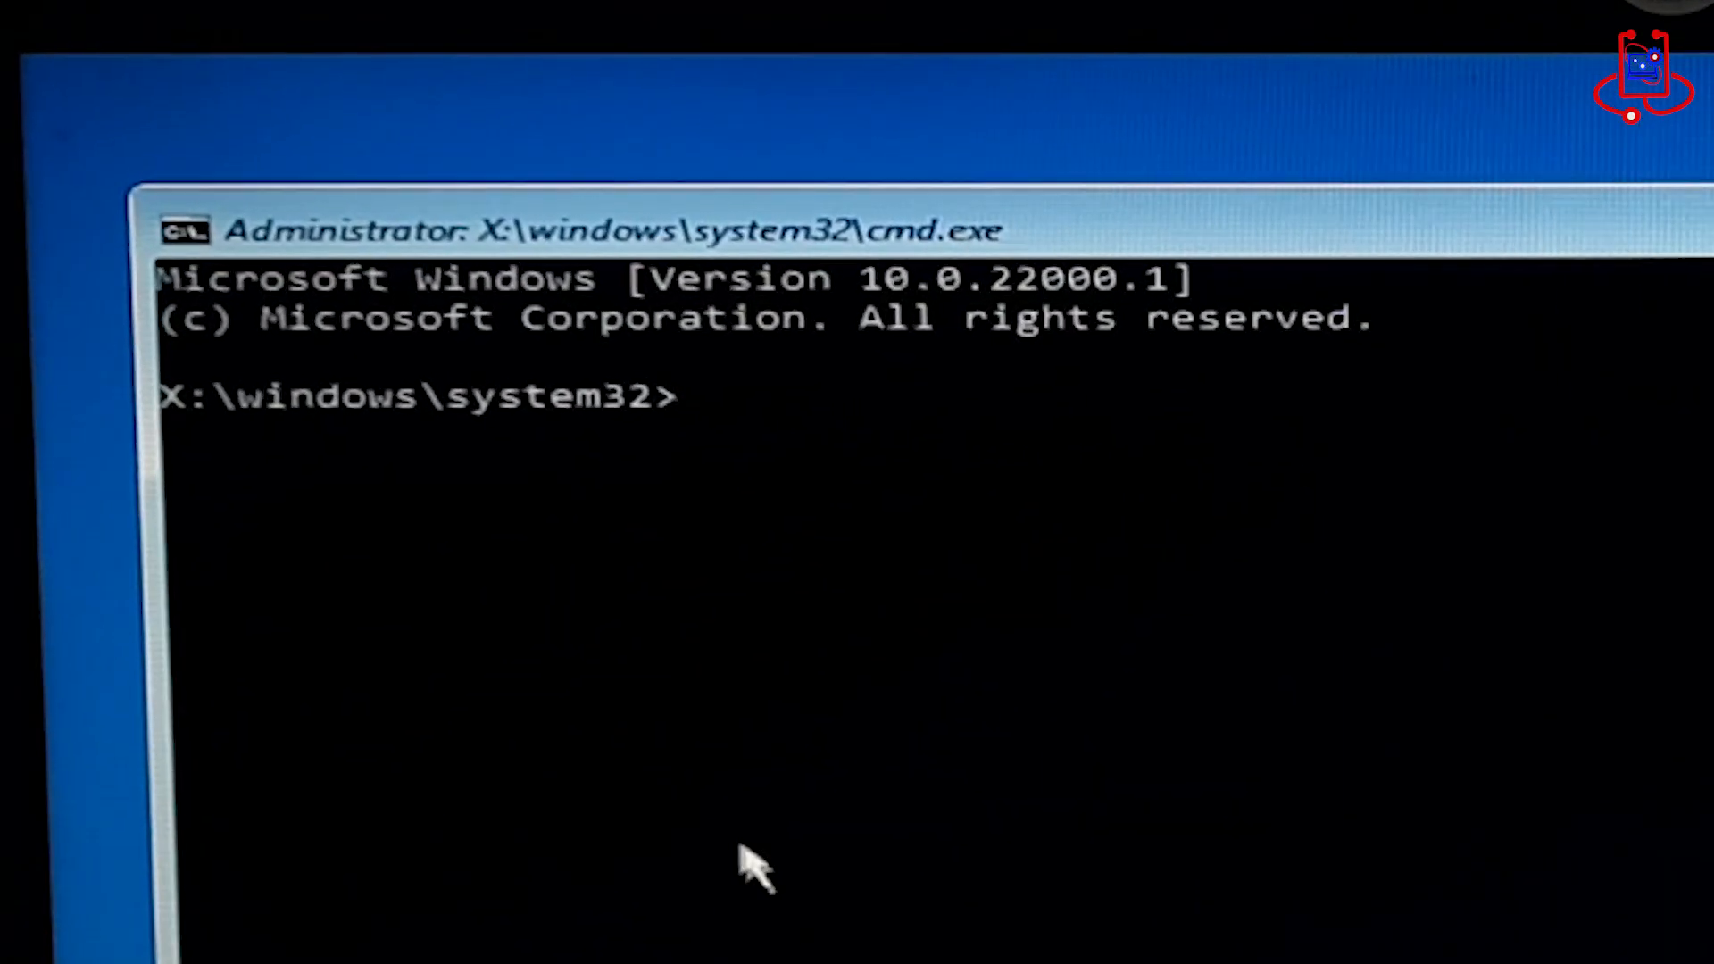
Enter the notepad command at the X:\windows\system32 prompt
text(n)
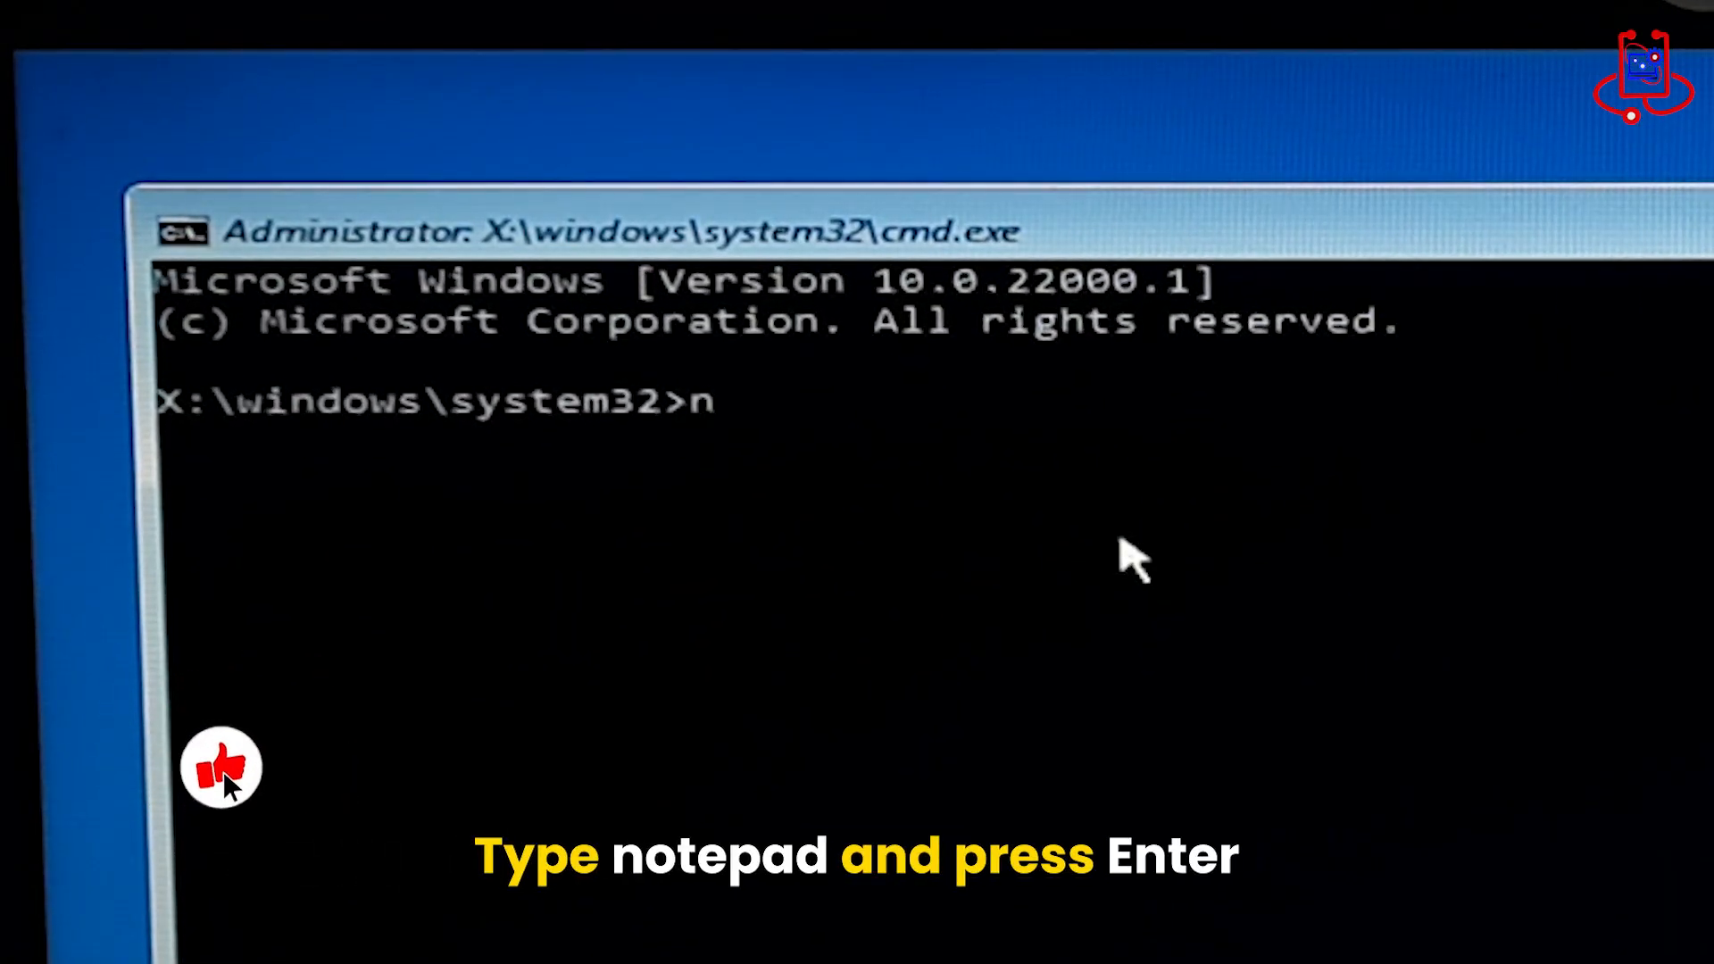
text(ote)
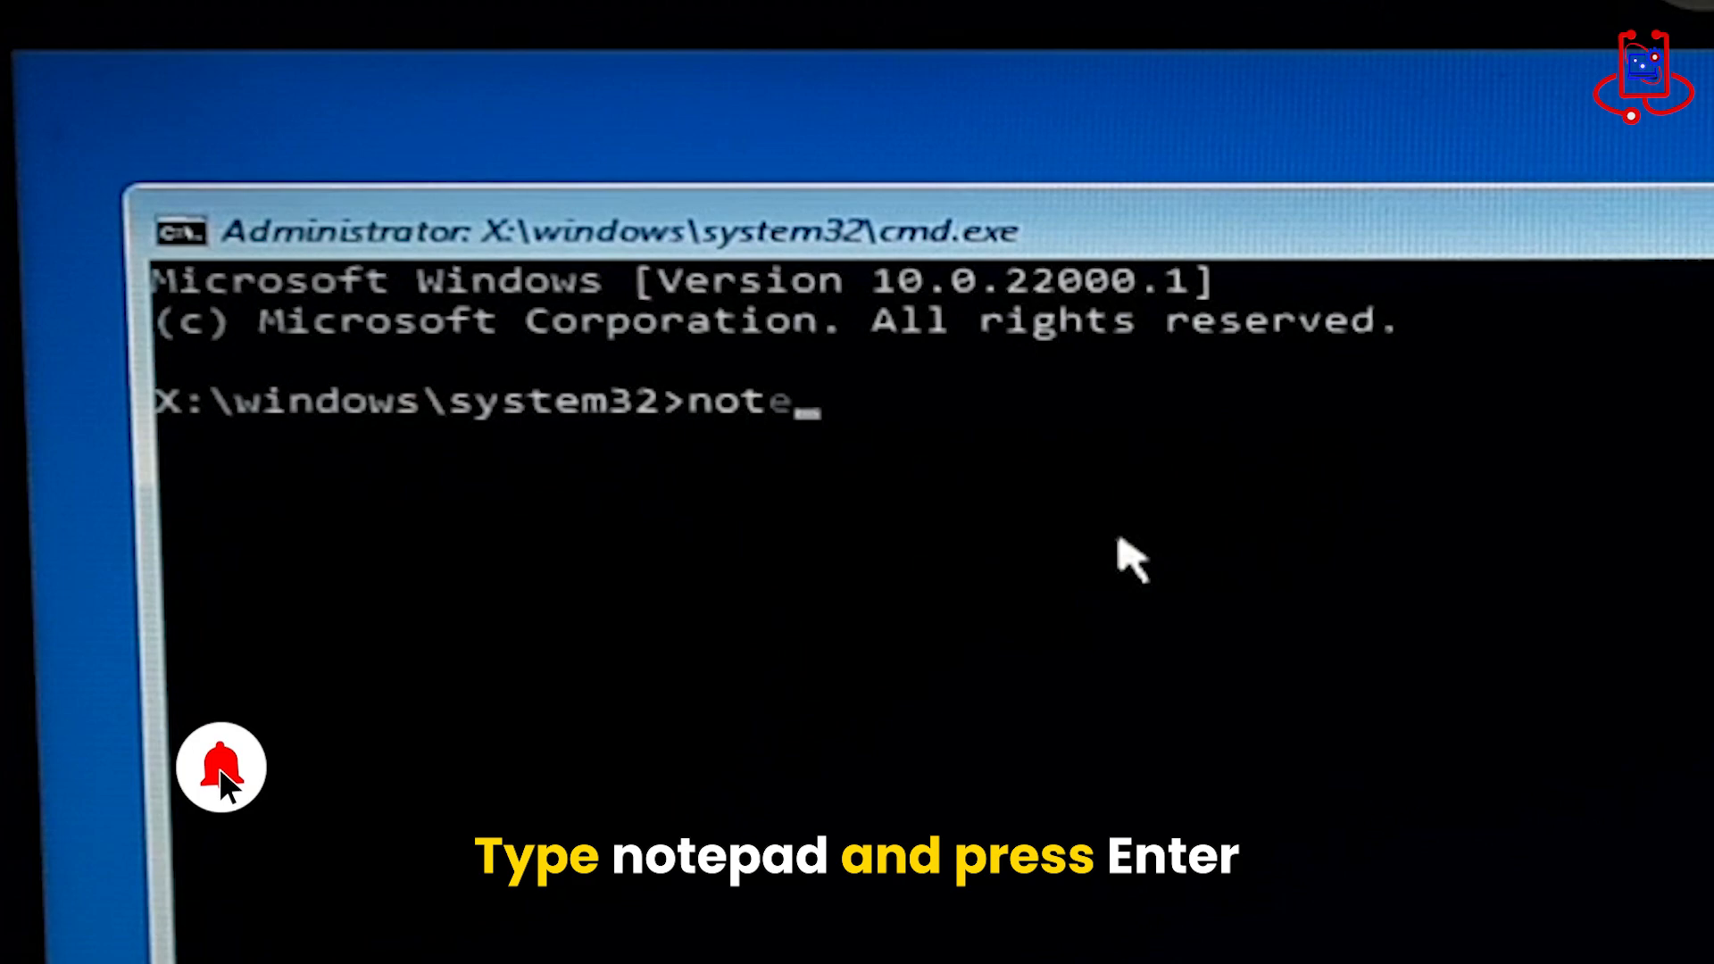
text(p)
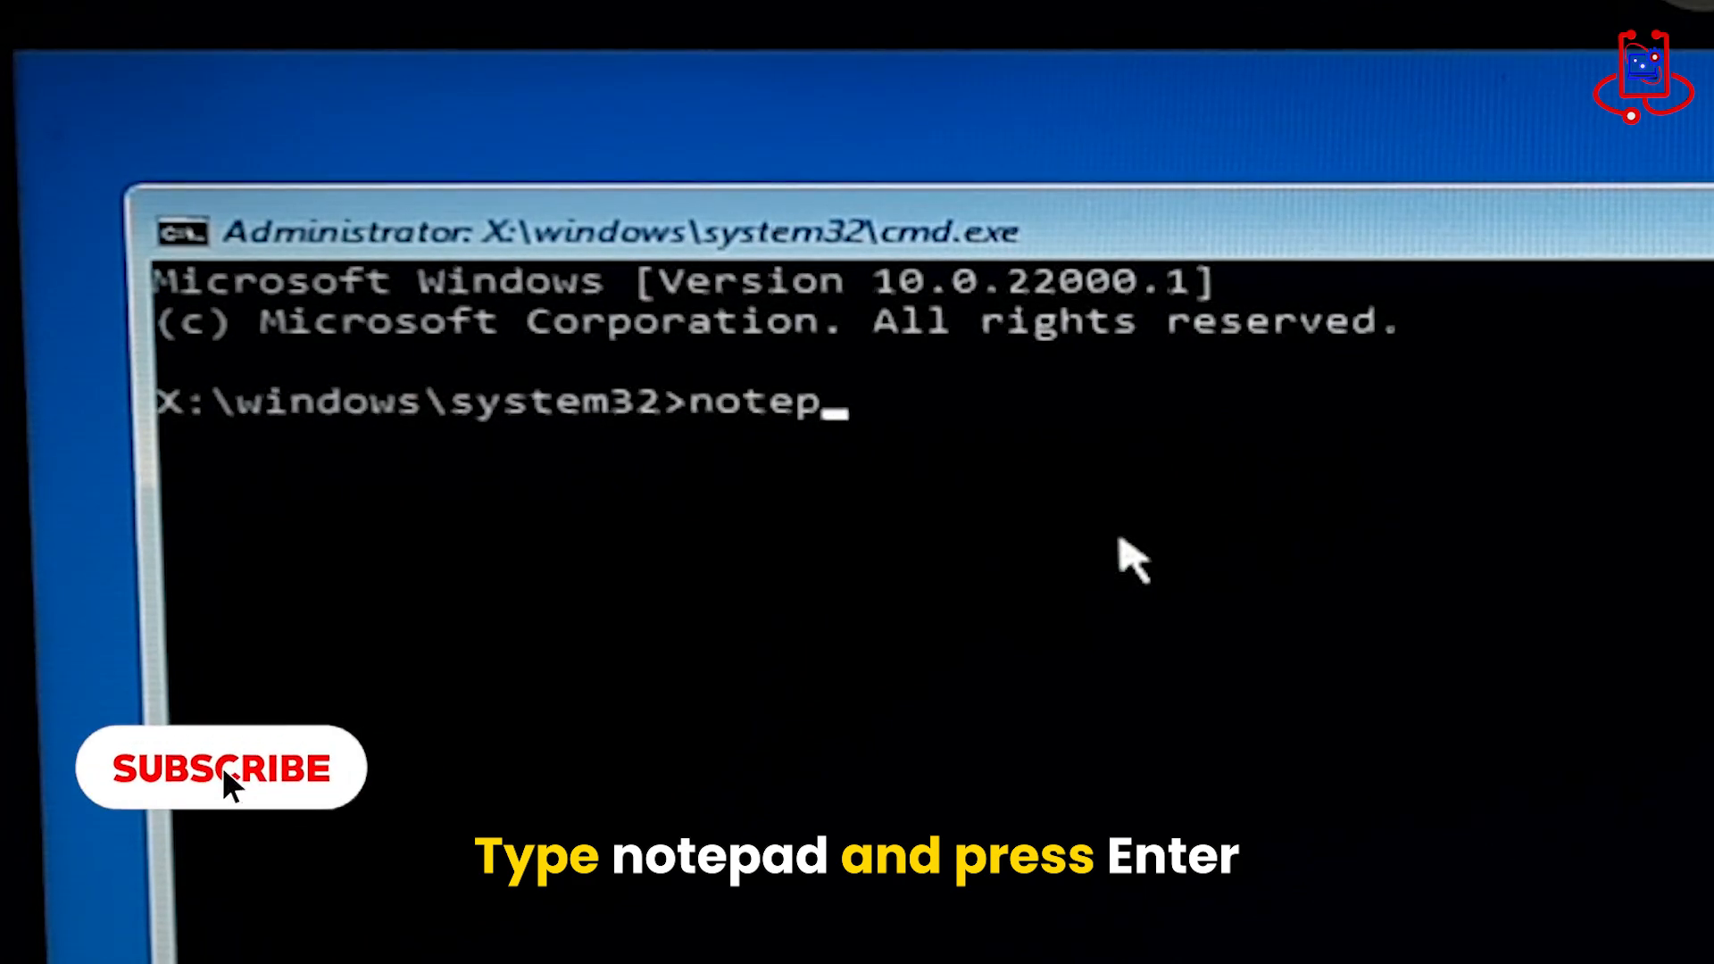
text(ad)
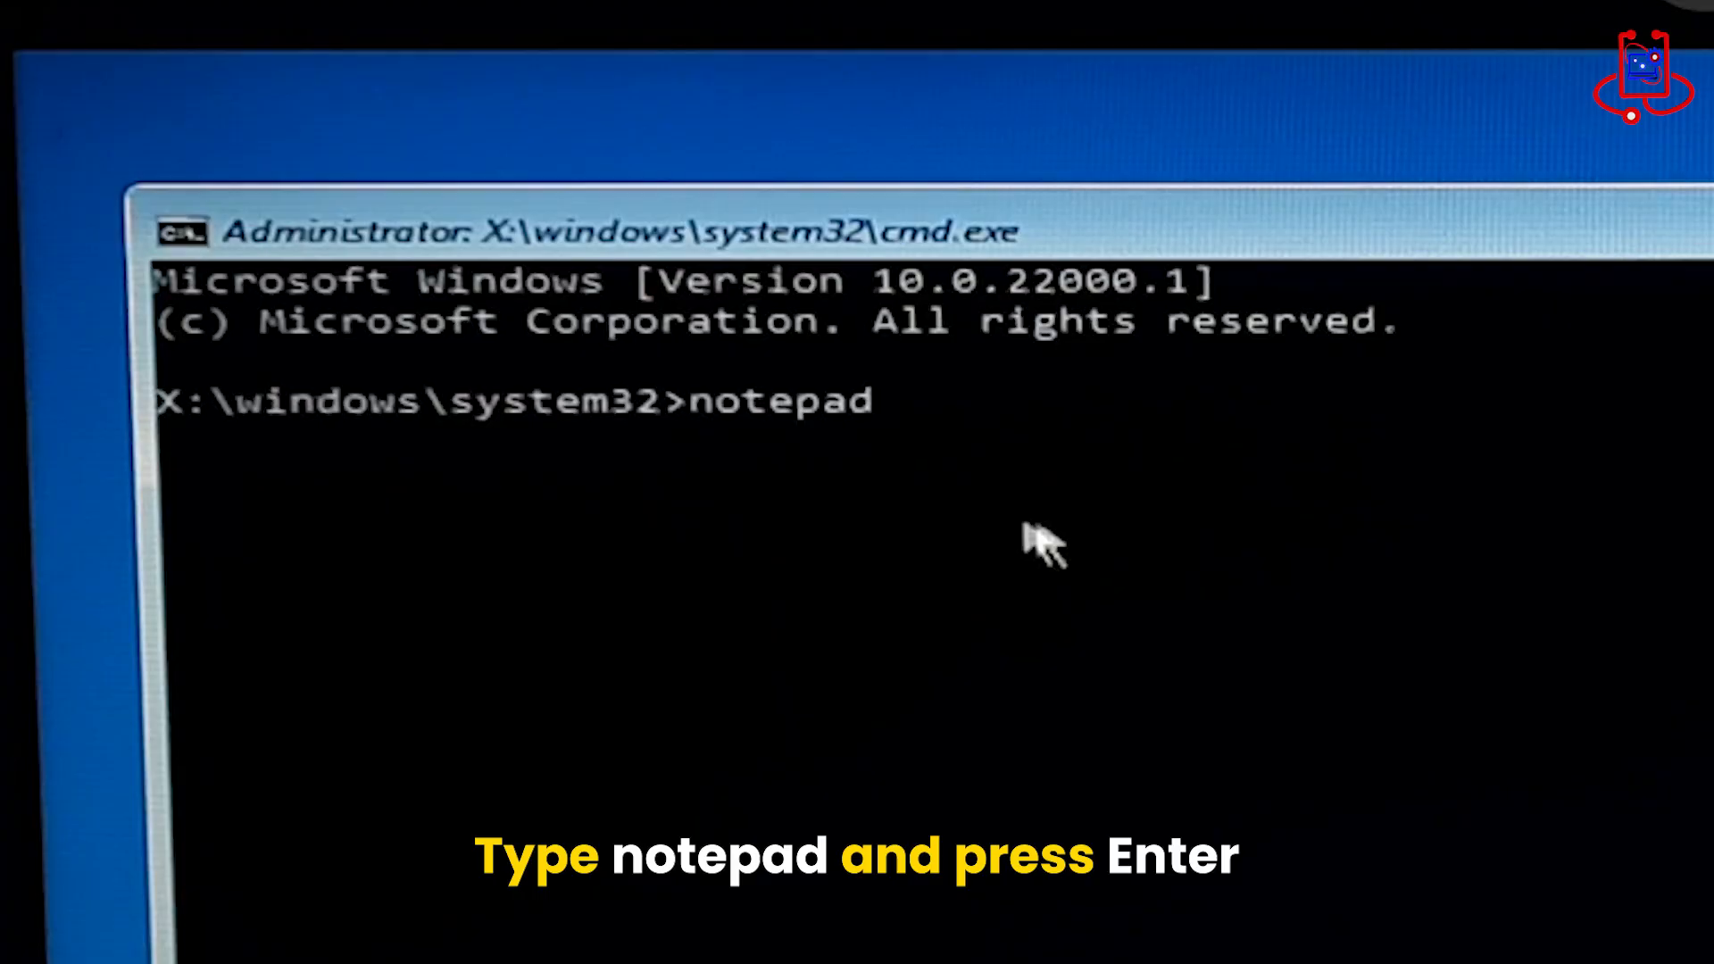
mouse_move(754, 453)
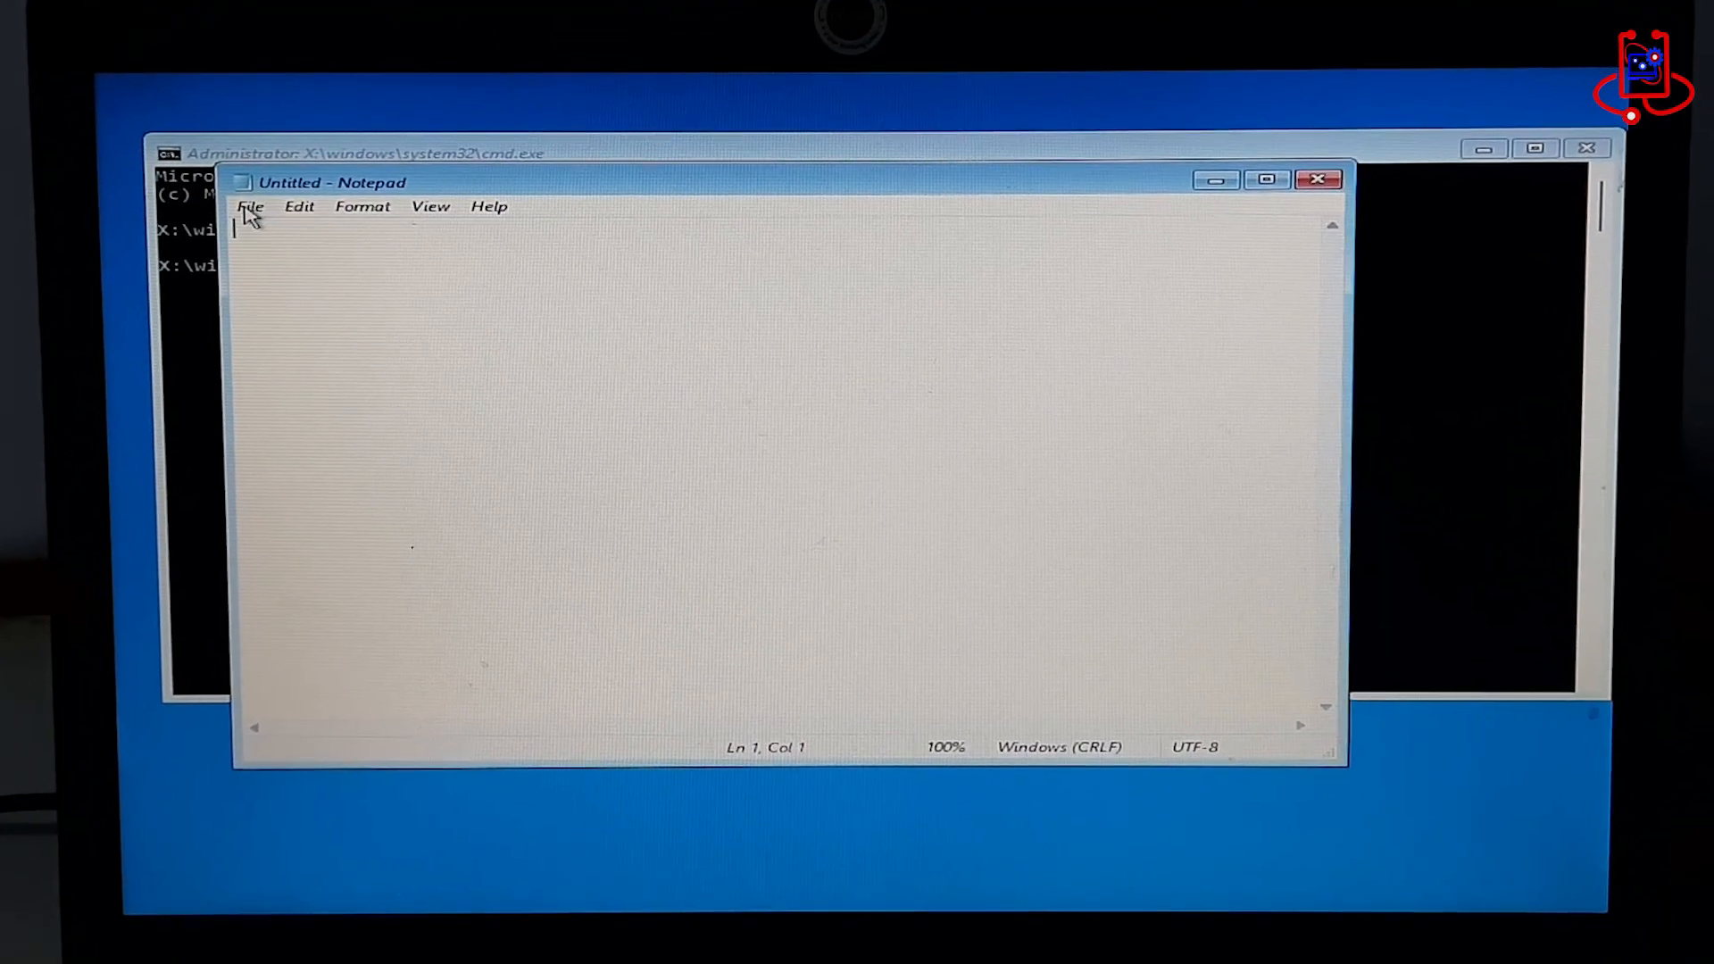
Bring up Notepad's Open dialog browsing This PC with its drives listed
click(250, 207)
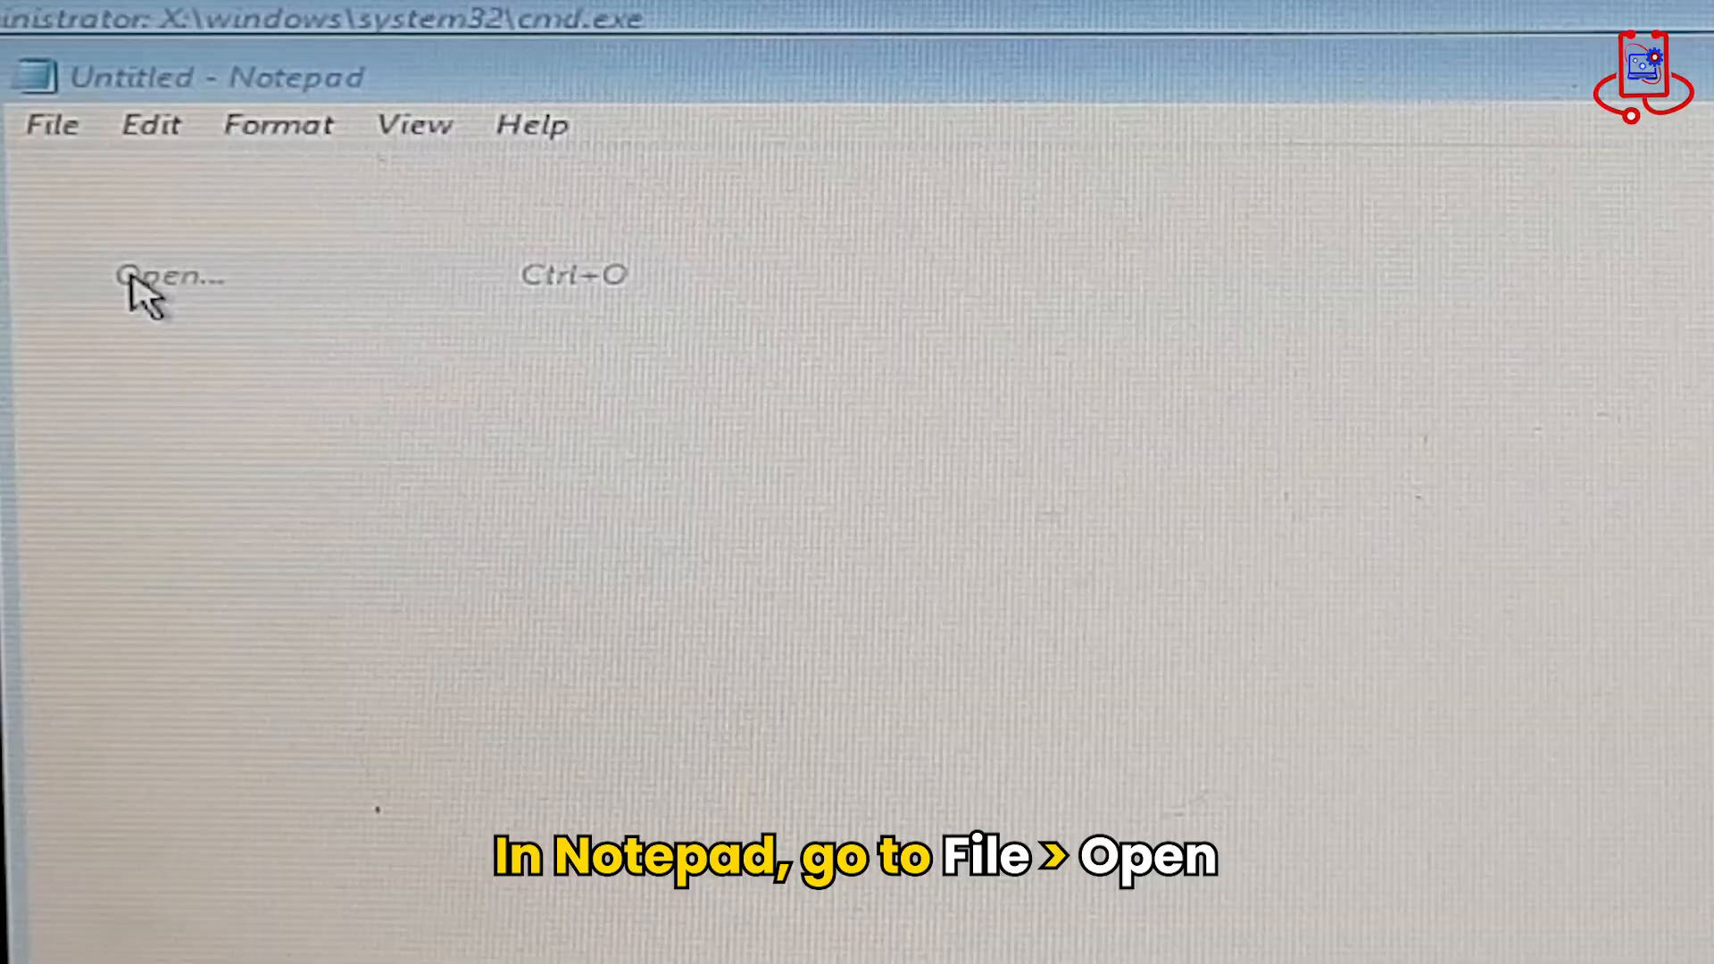
click(164, 275)
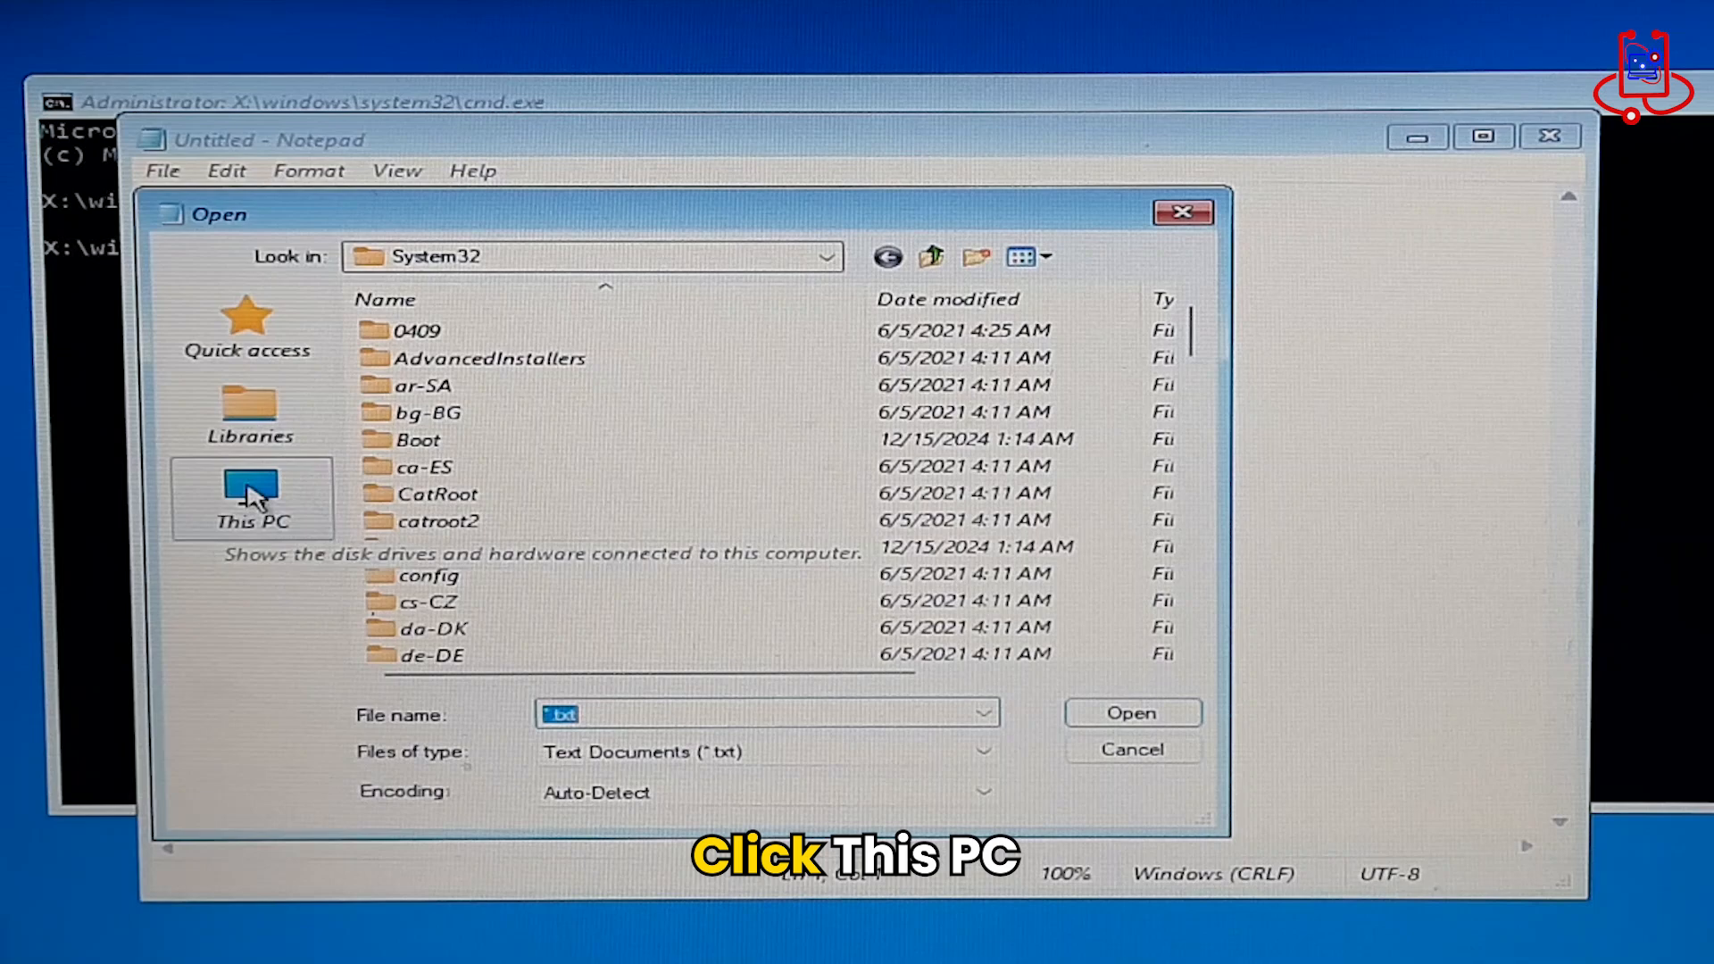
click(250, 498)
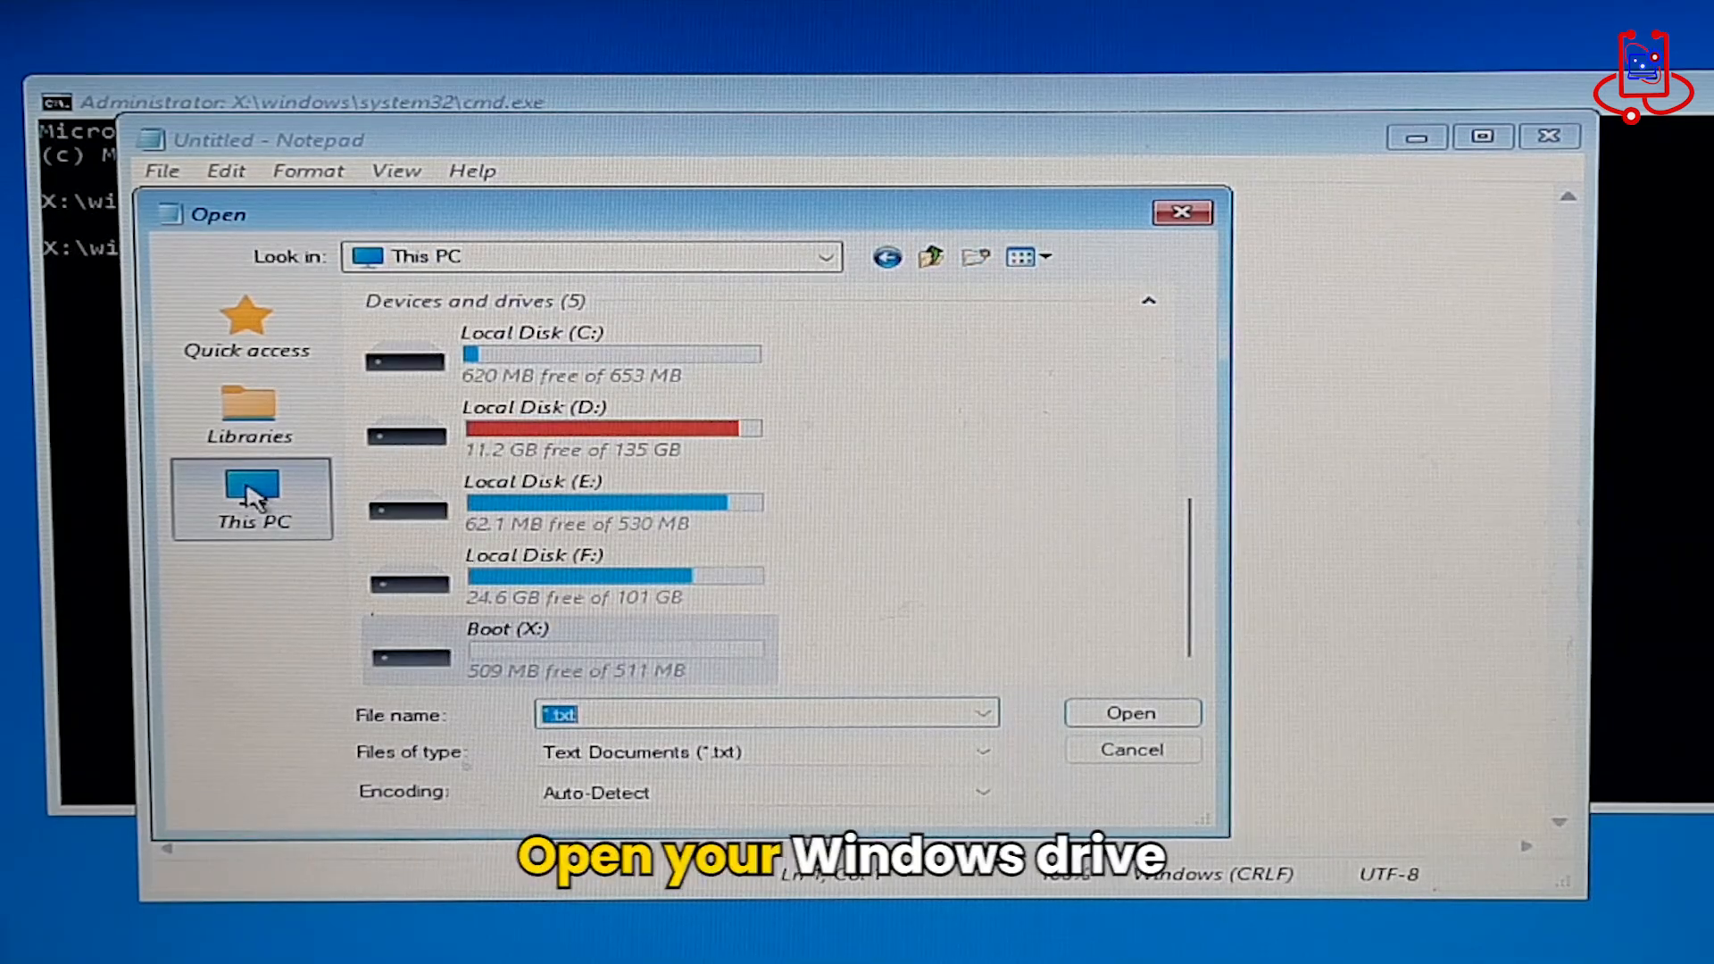
mouse_move(348, 429)
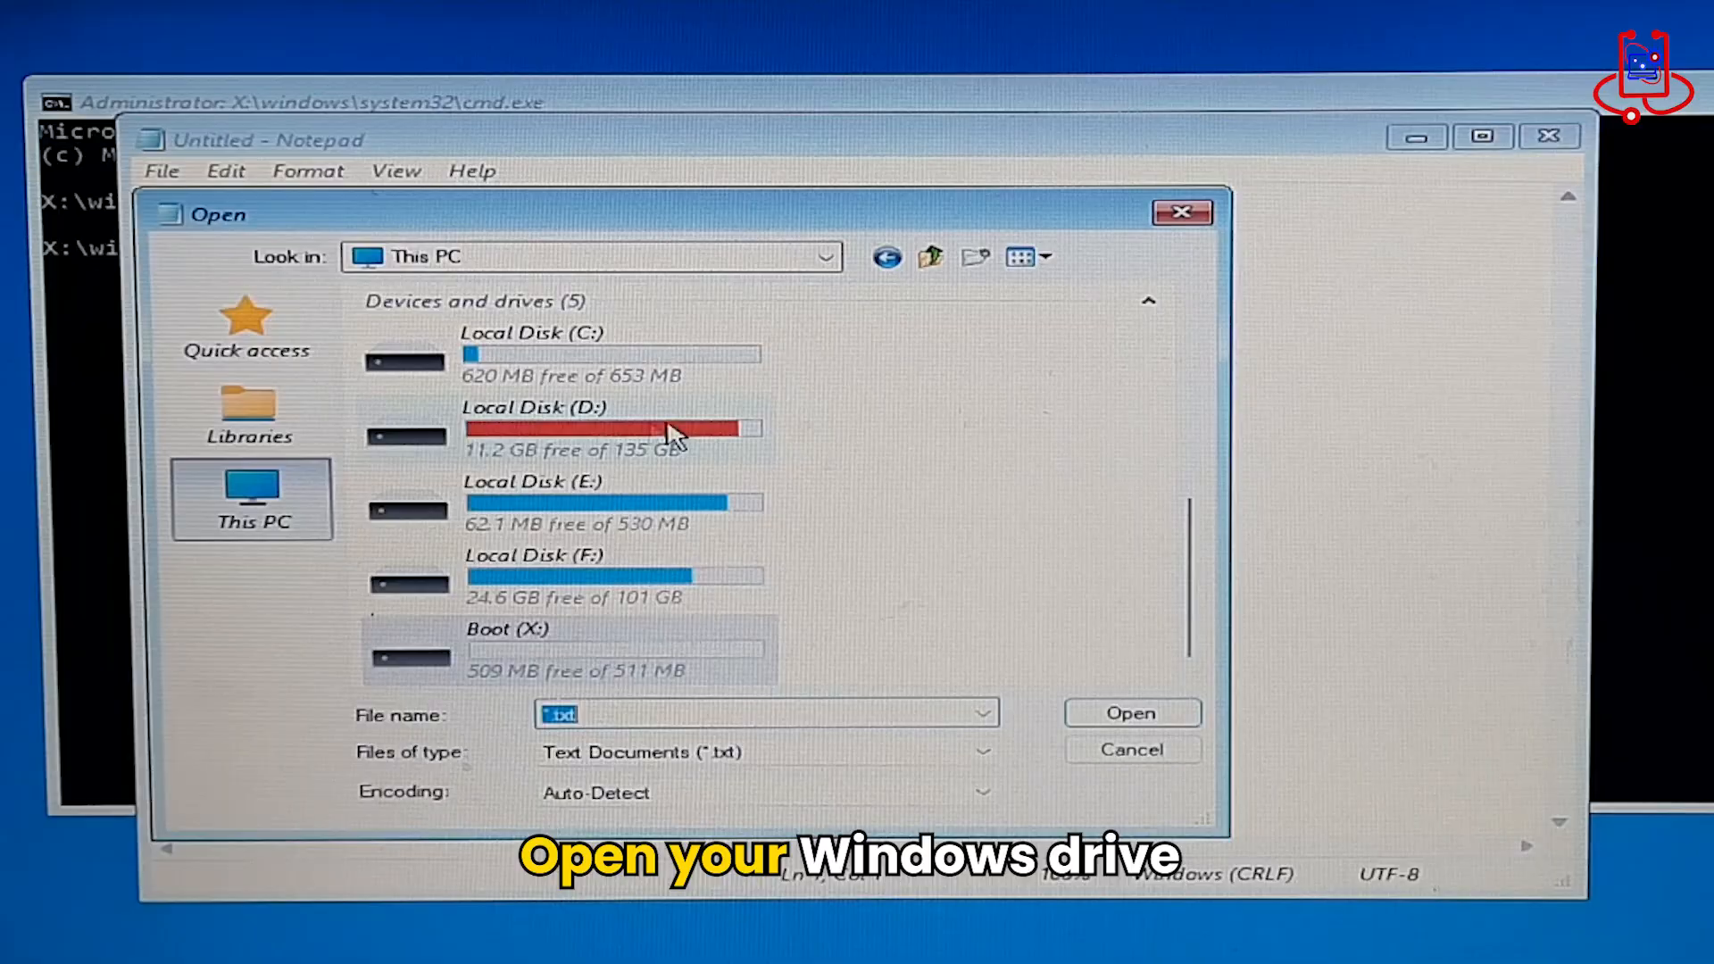
mouse_move(591, 438)
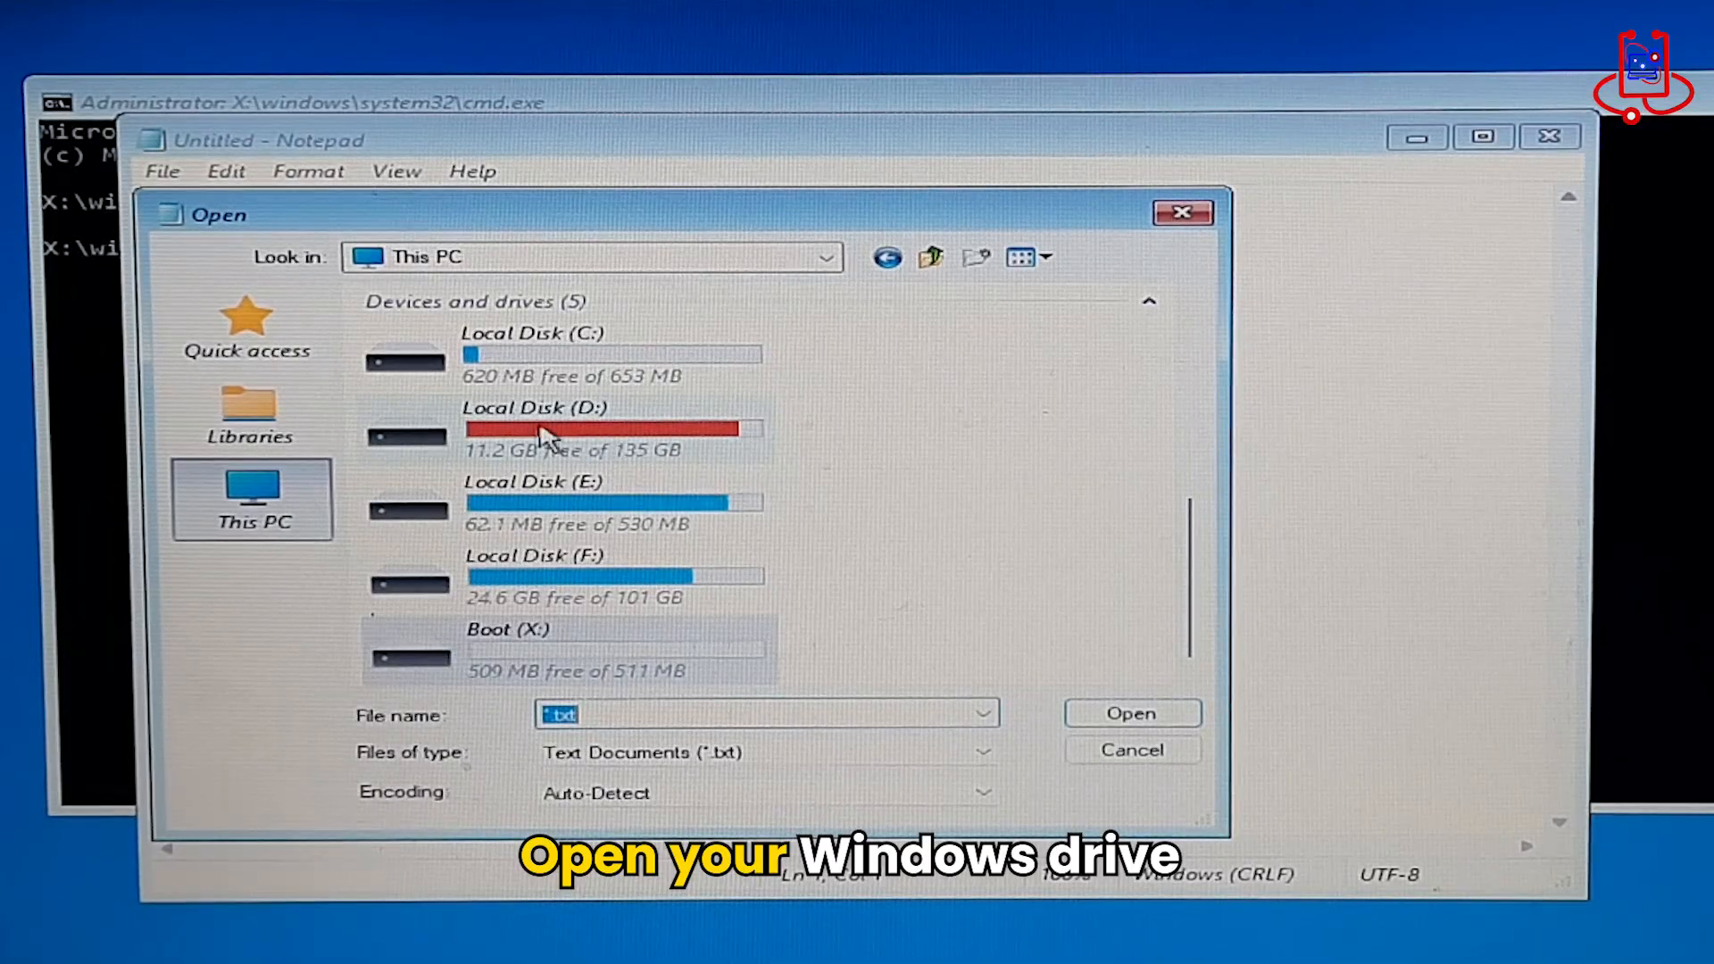
Navigate the Open dialog to D:\Windows\System32 and expand the file-type list
double_click(536, 426)
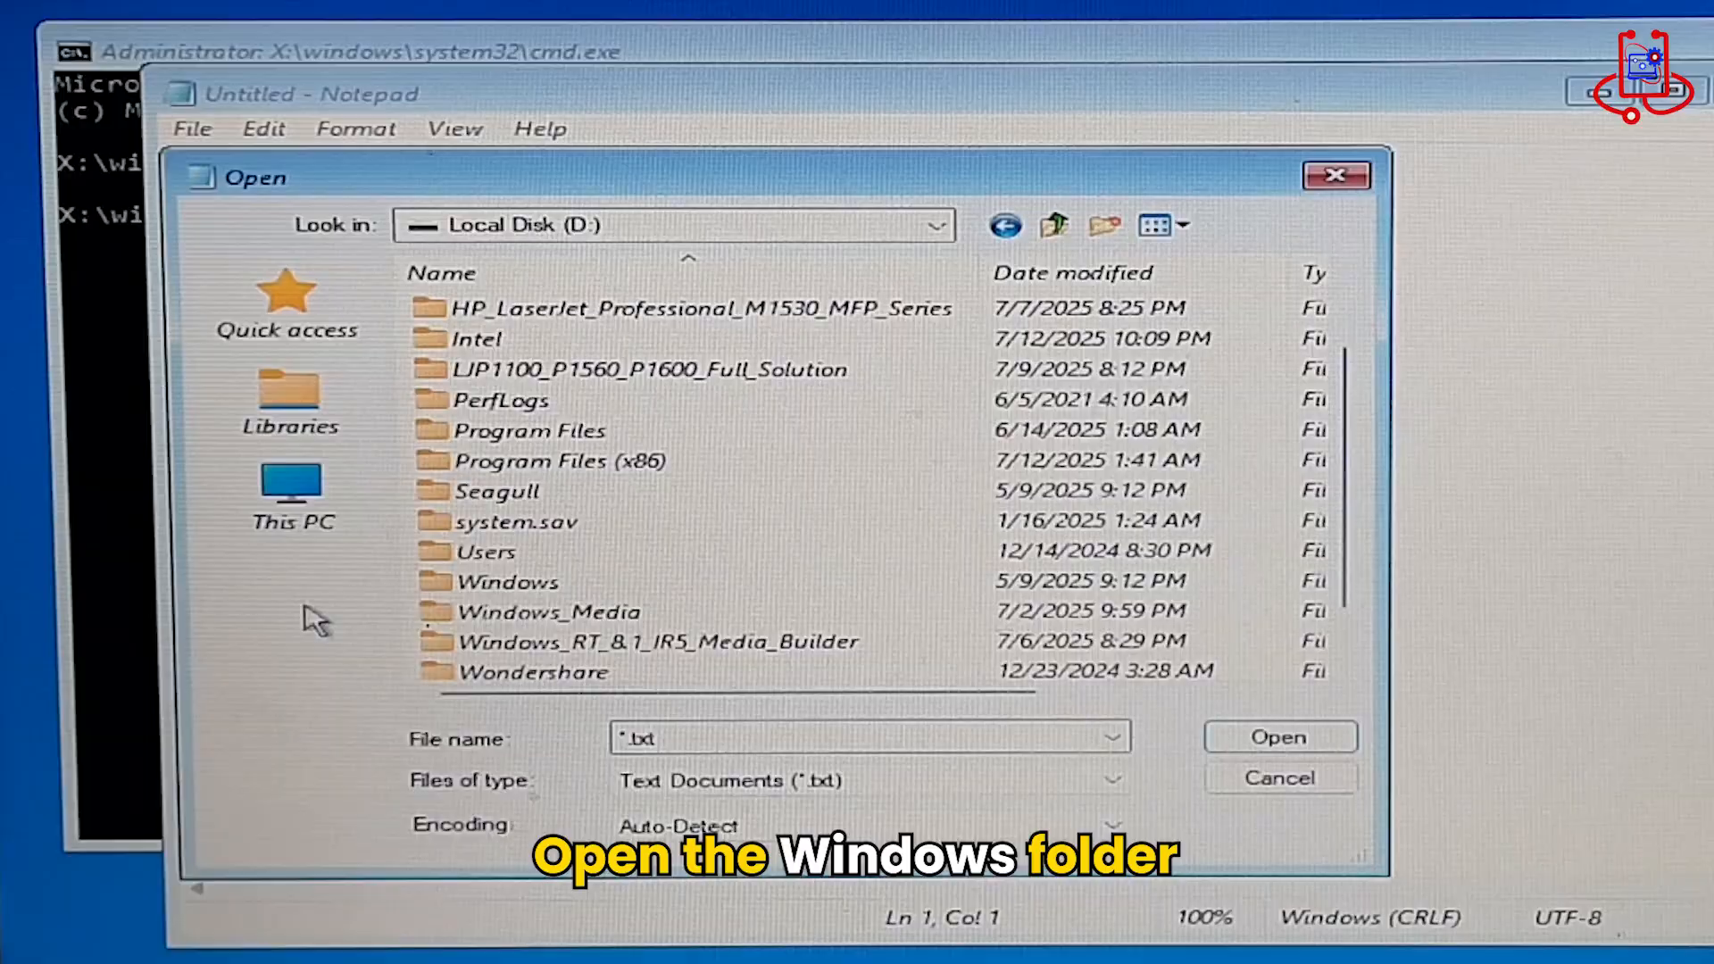
click(507, 581)
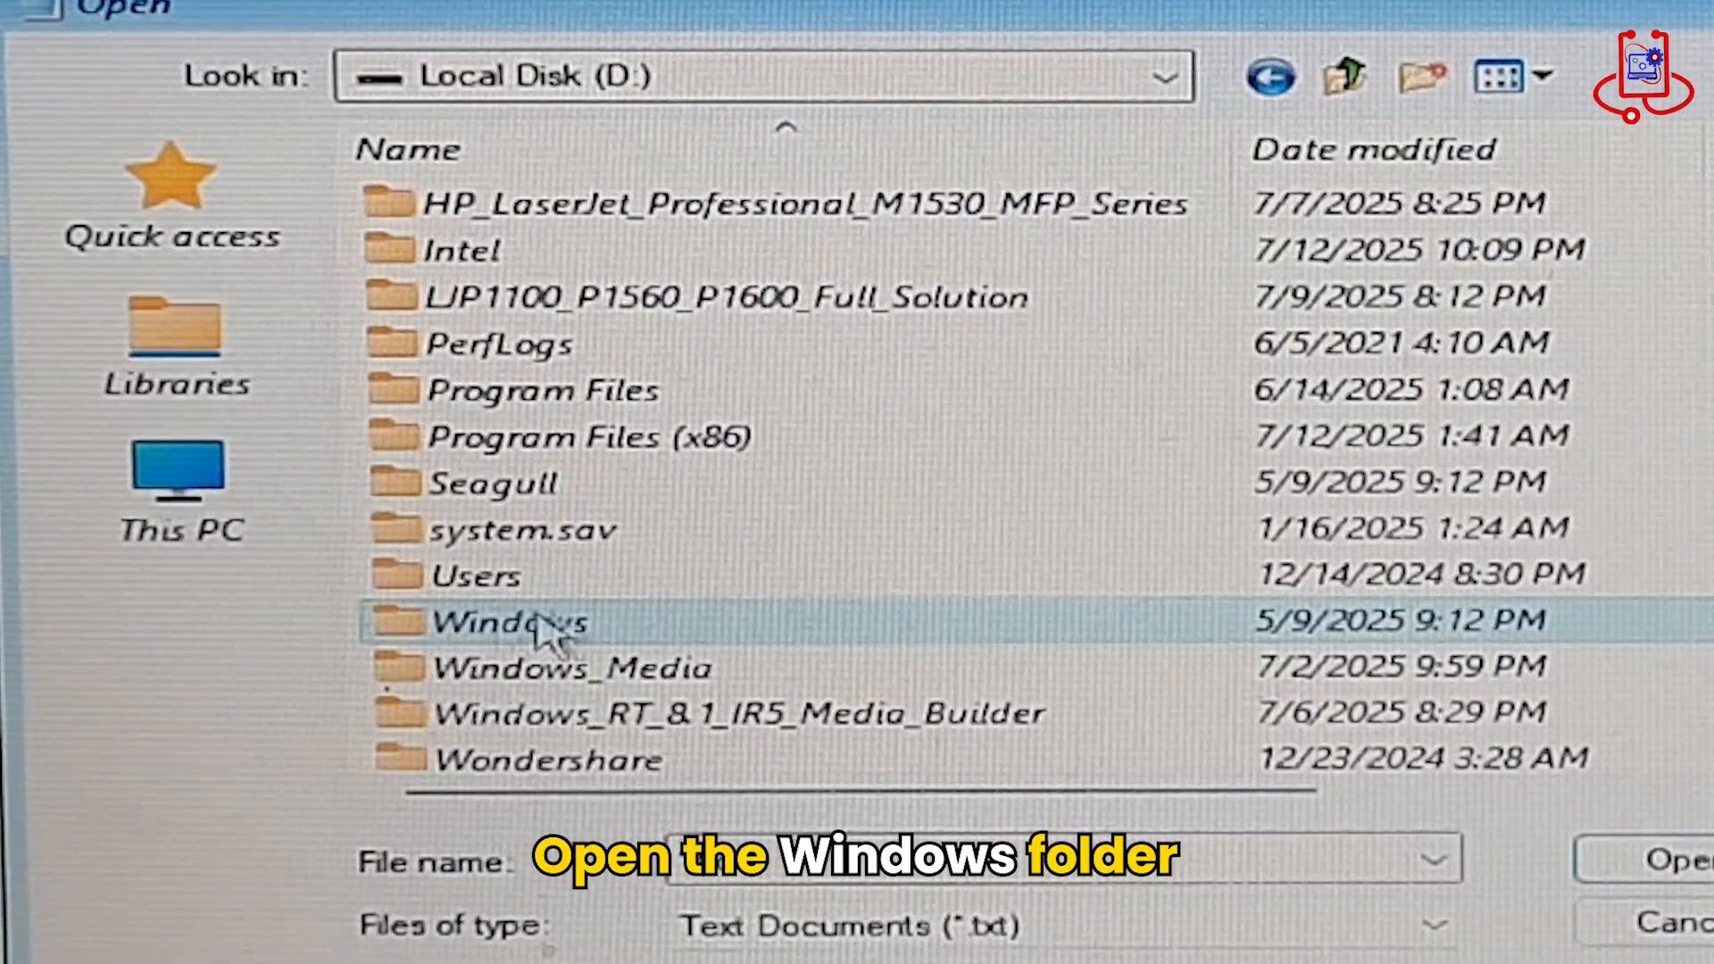
double_click(504, 621)
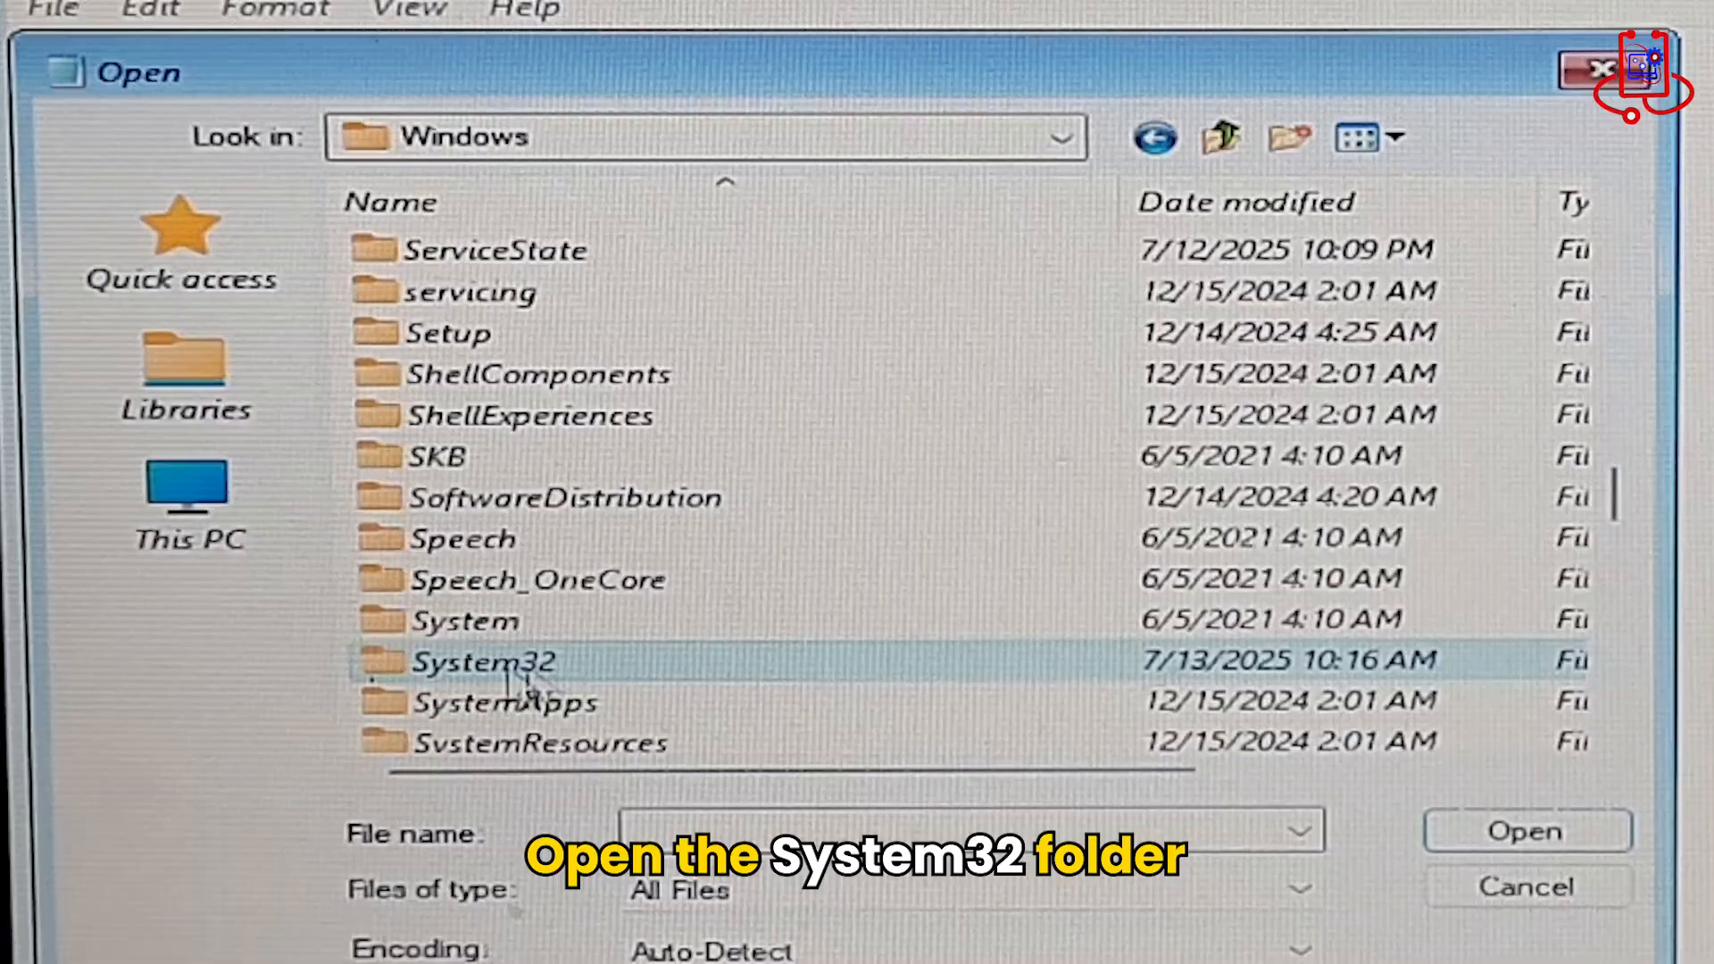
right_click(480, 660)
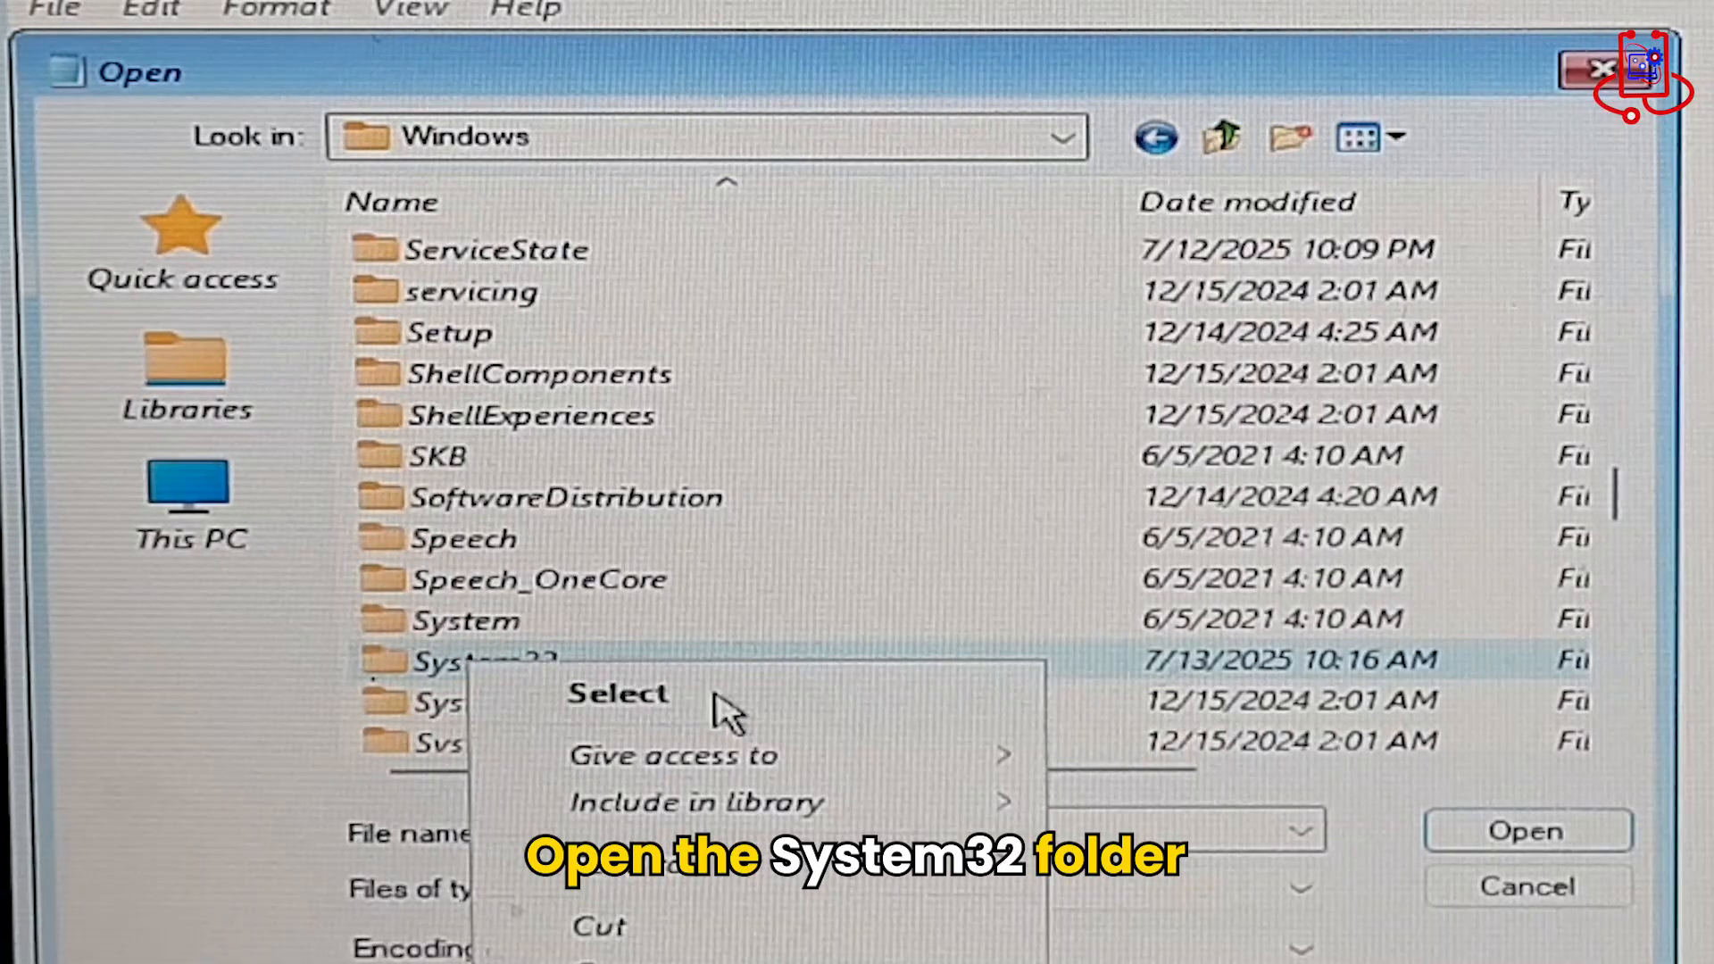
click(616, 695)
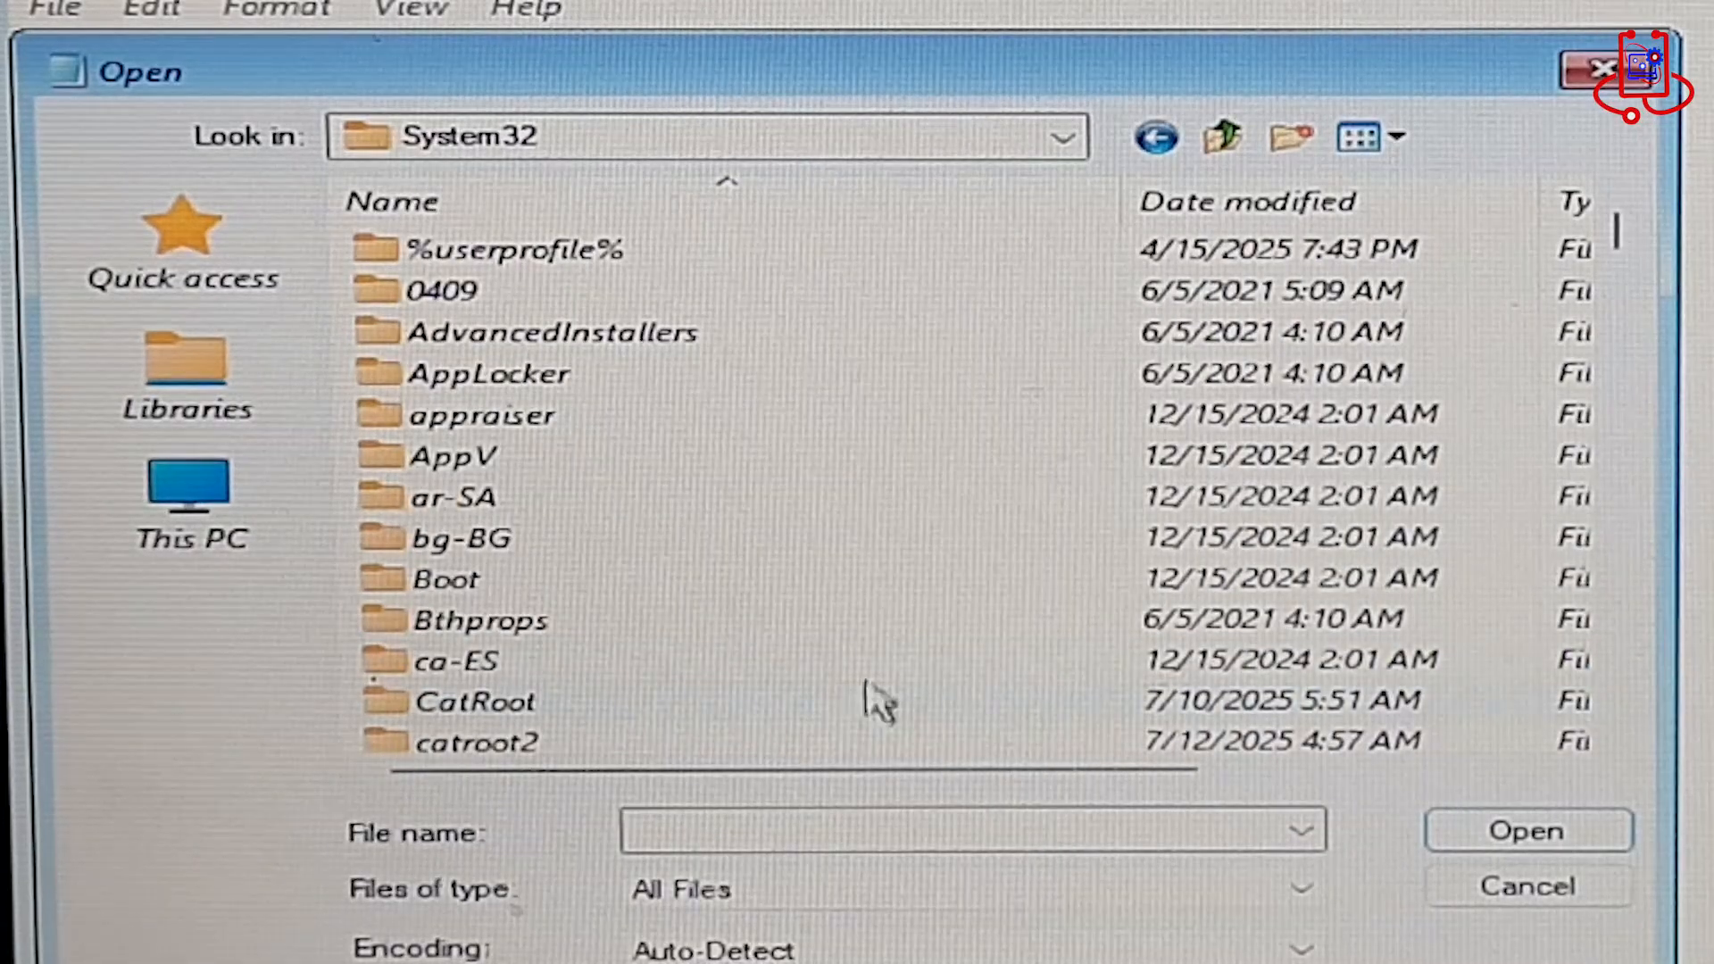
click(984, 890)
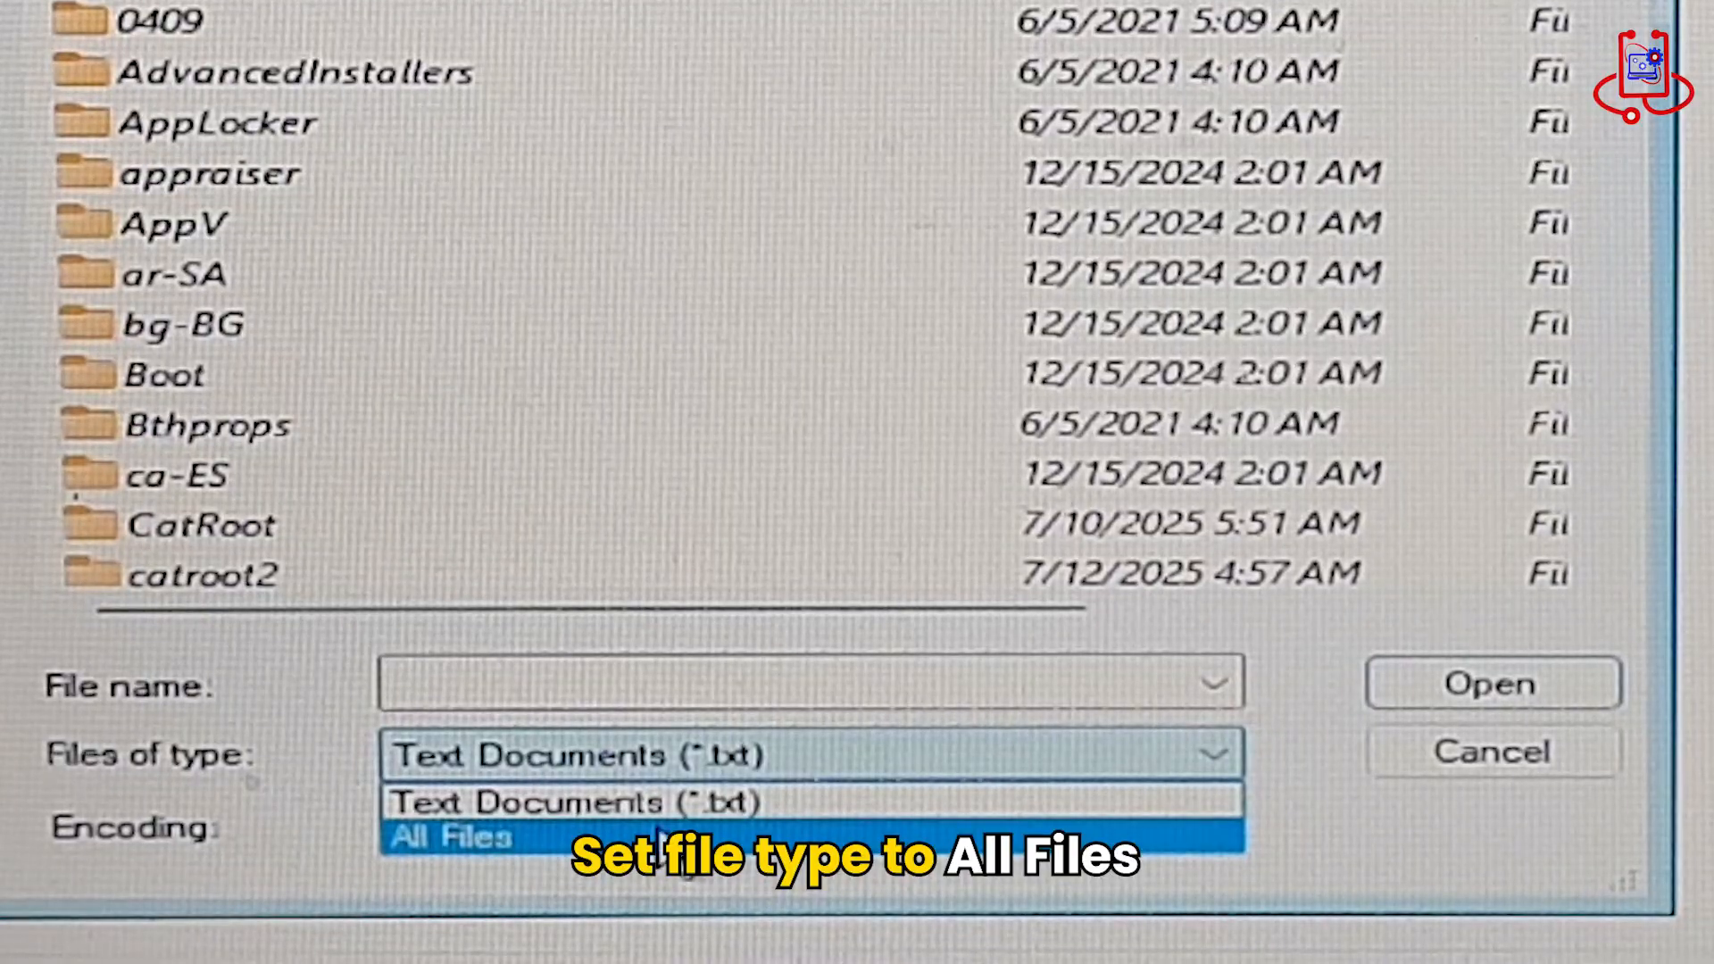
Show All Files in System32 and select the Utilman program file
click(450, 836)
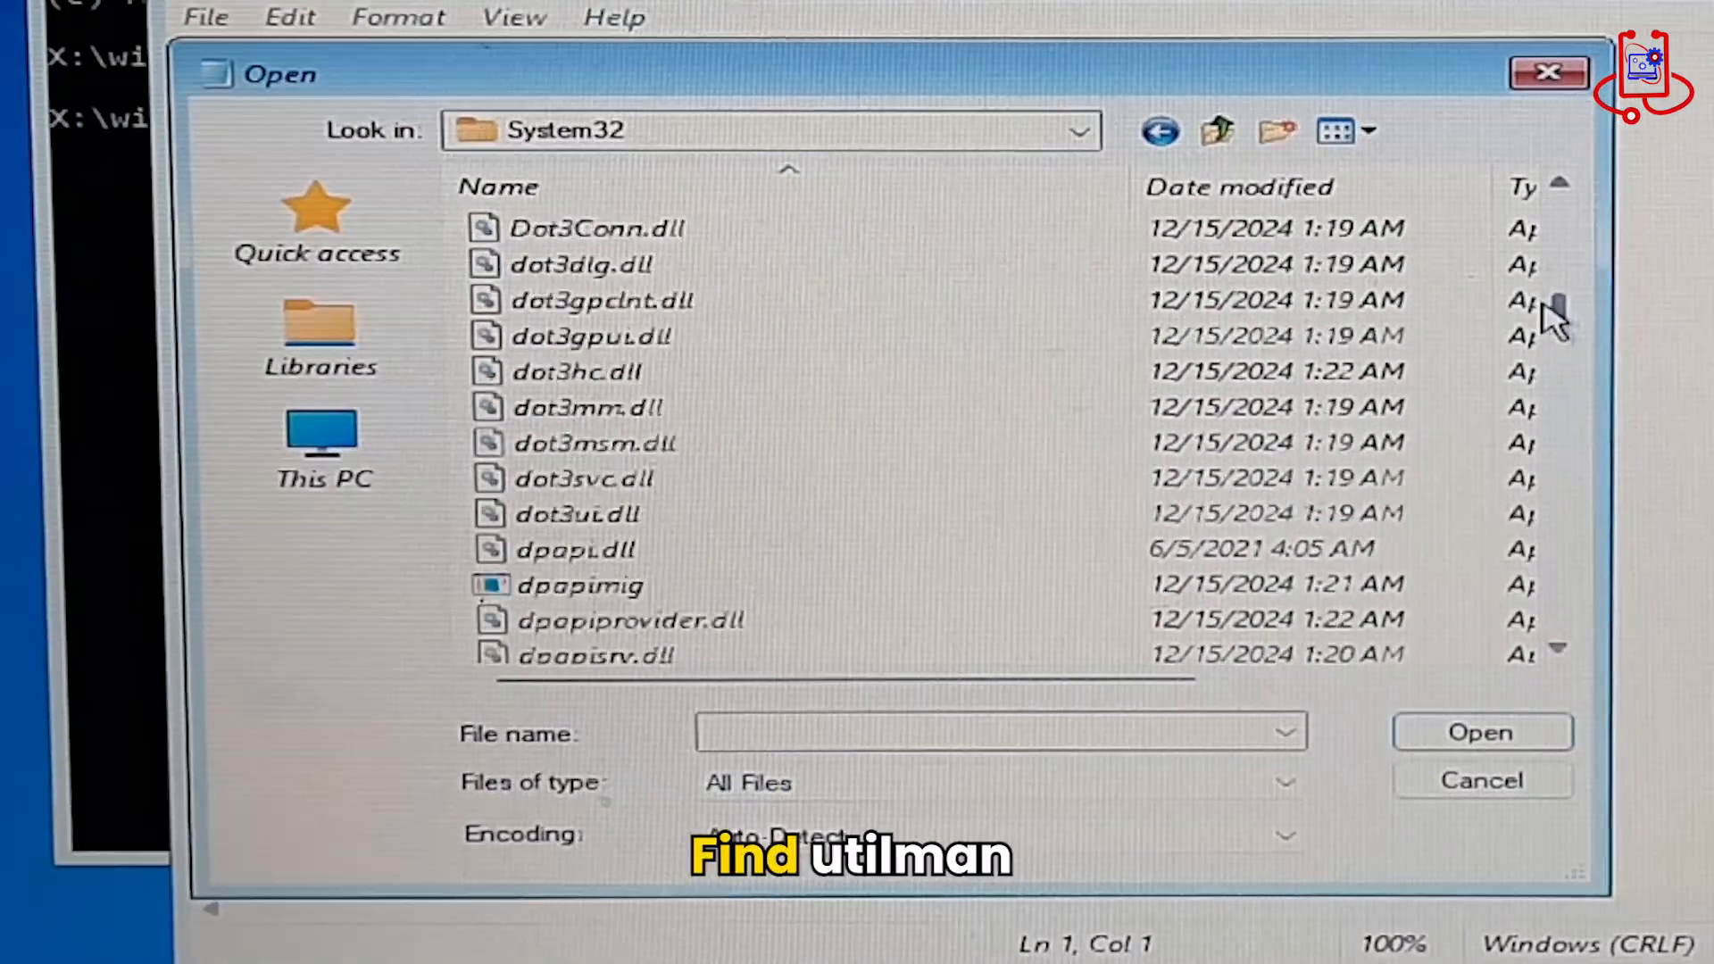
scroll(down, 3)
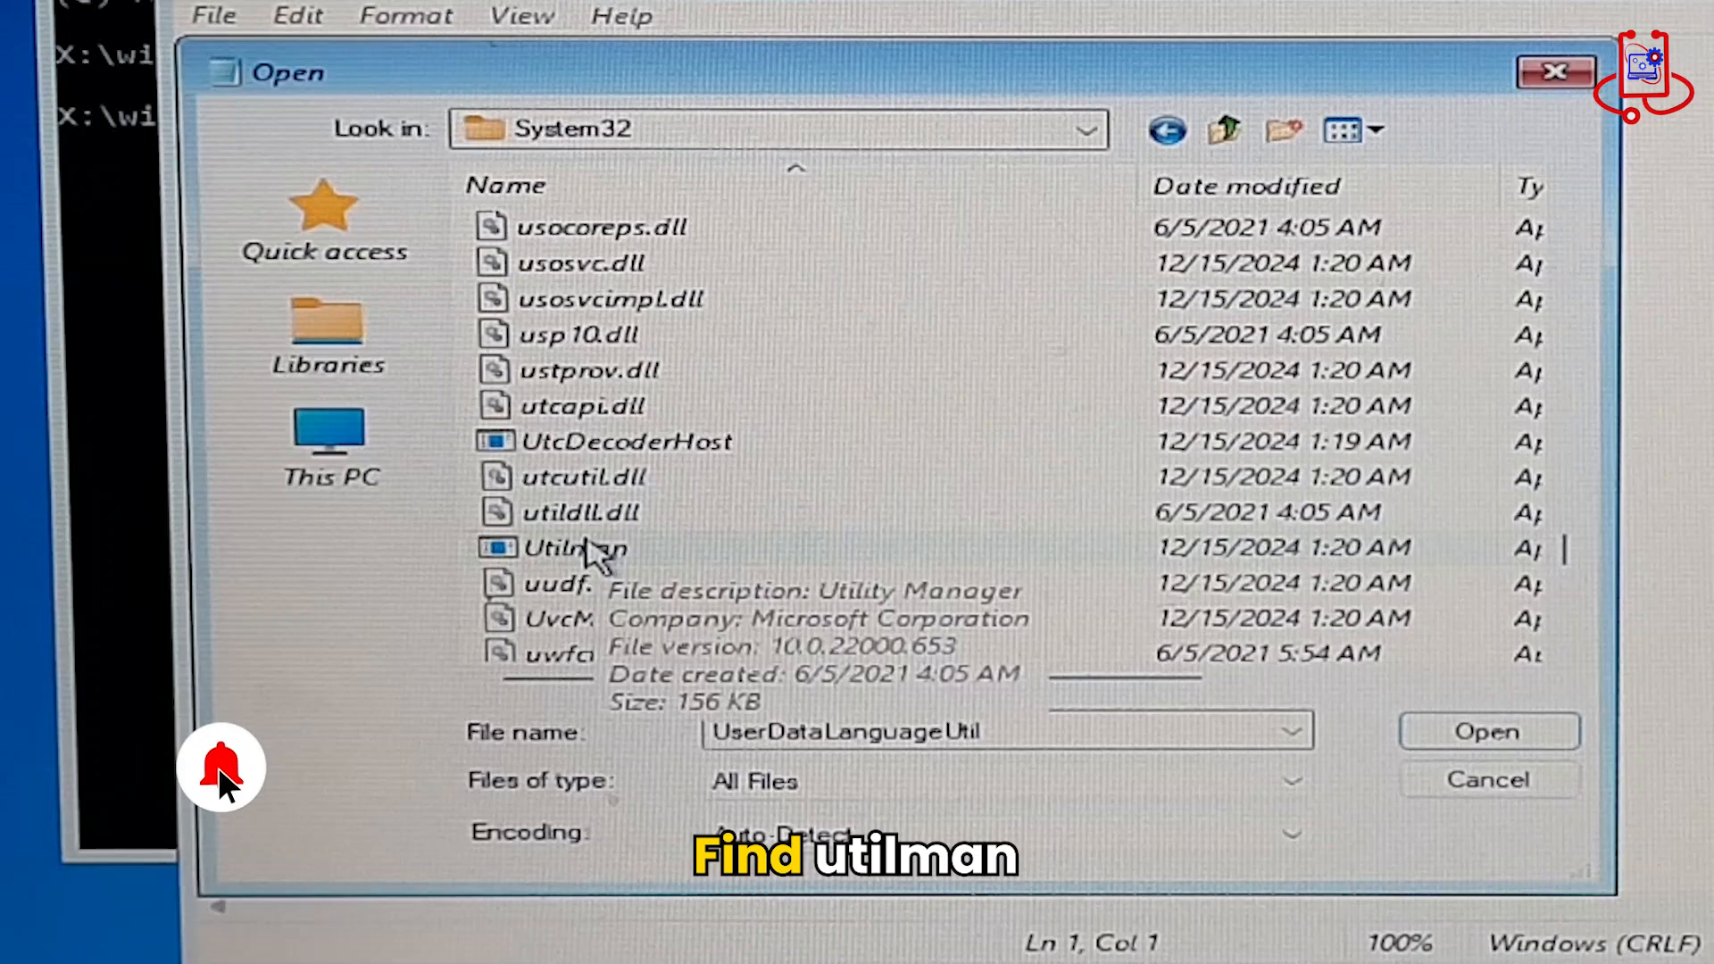
scroll(down, 3)
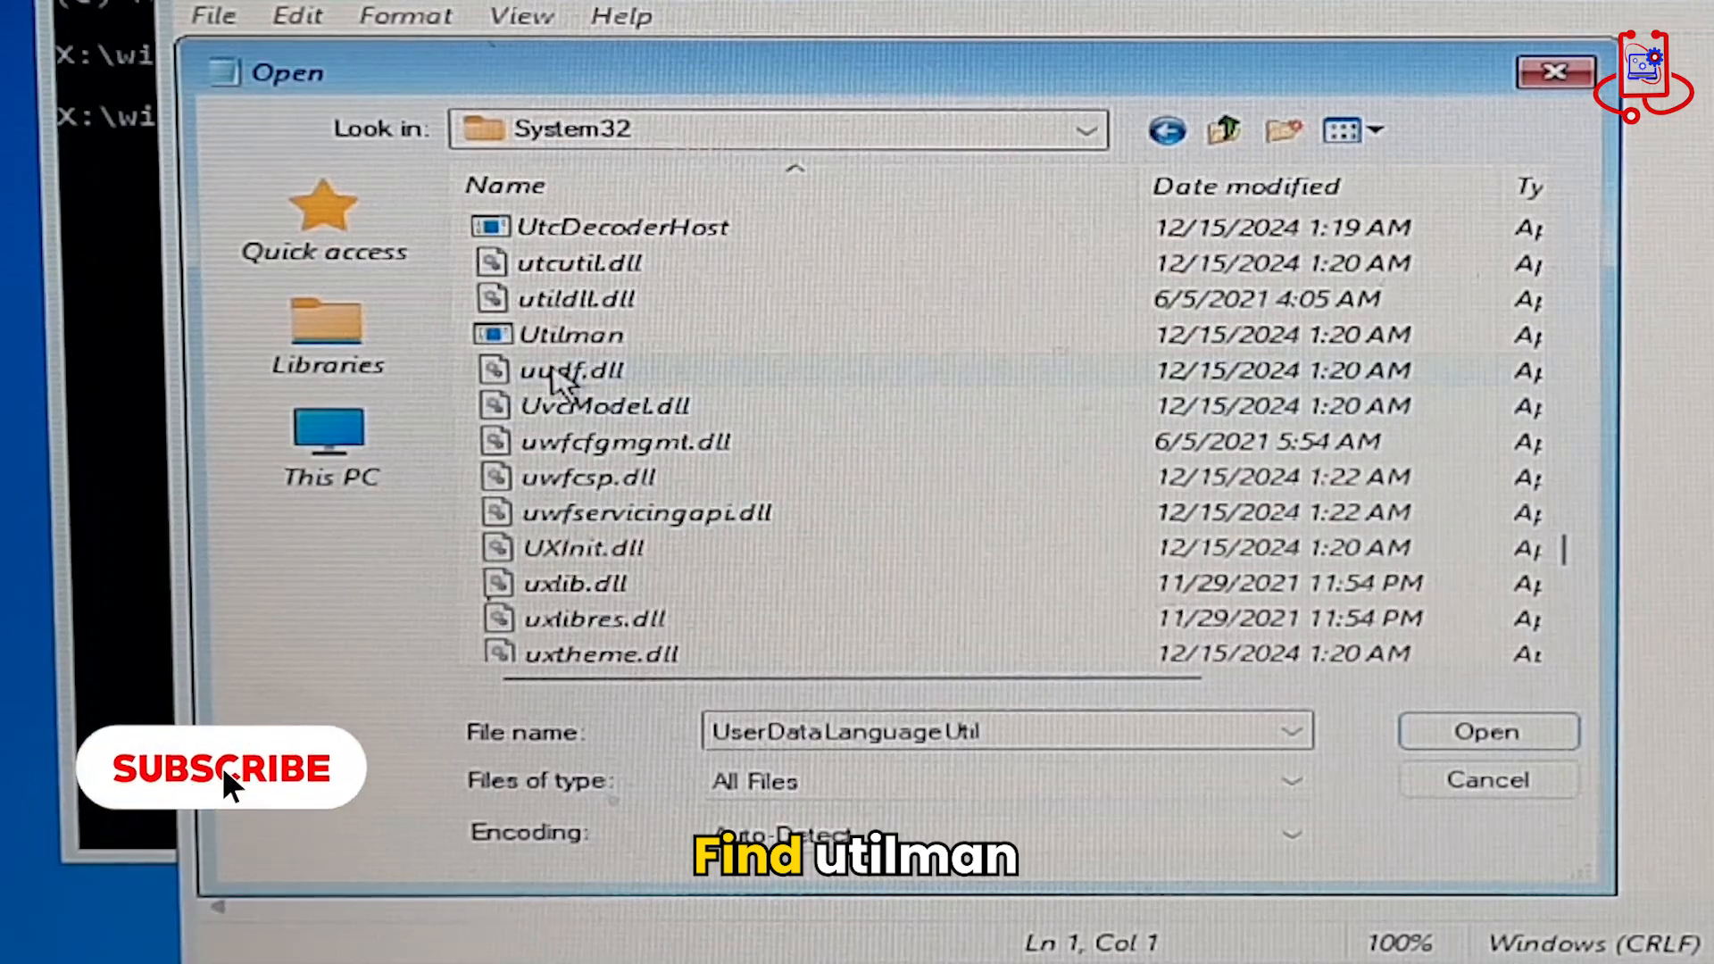
click(571, 334)
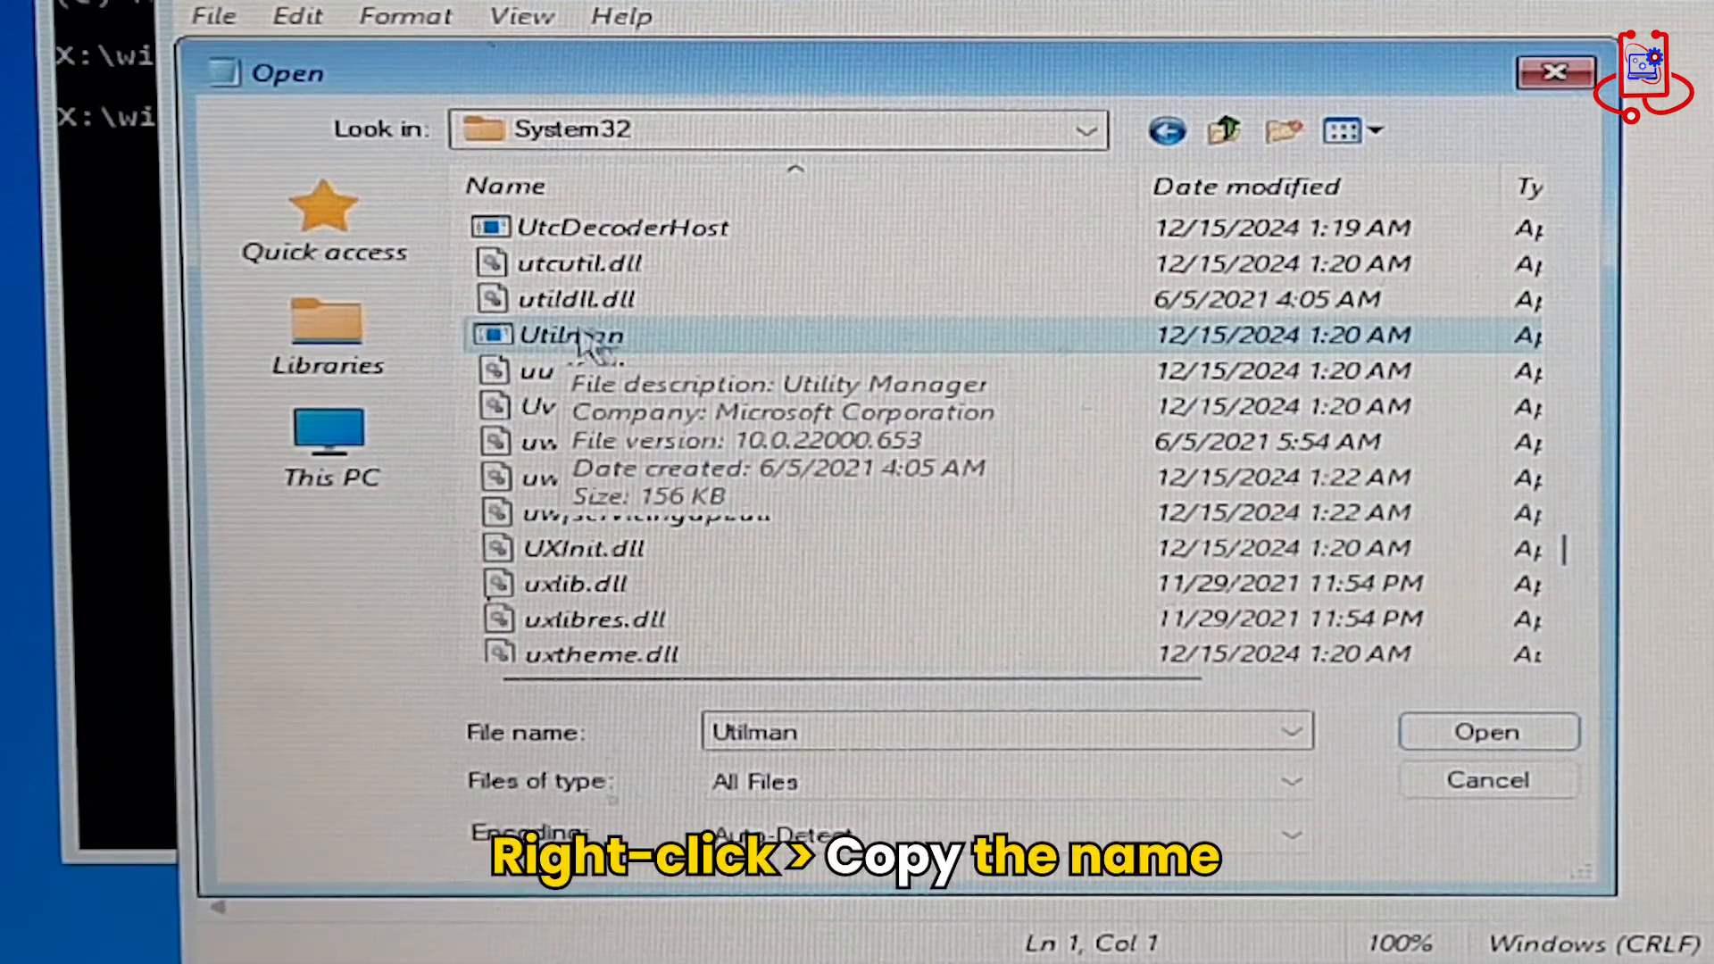
Rename Utilman by appending 2, copying its original name for reuse
right_click(568, 334)
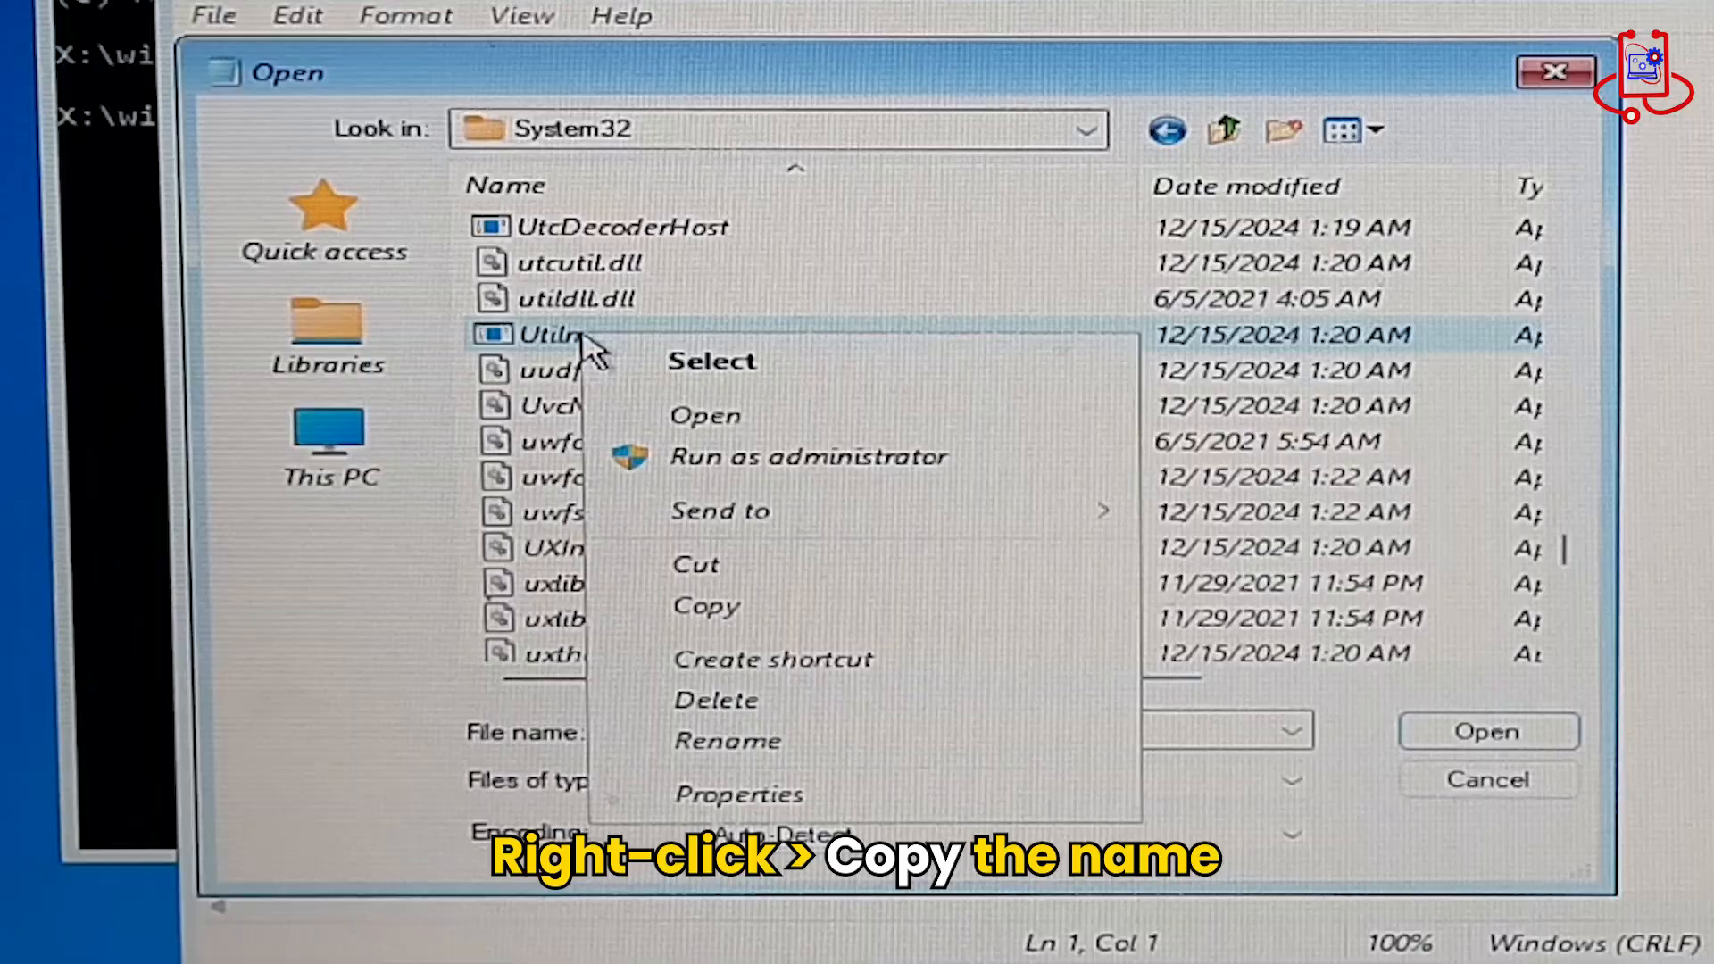
mouse_move(748, 766)
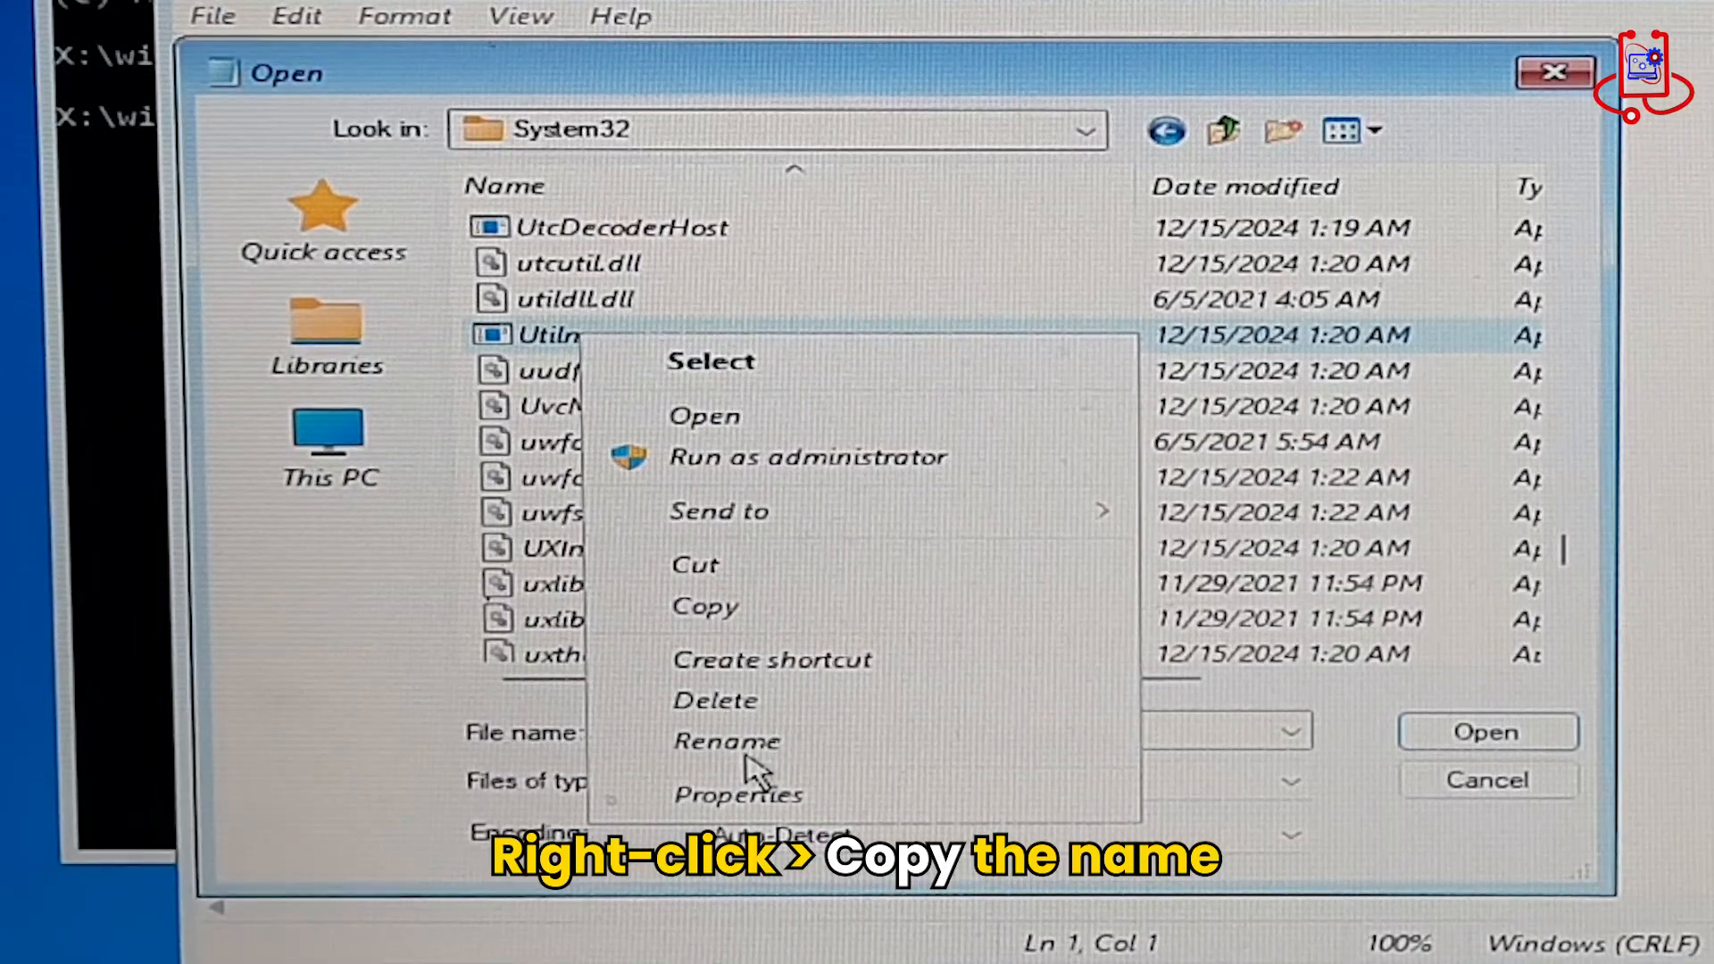
click(725, 741)
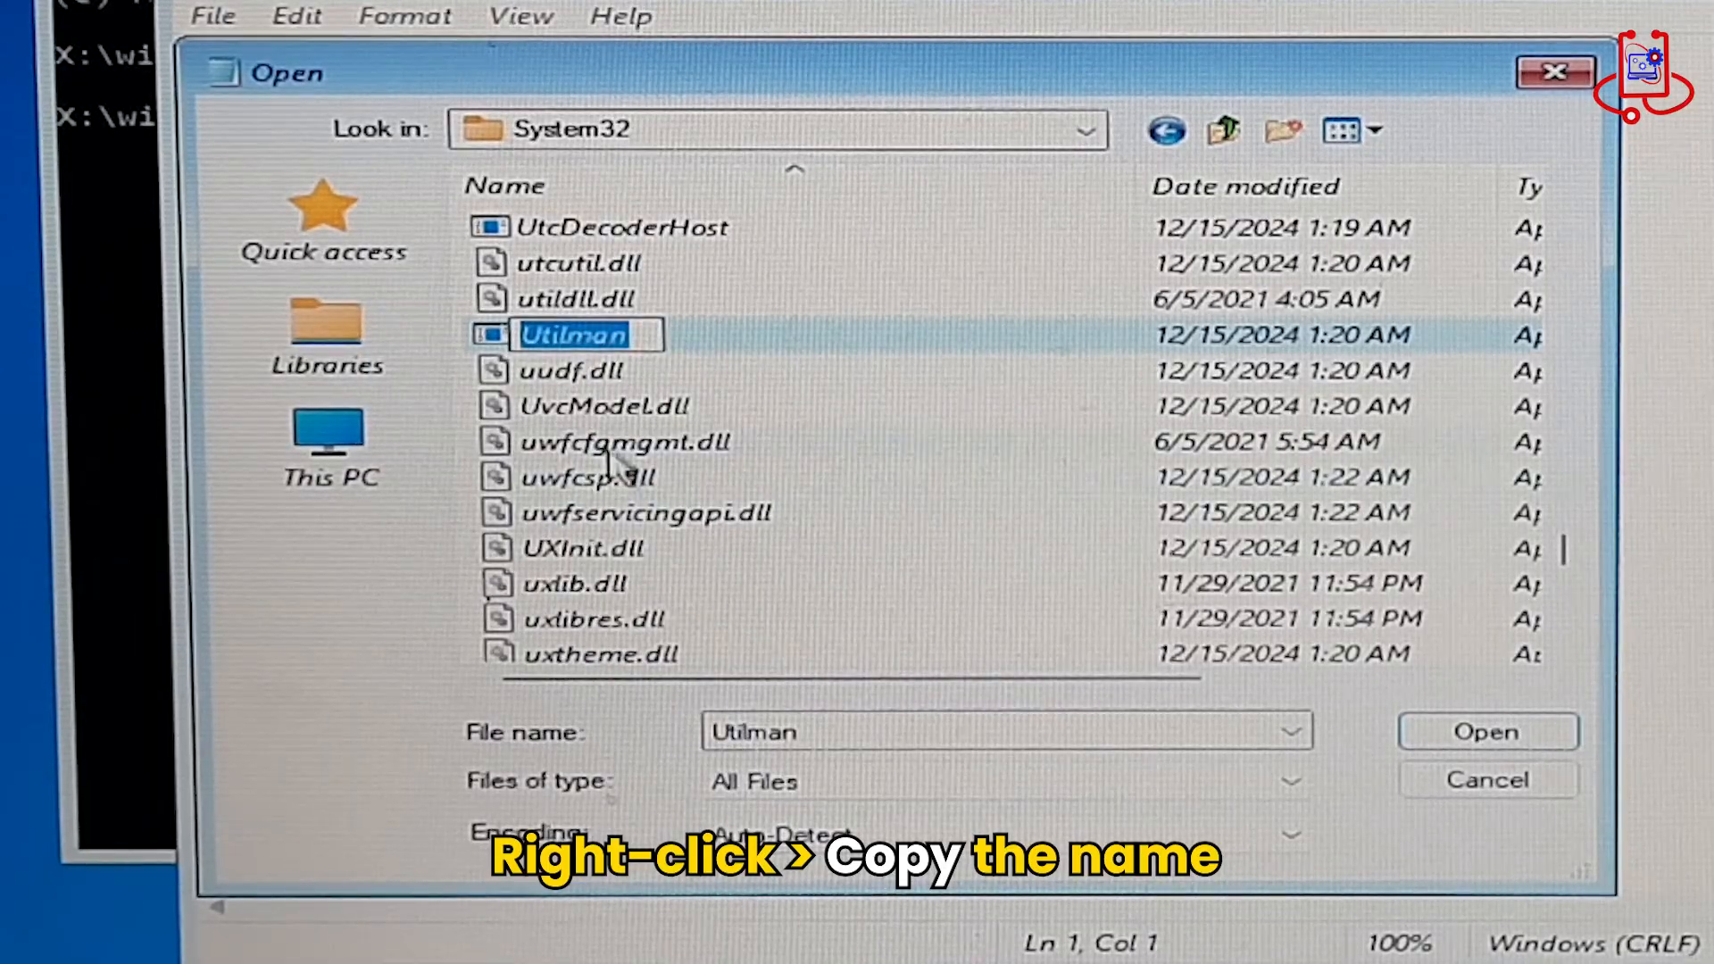
right_click(586, 334)
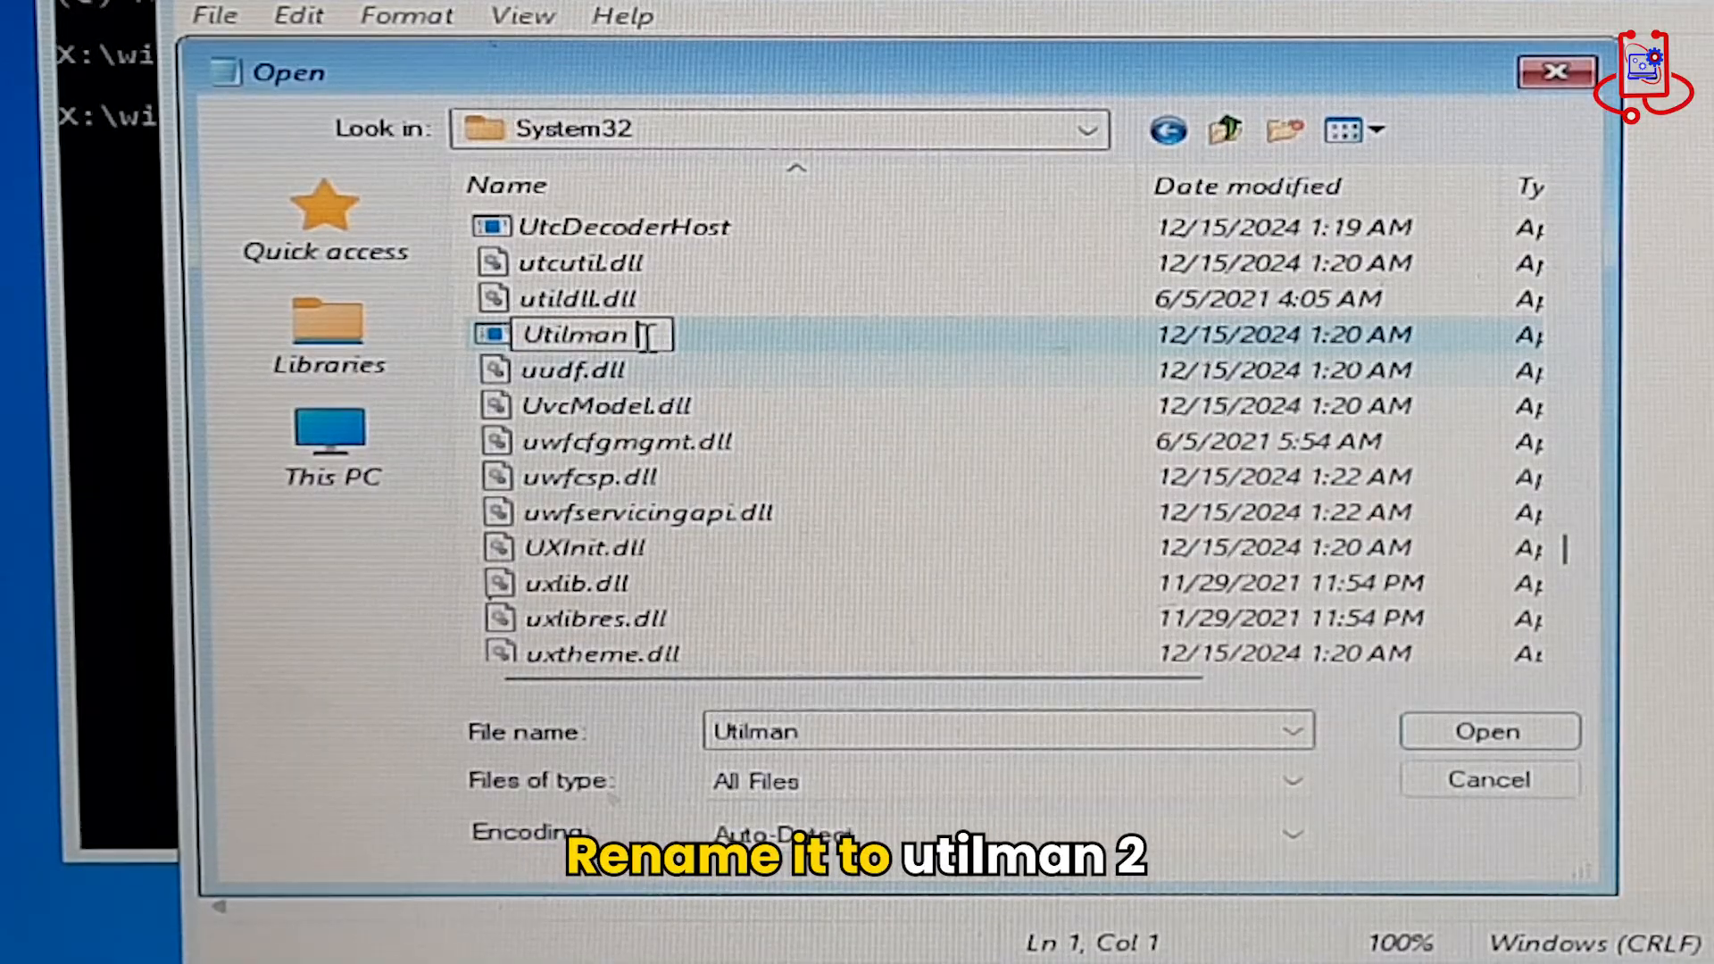
text(2)
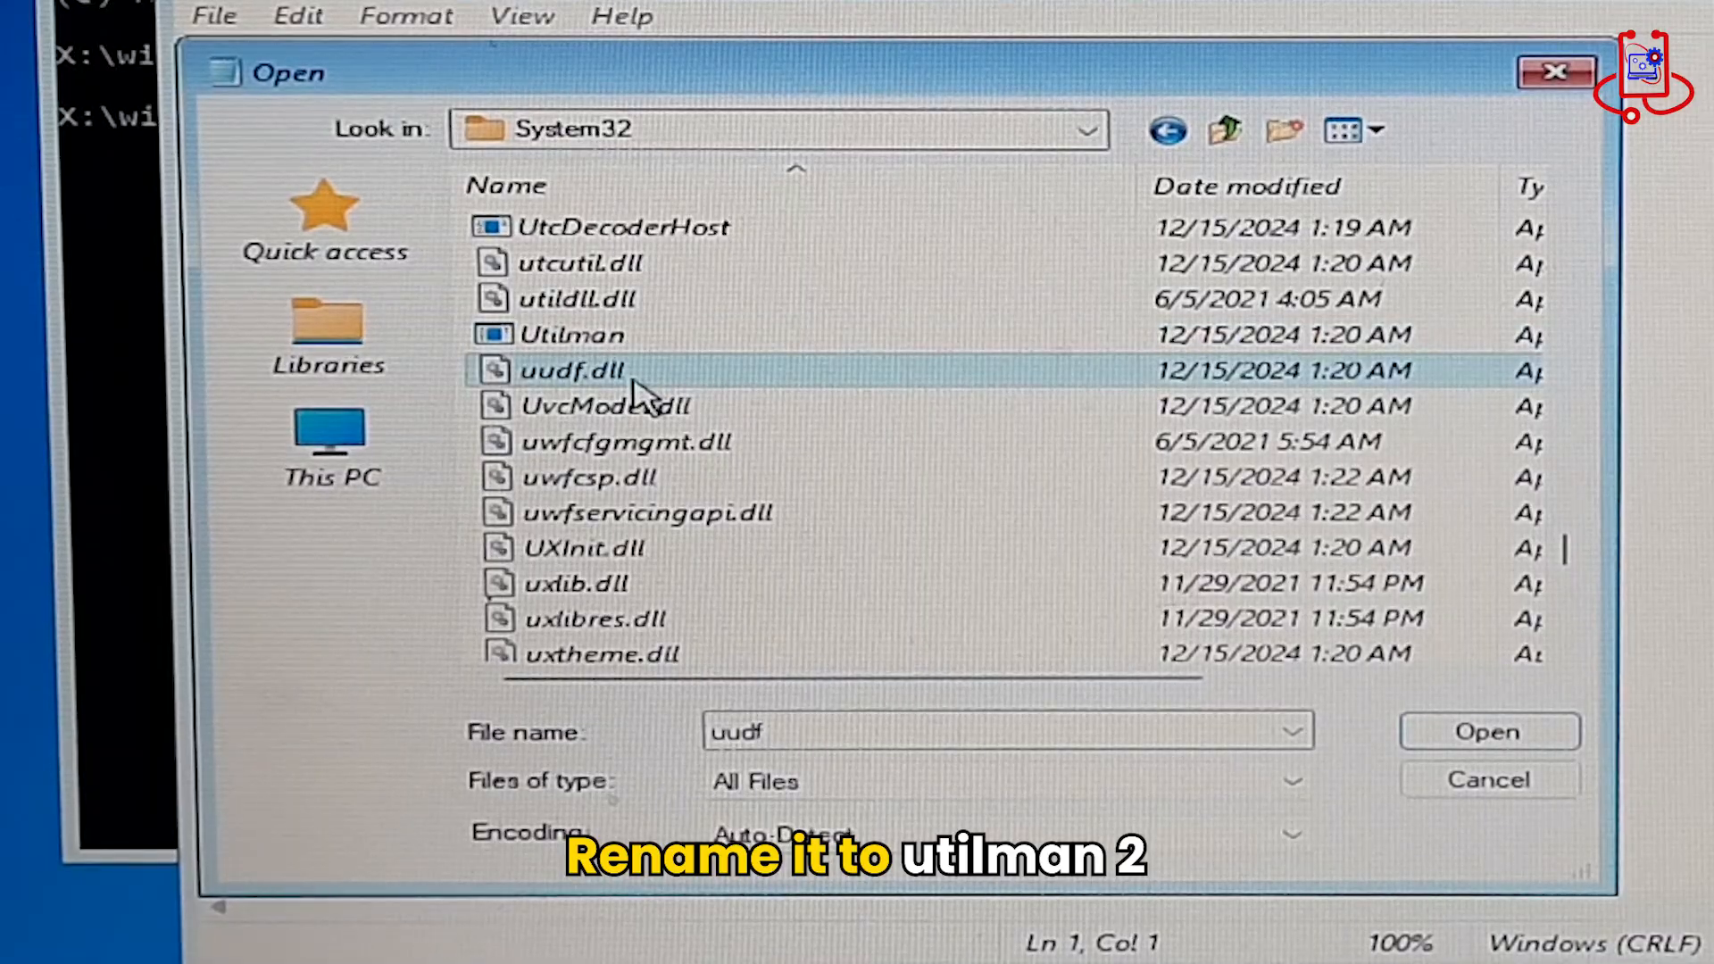
Refresh the System32 listing and jump to the cmd file
right_click(1066, 344)
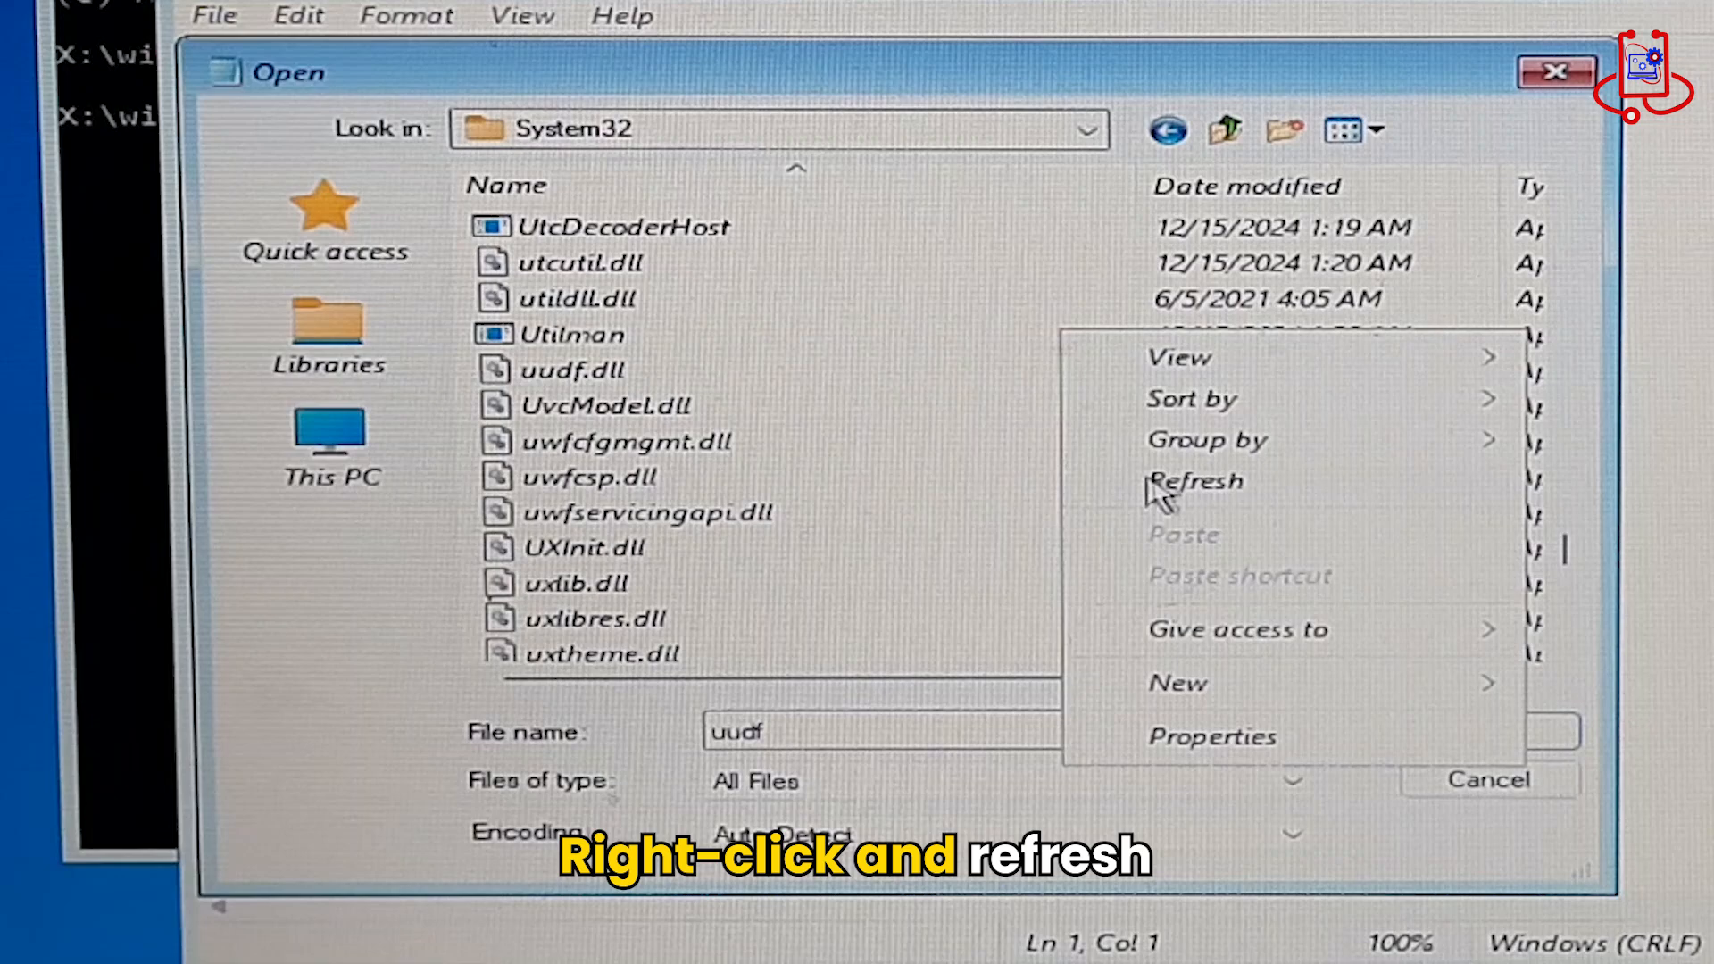
click(1195, 480)
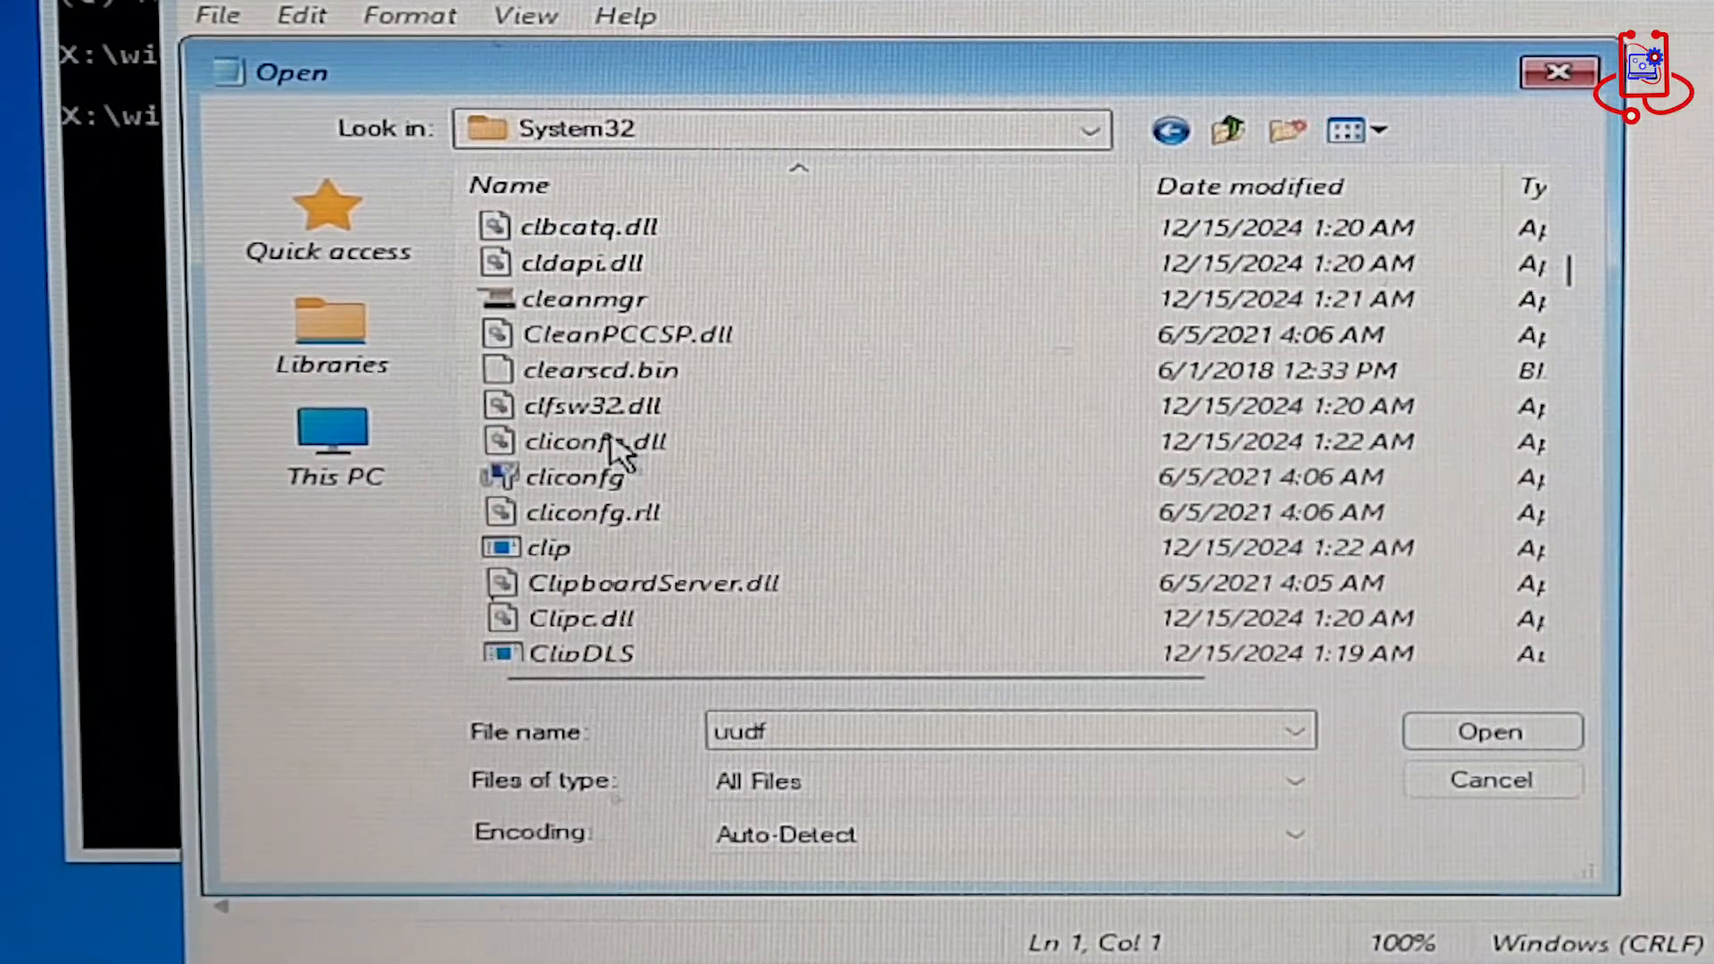
text(cmd)
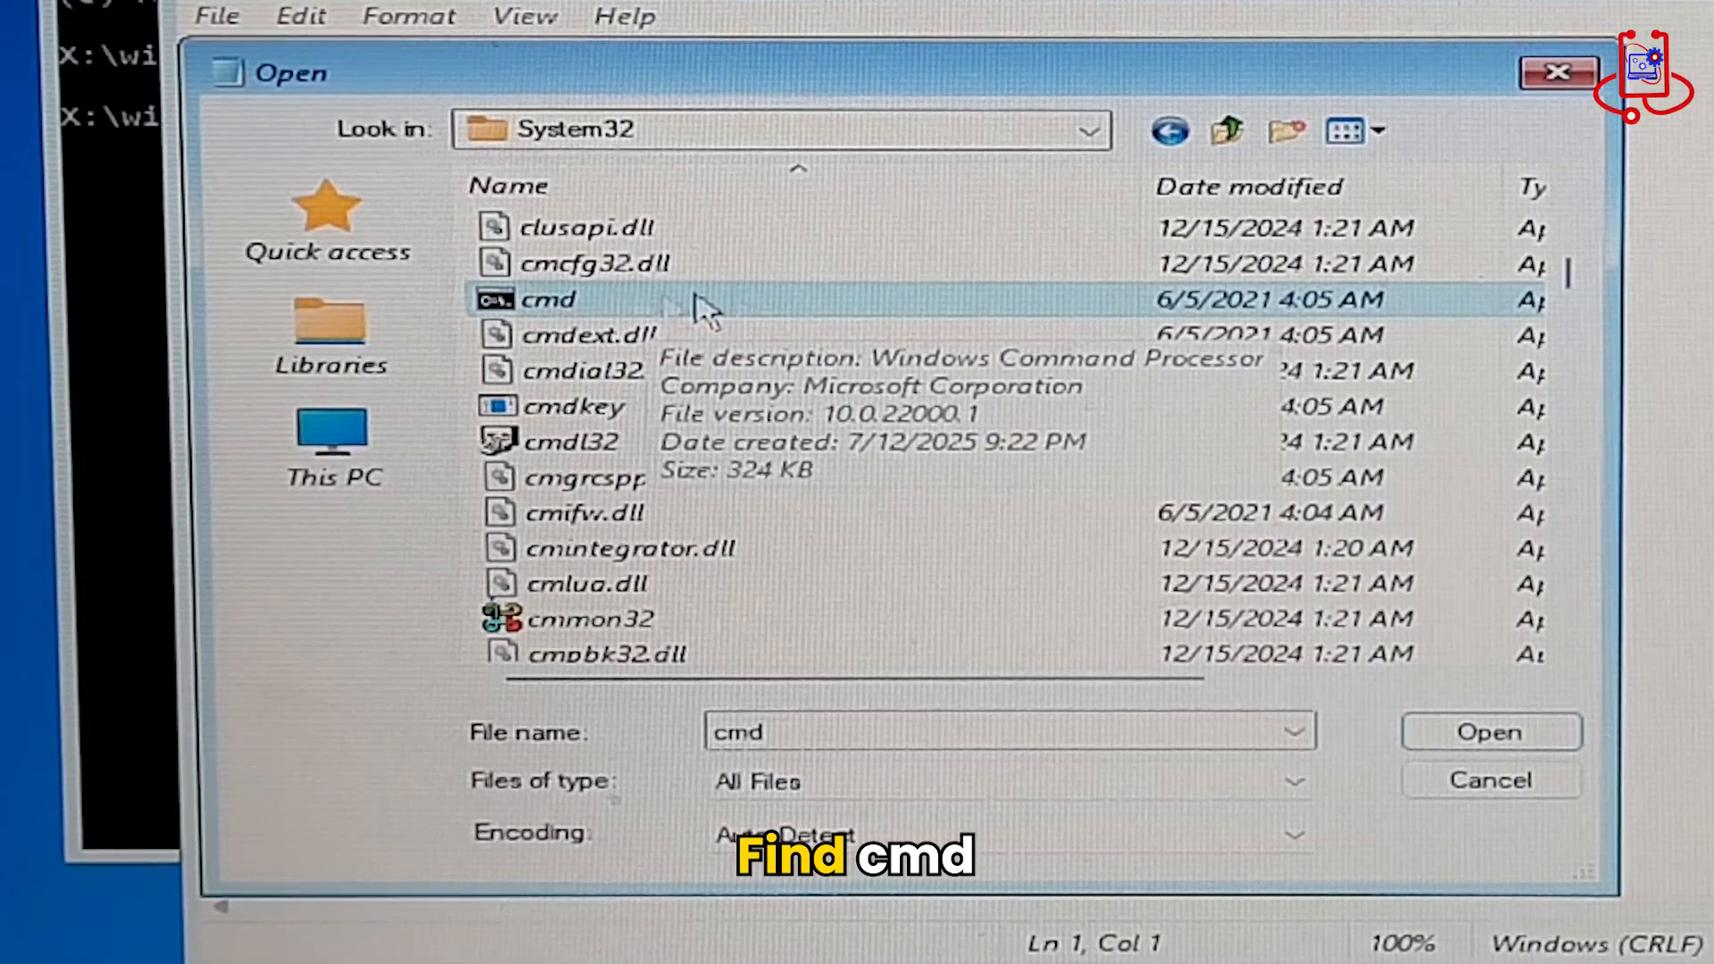
Rename cmd to the pasted Utilman name and refresh the System32 listing
right_click(547, 298)
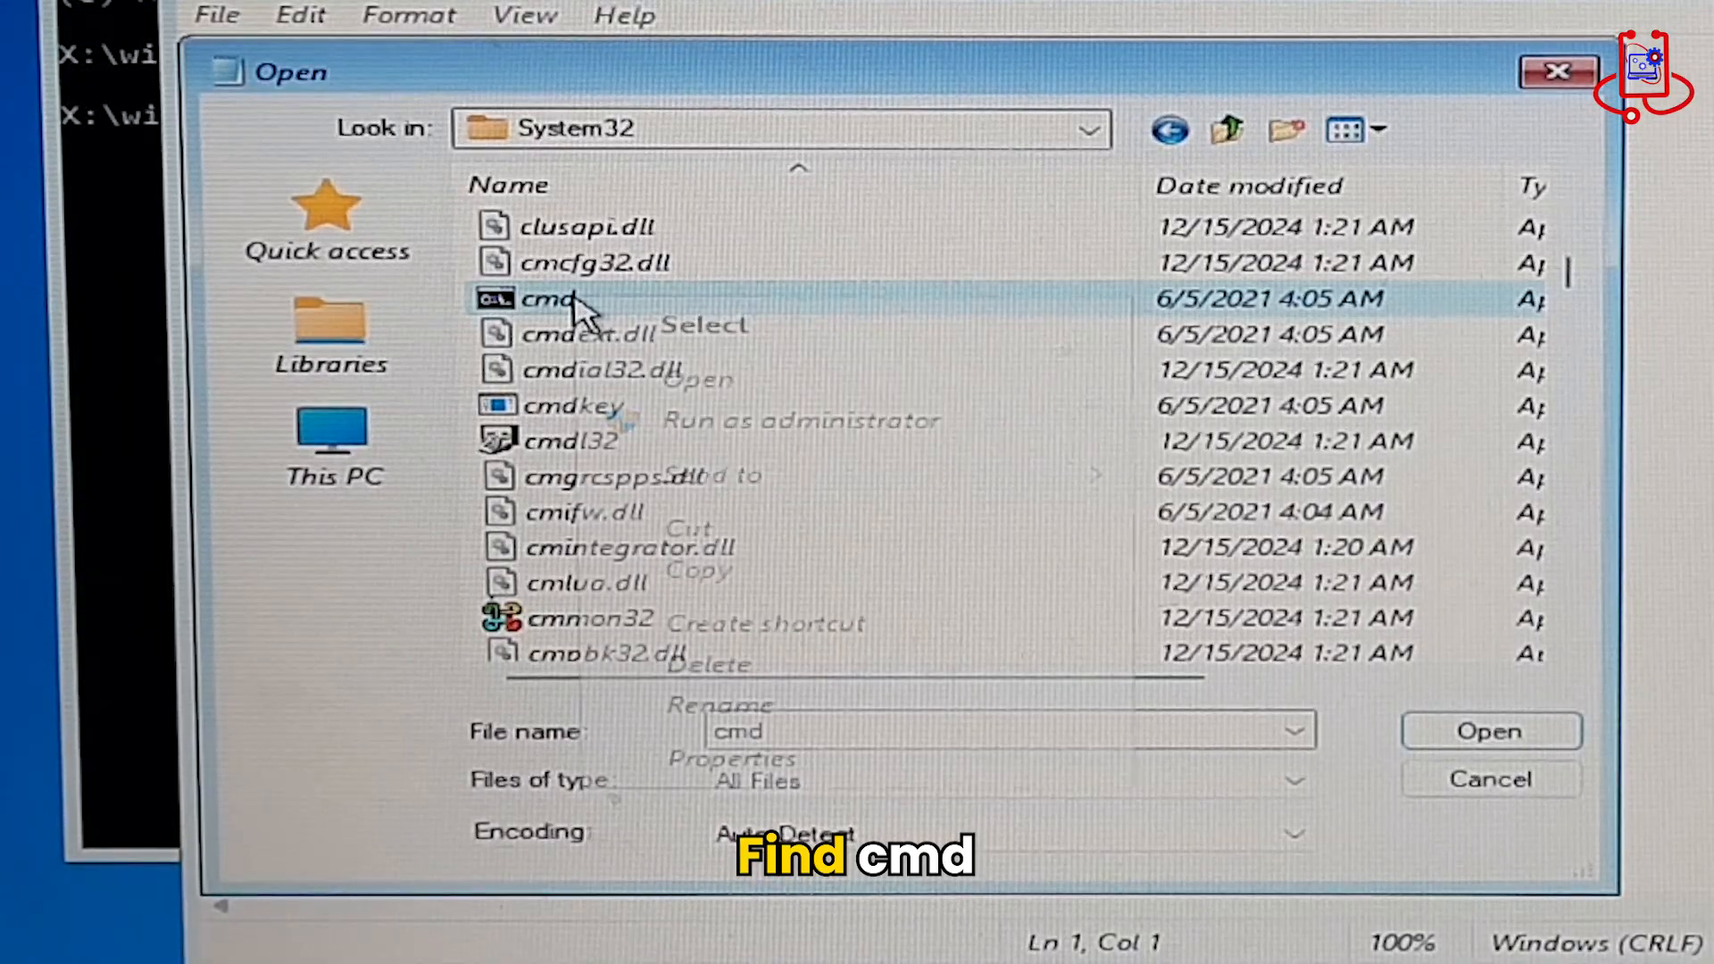
right_click(568, 298)
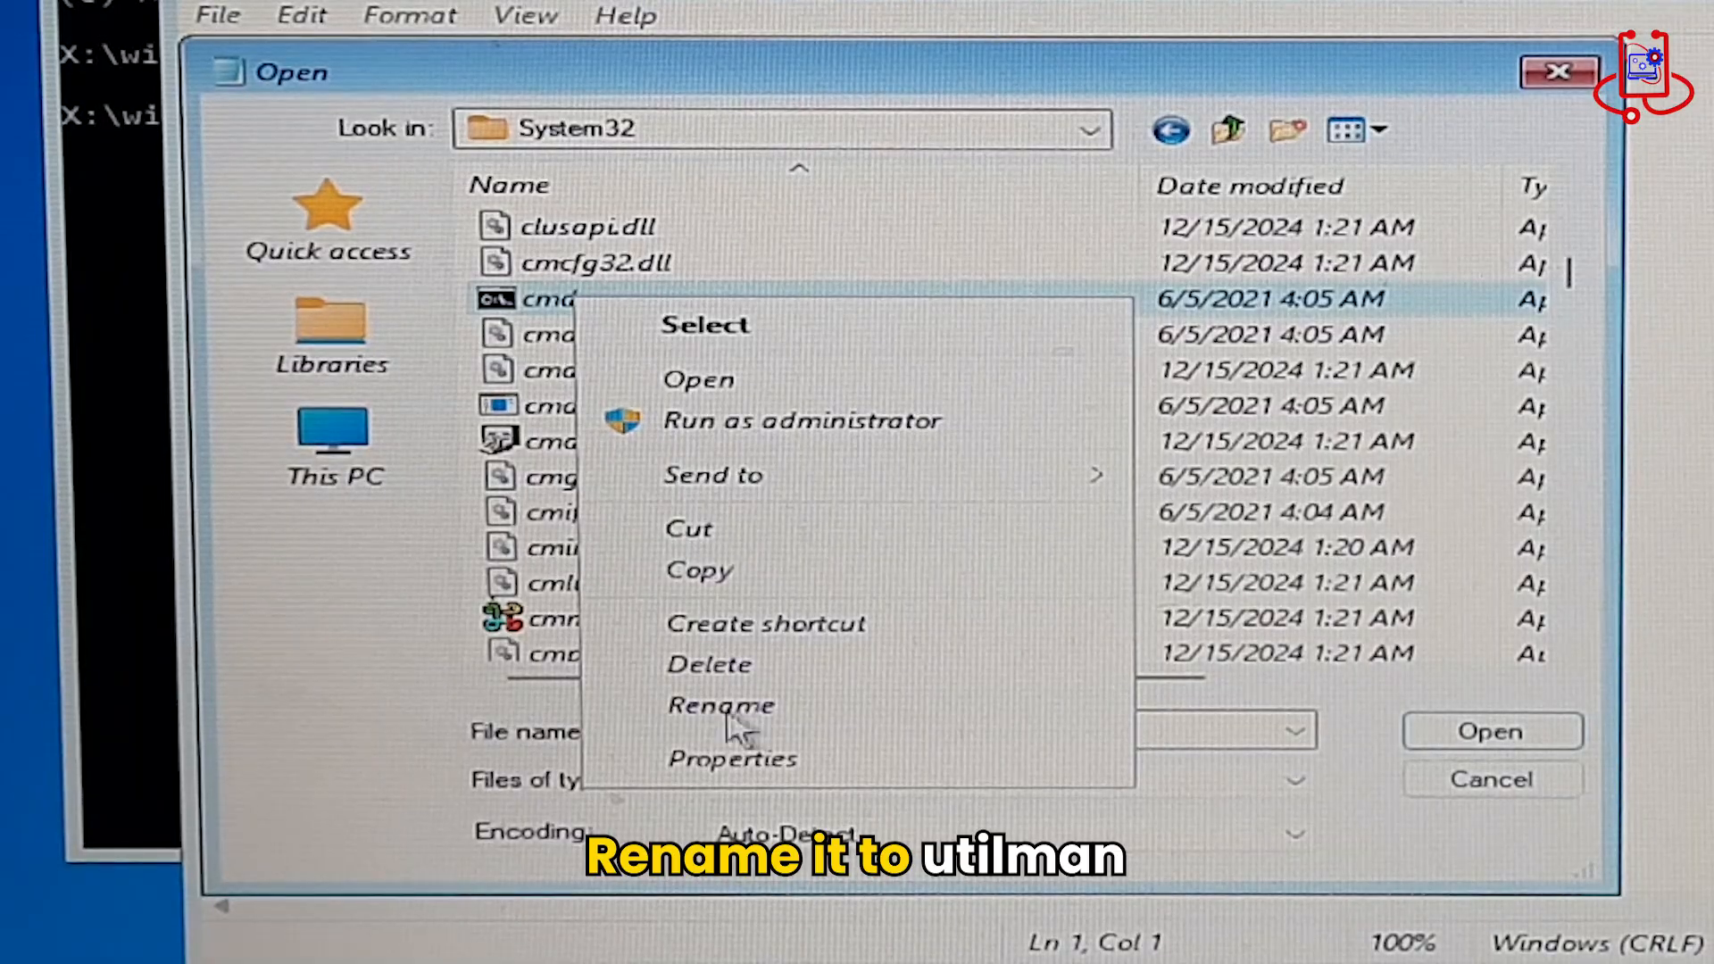
click(720, 705)
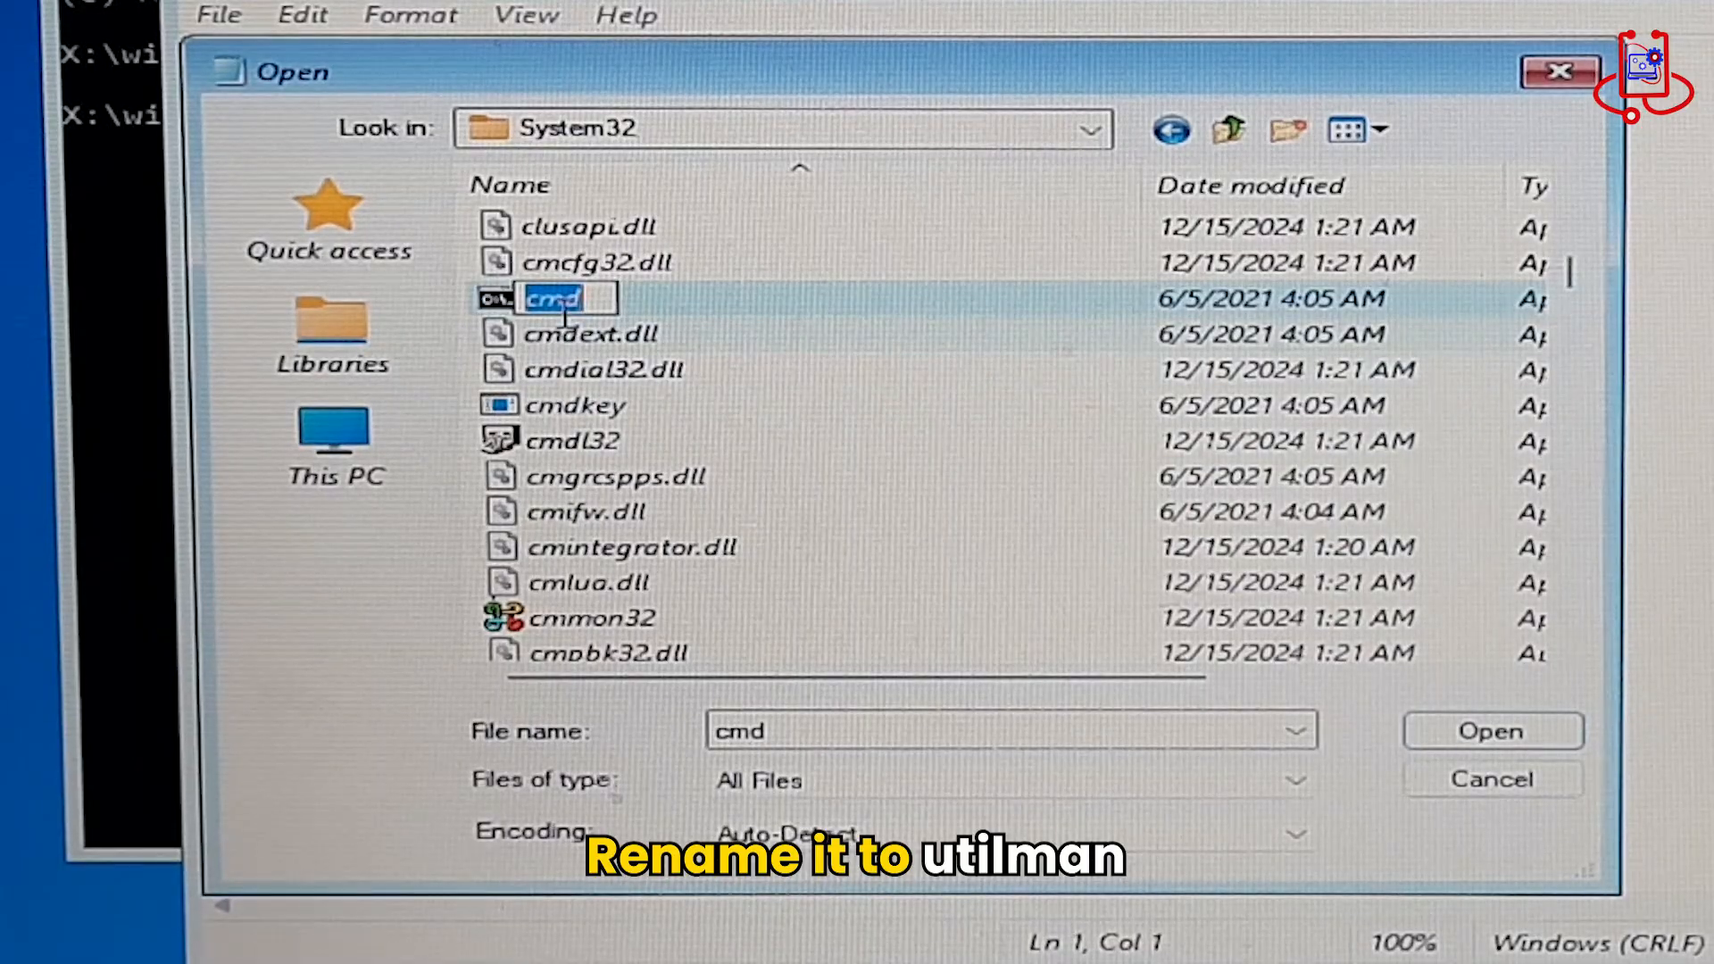
right_click(557, 298)
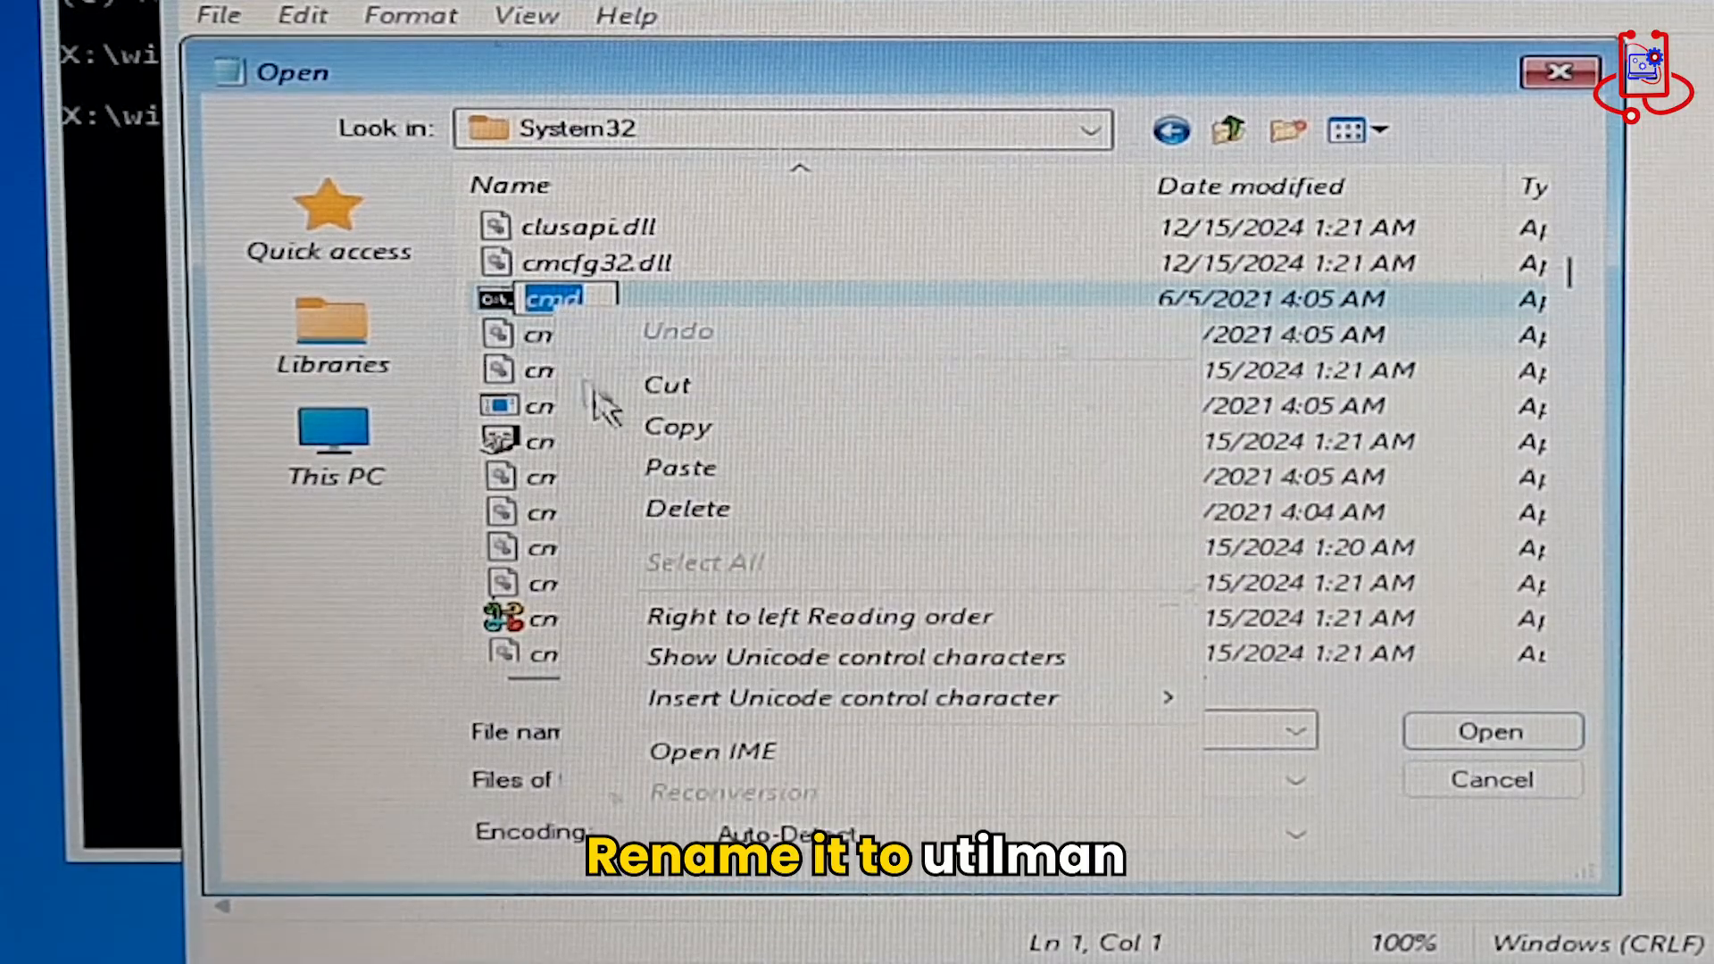
mouse_move(586, 481)
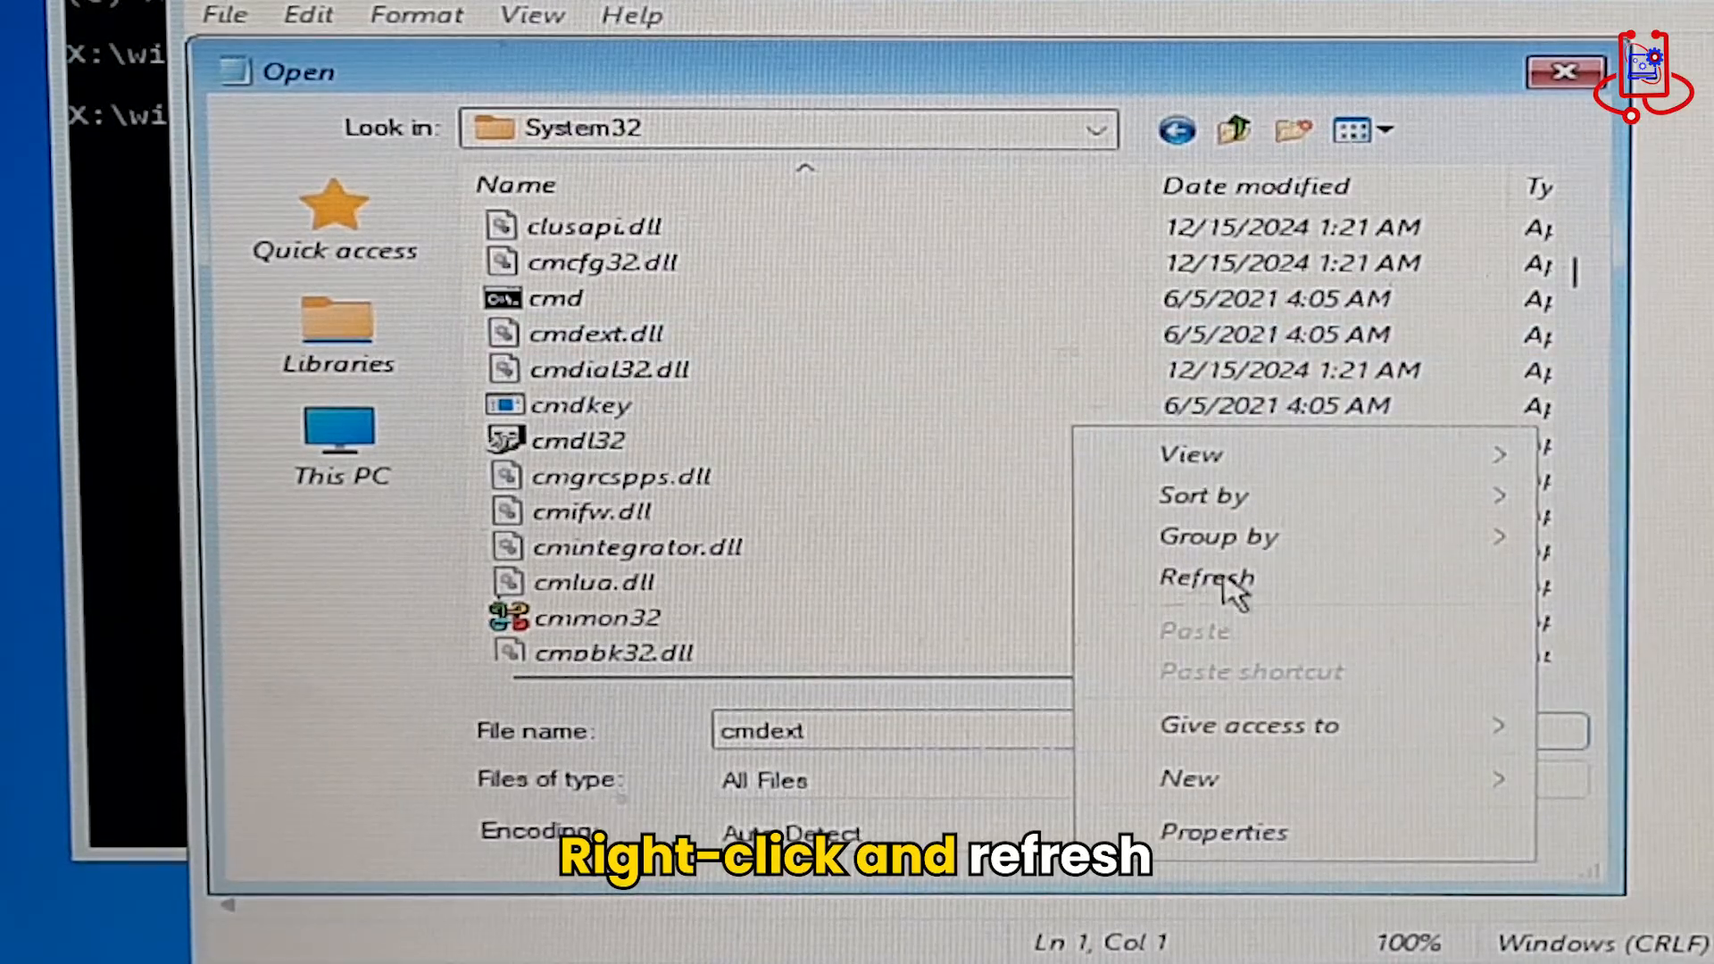
click(1205, 579)
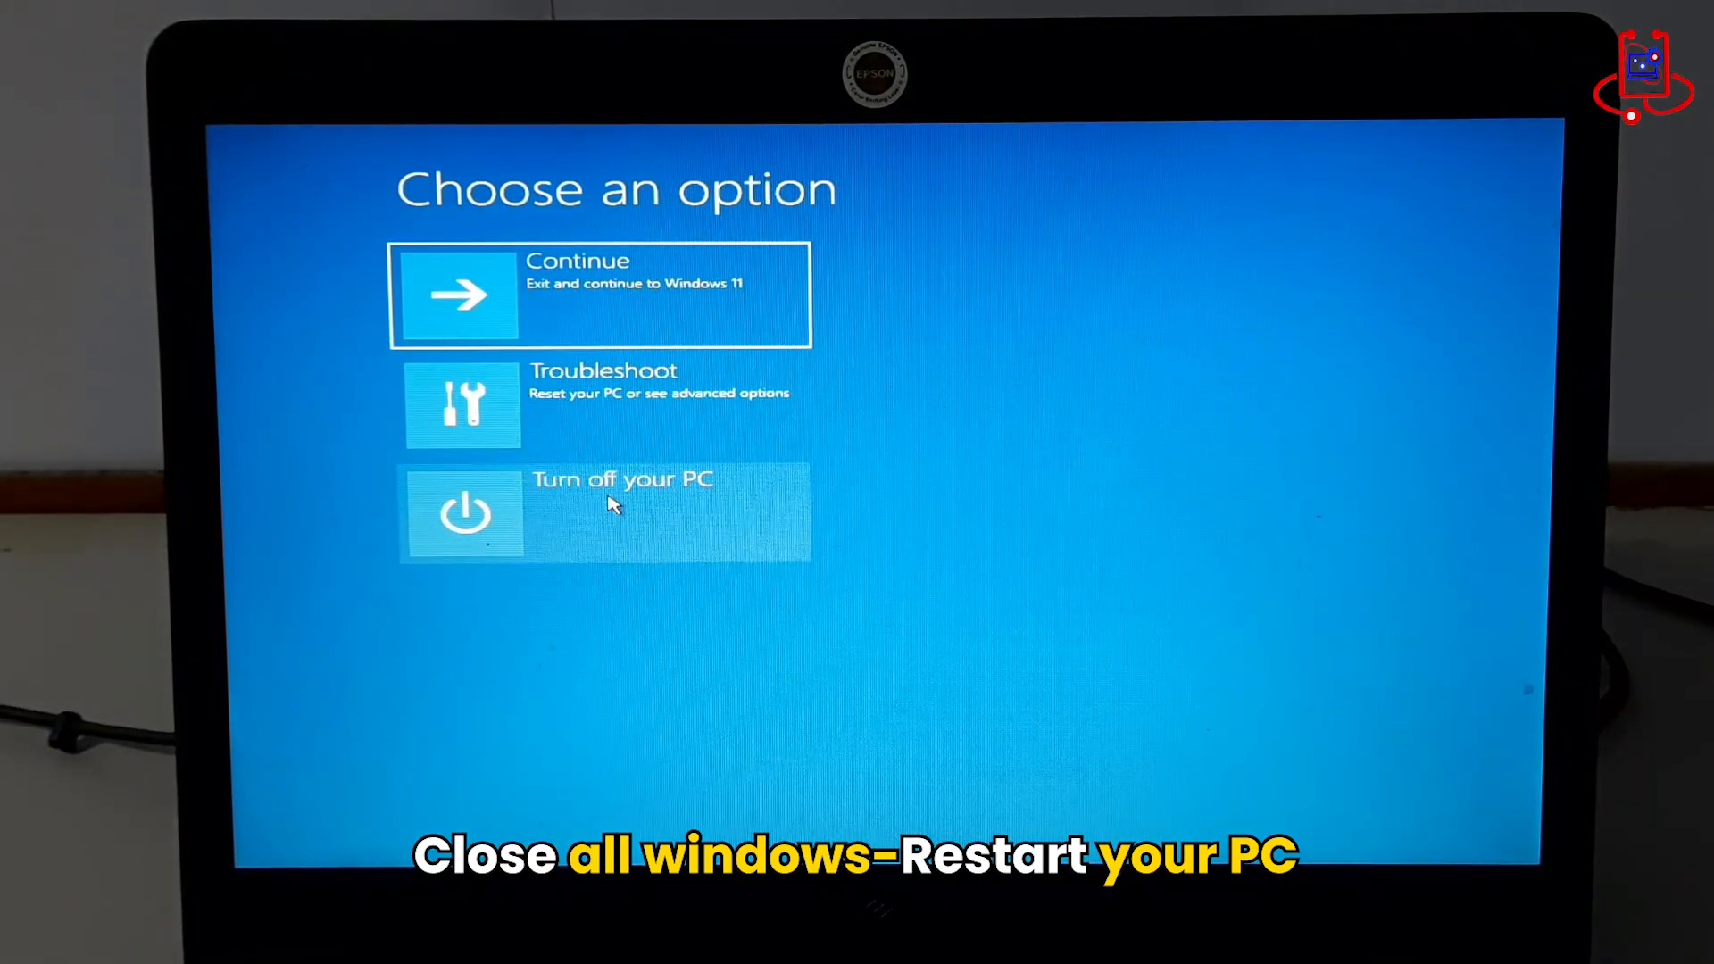
Continue out of recovery so the PC restarts into Windows 11
click(602, 512)
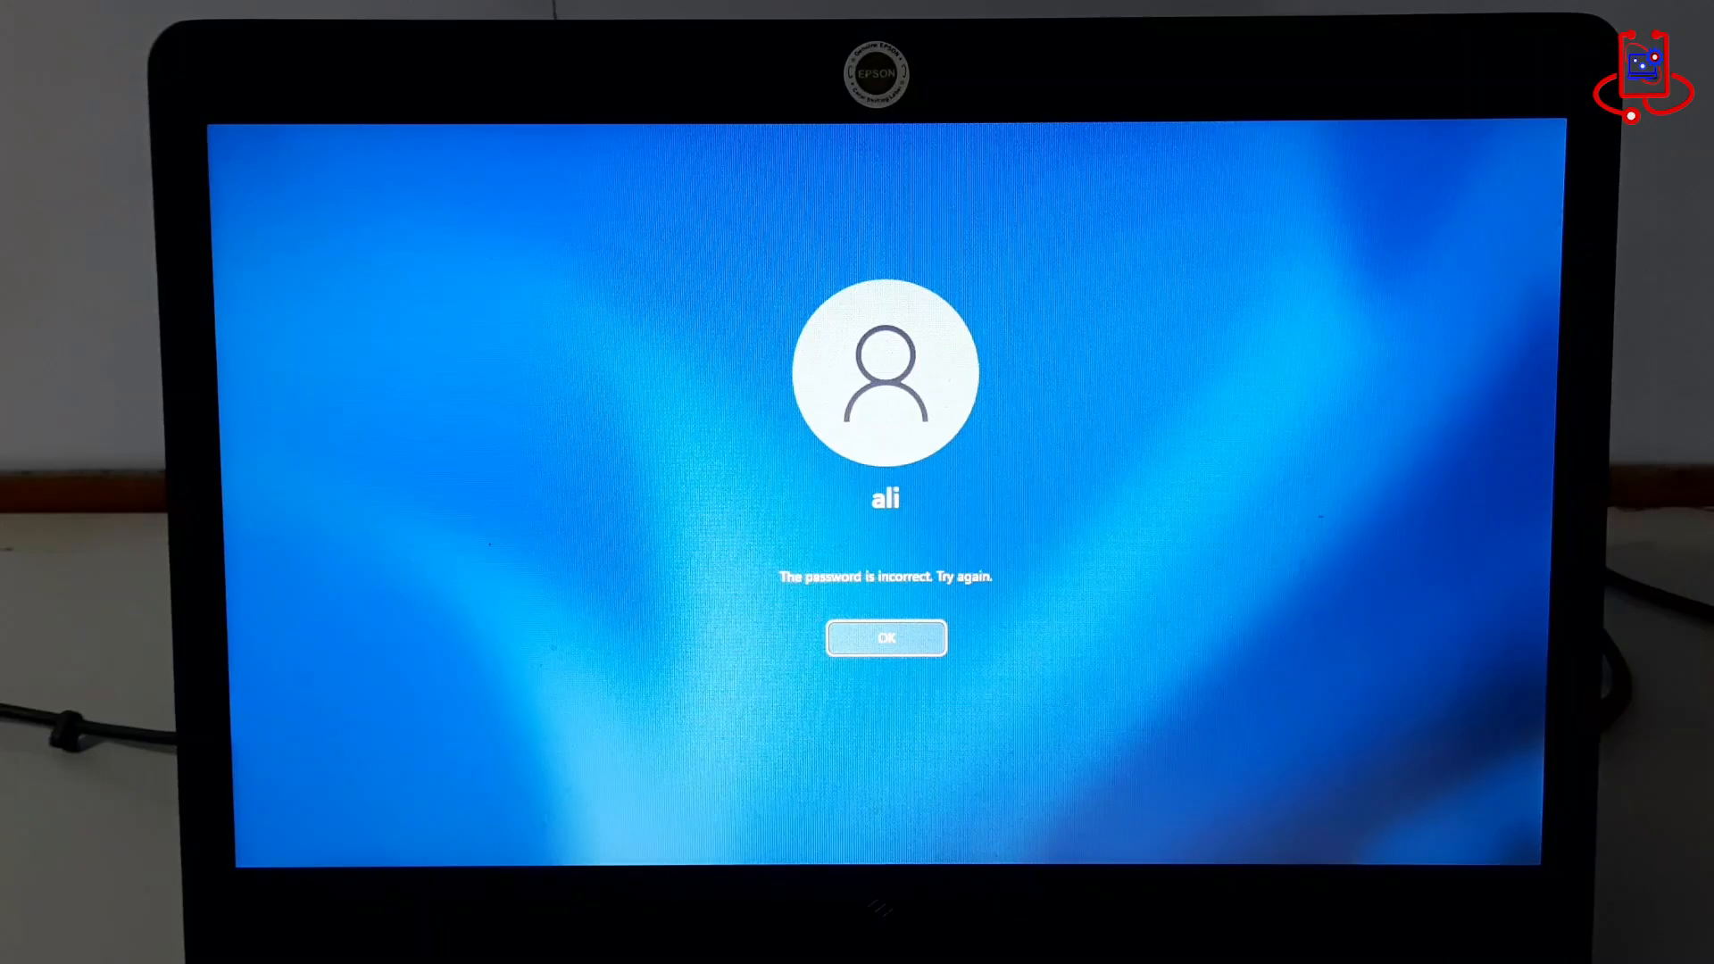
Dismiss the incorrect-password notice and launch Accessibility, opening a Command Prompt
click(886, 640)
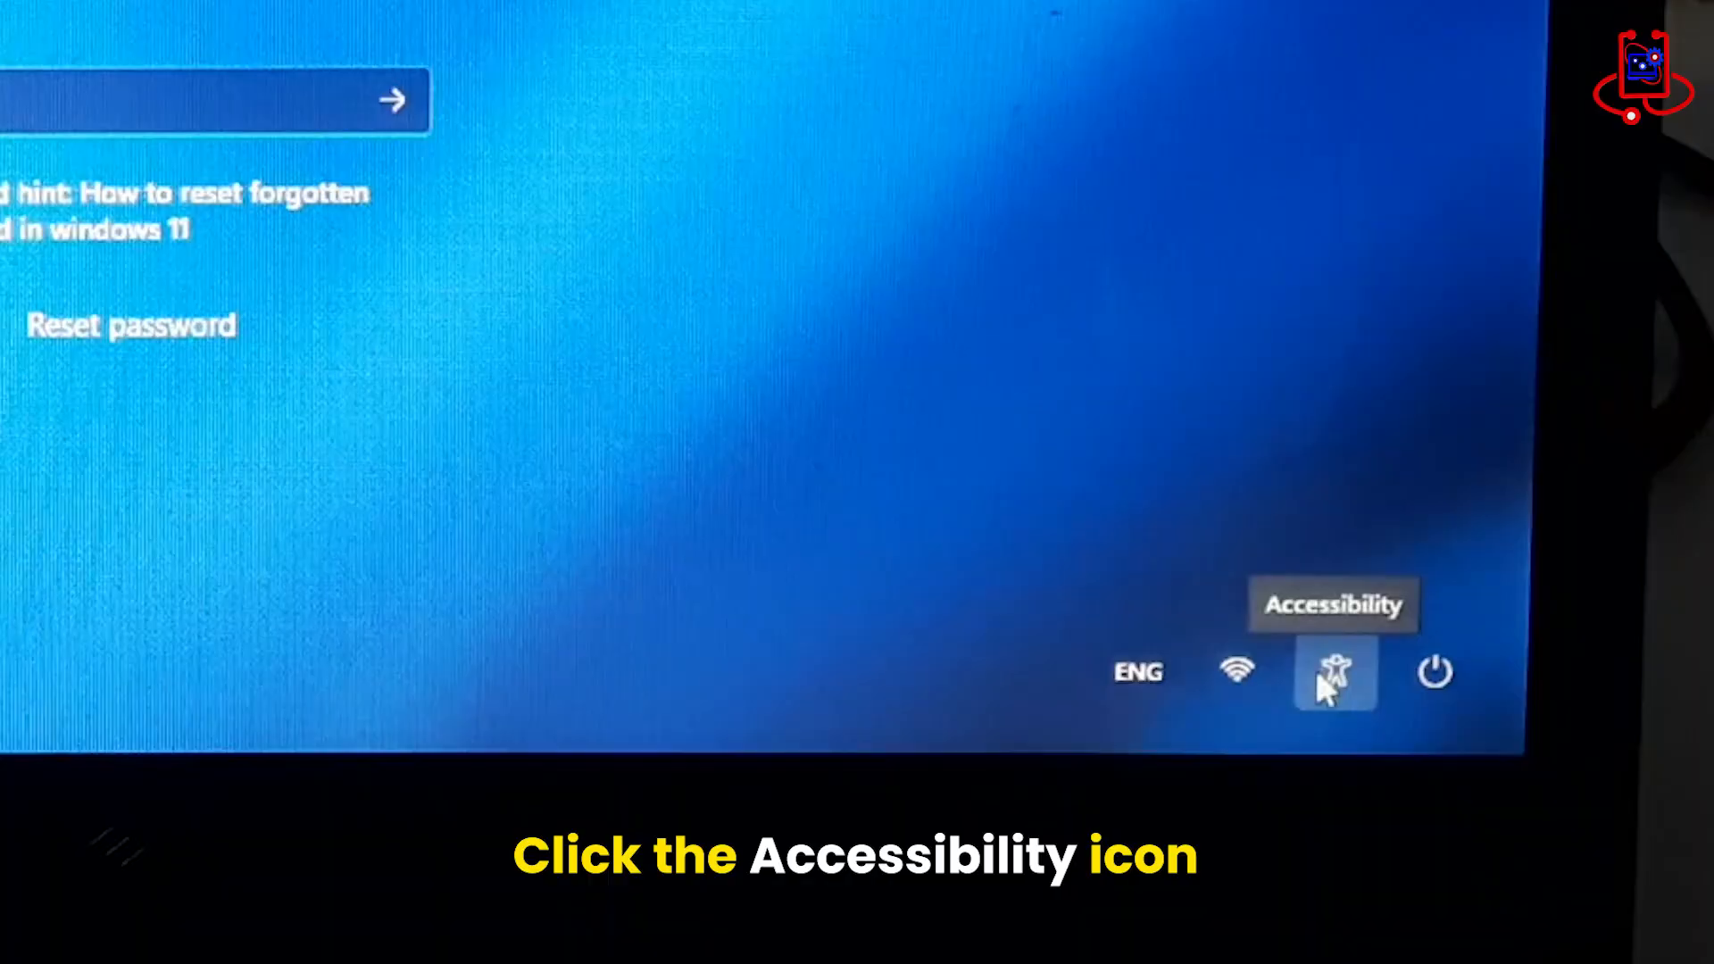
mouse_move(1382, 629)
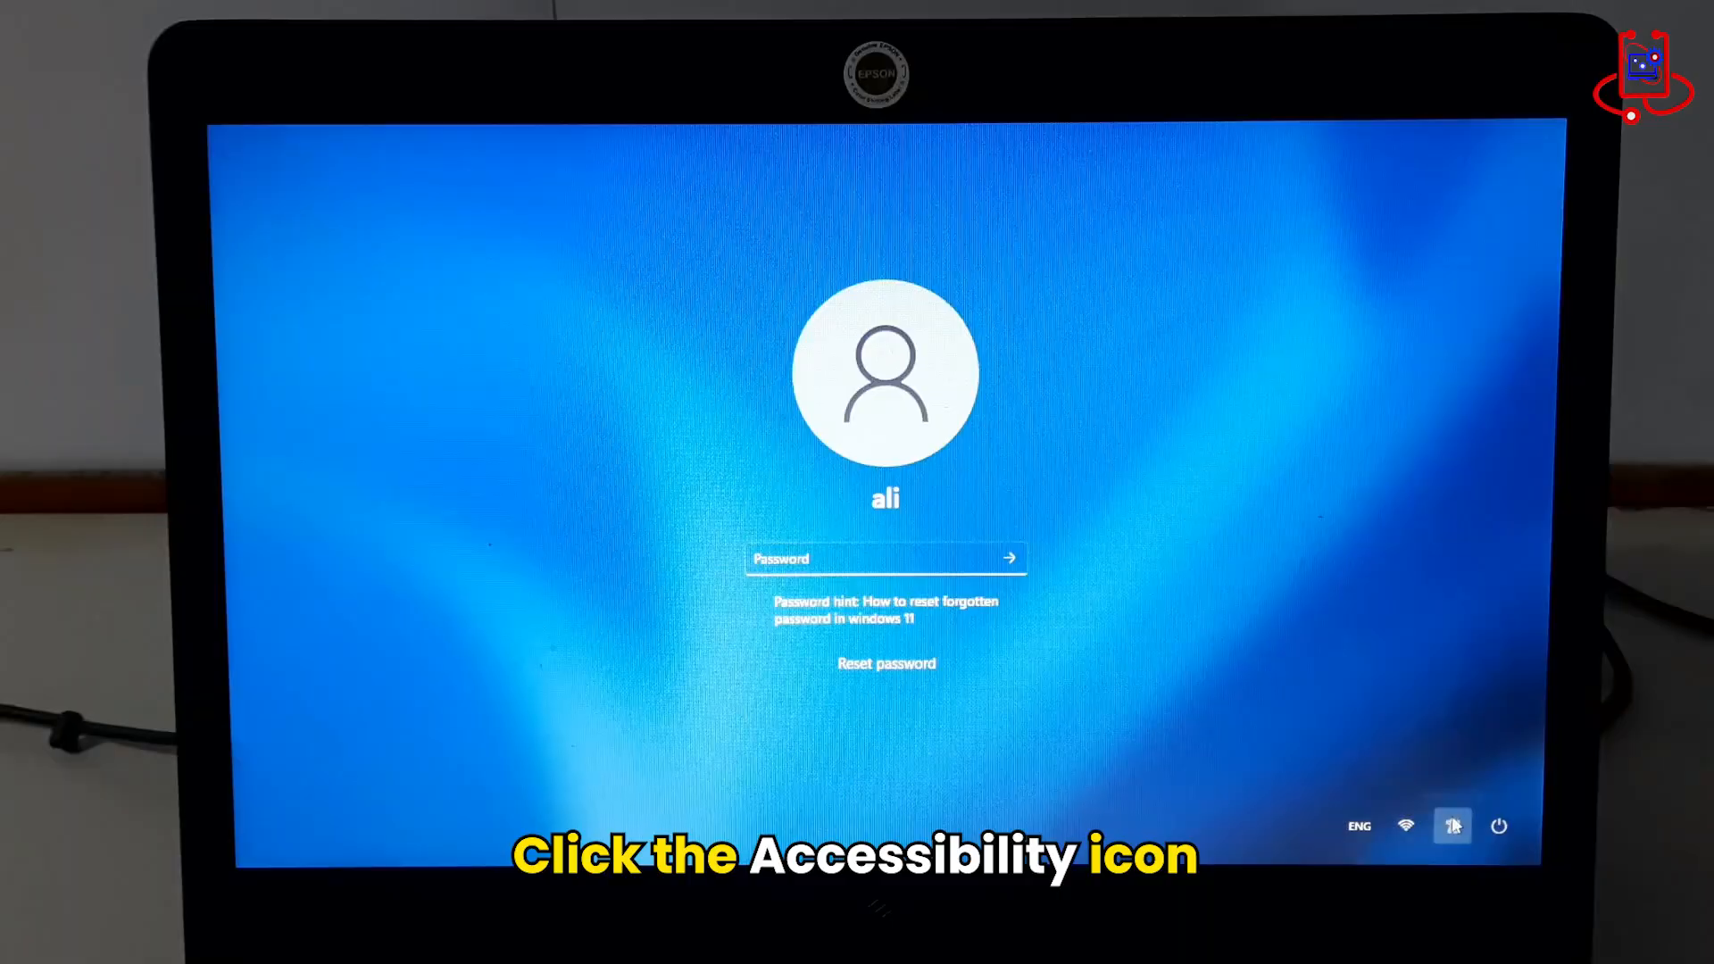
click(1452, 825)
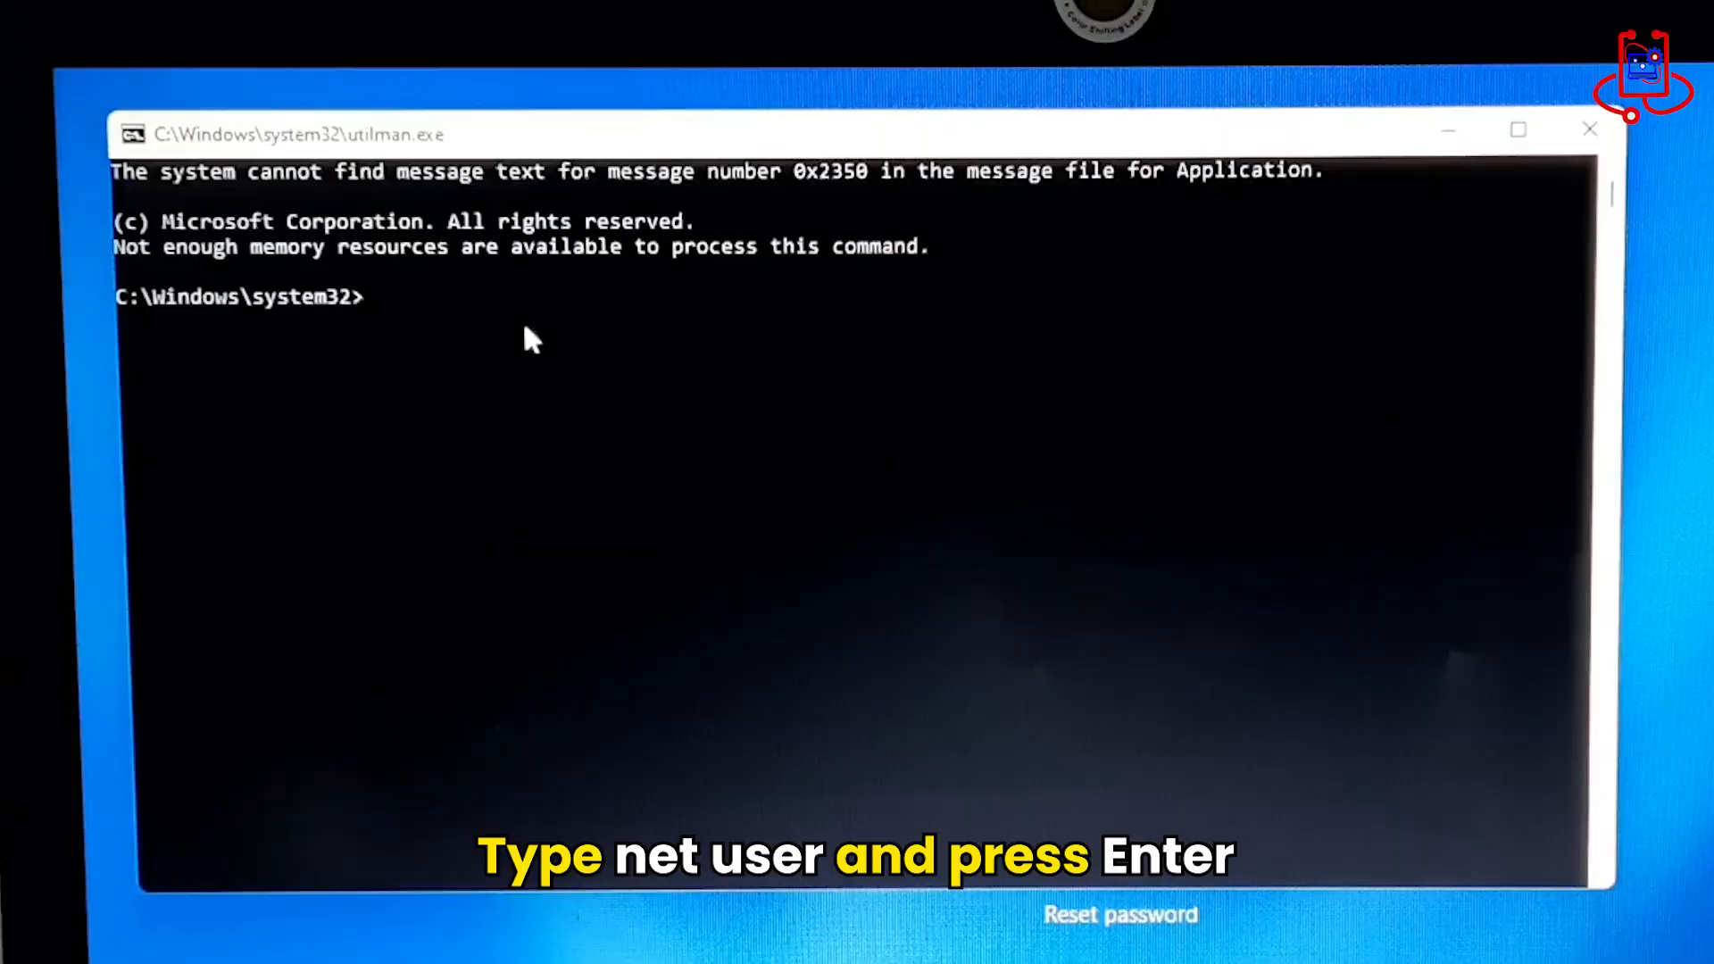
Run net user to list accounts, then enter net user ali * to reset ali's password
text(net us)
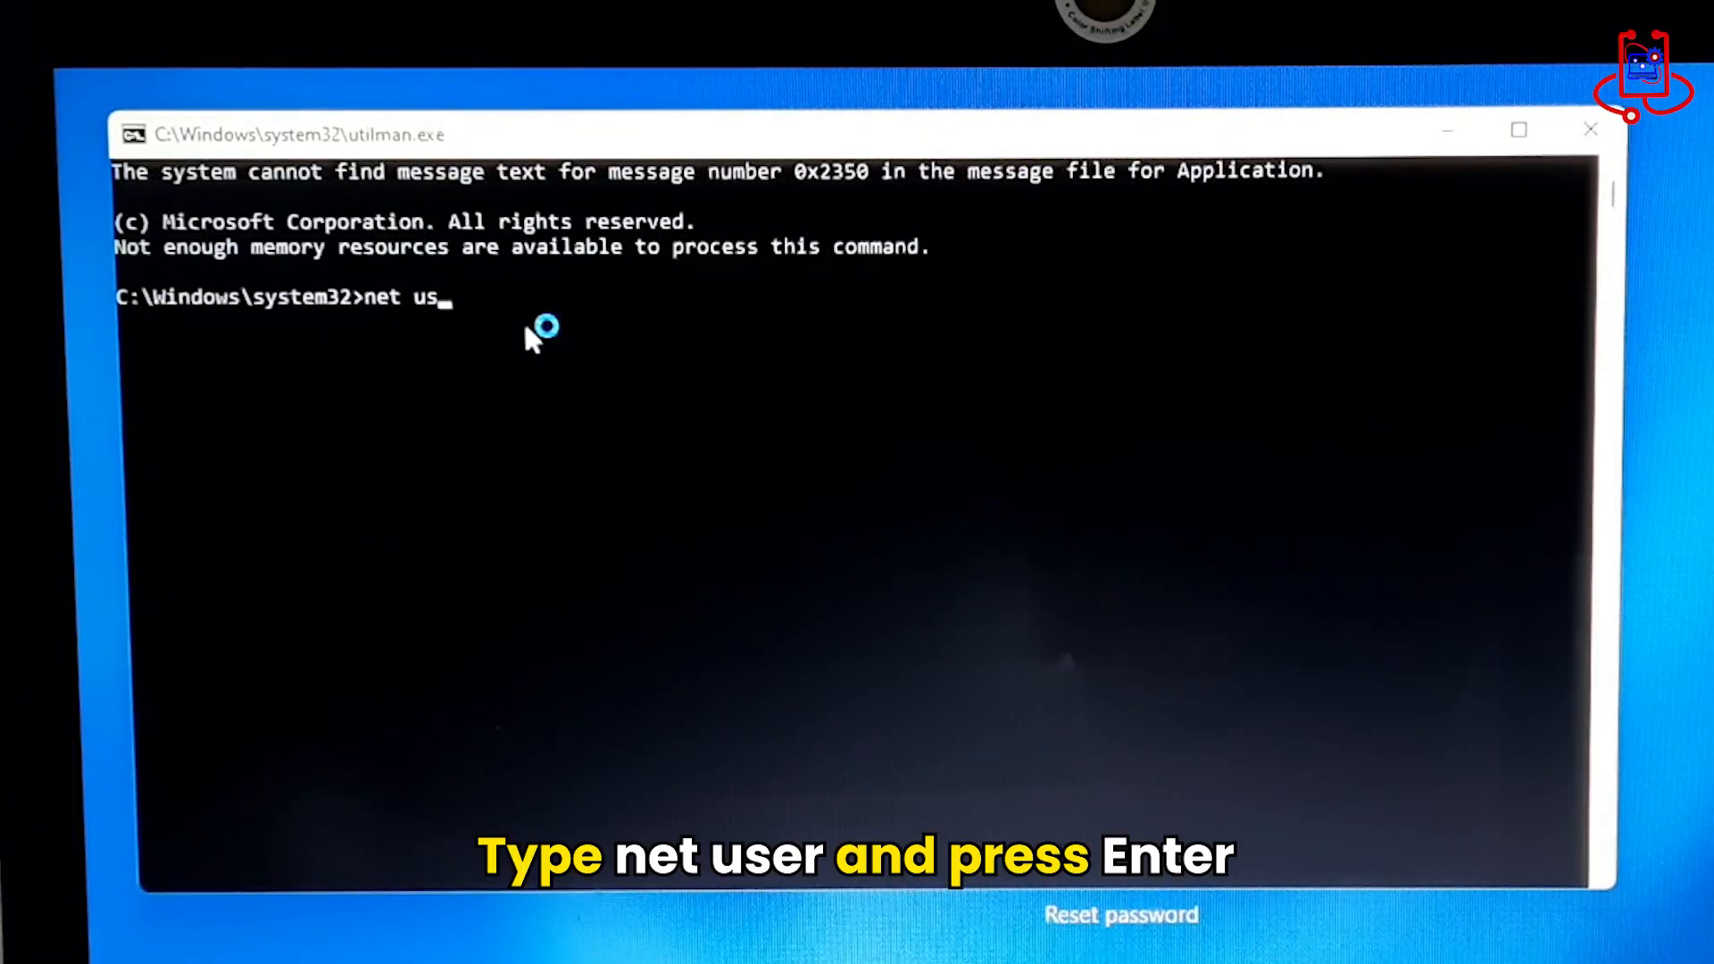
text(er)
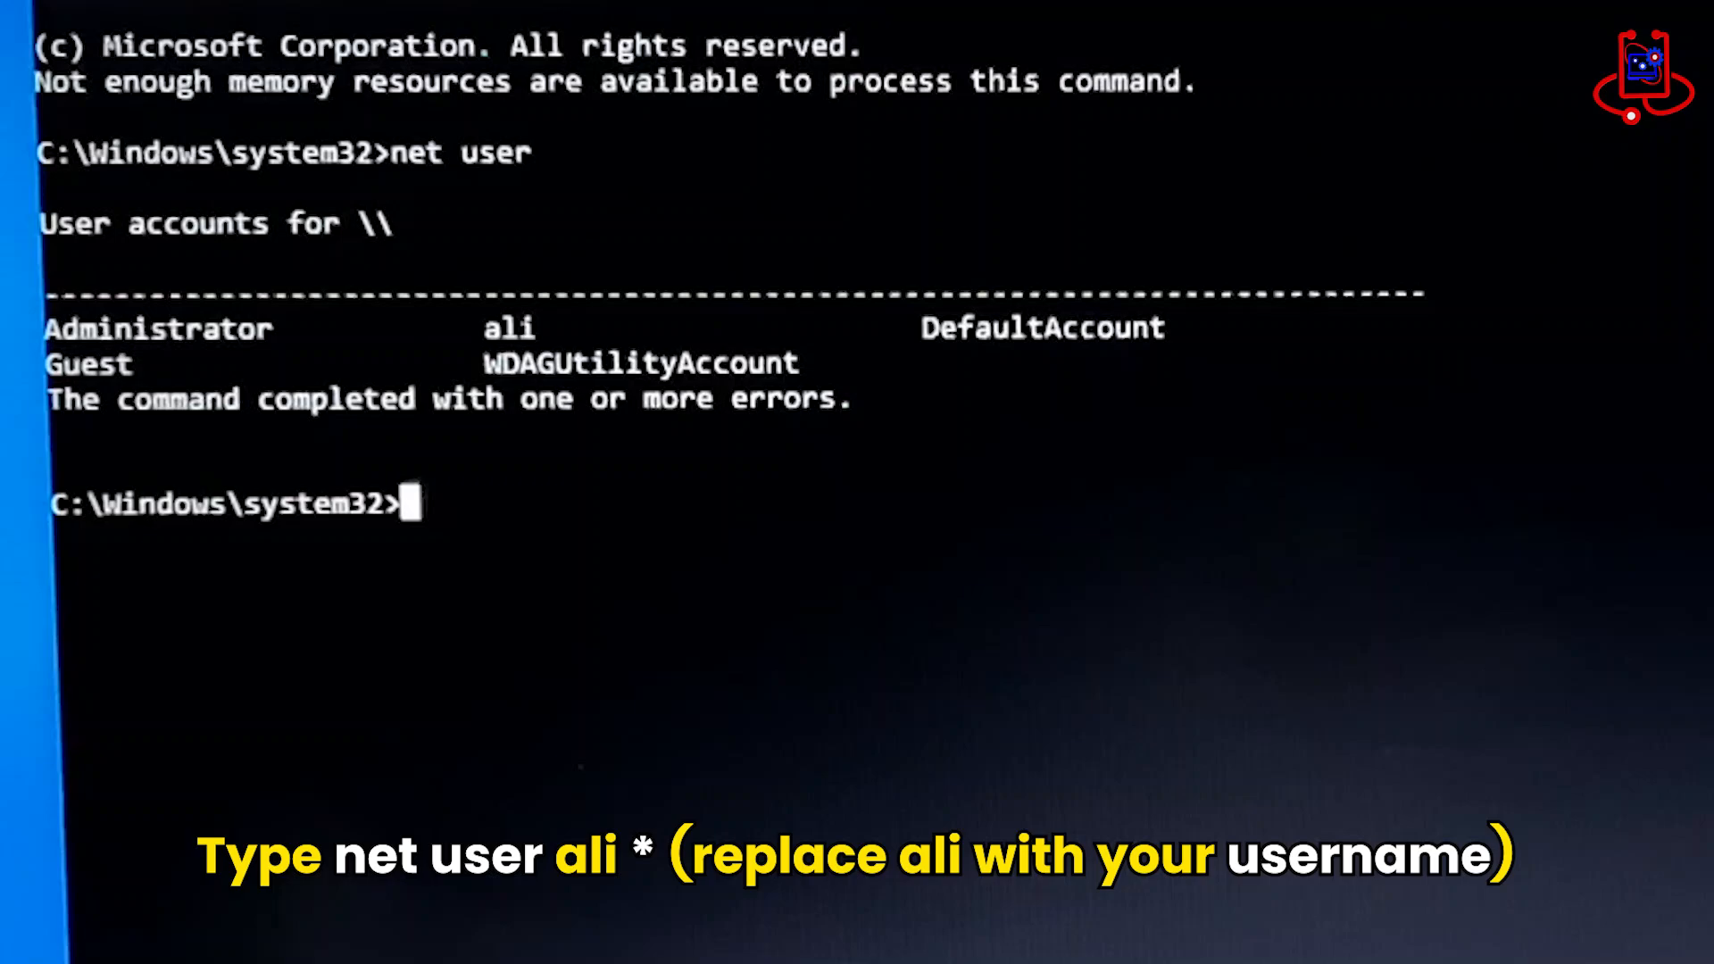
text(net u)
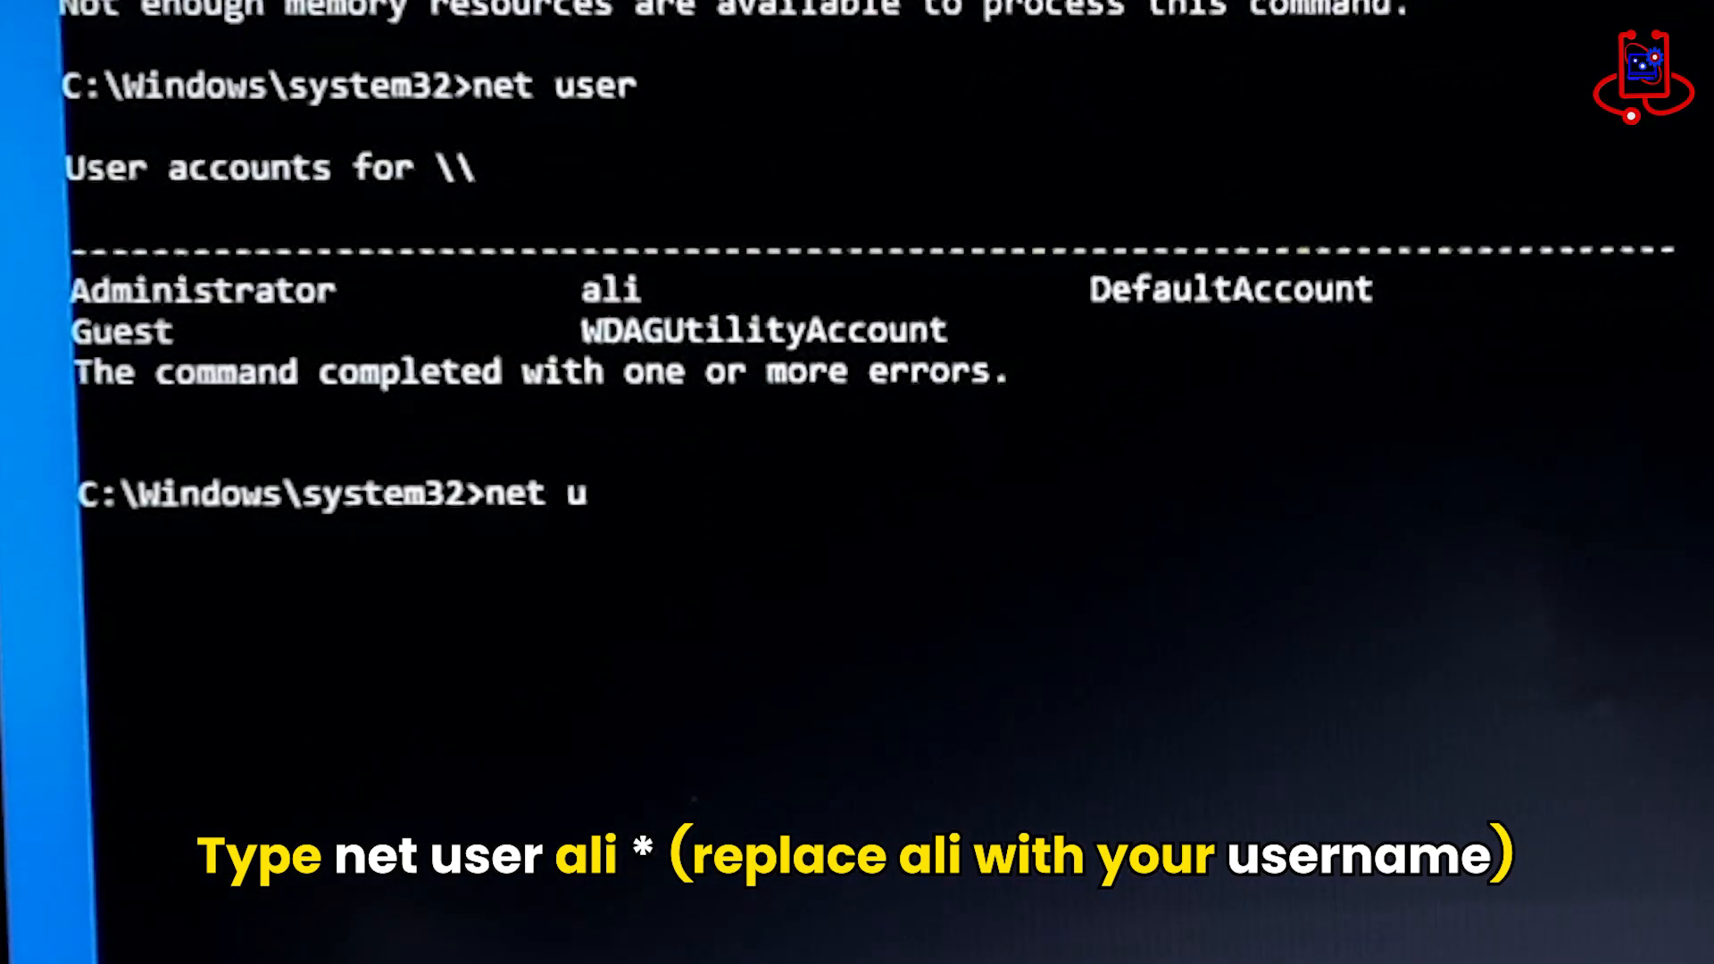
text(ser)
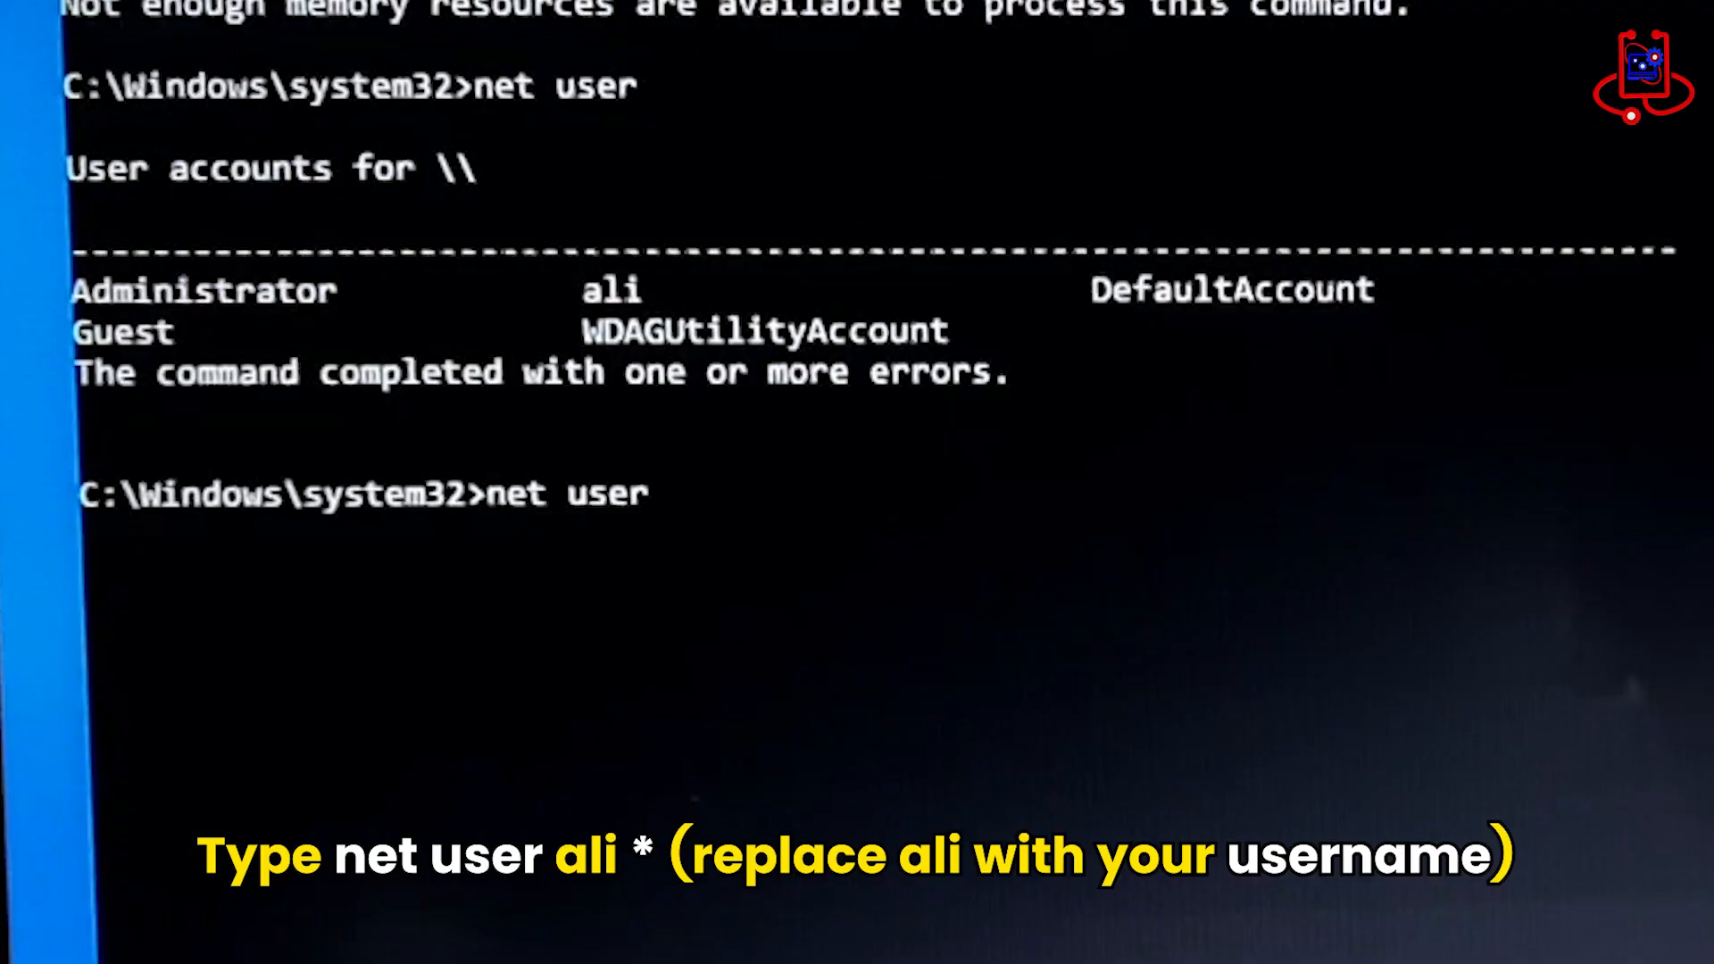
text(ali)
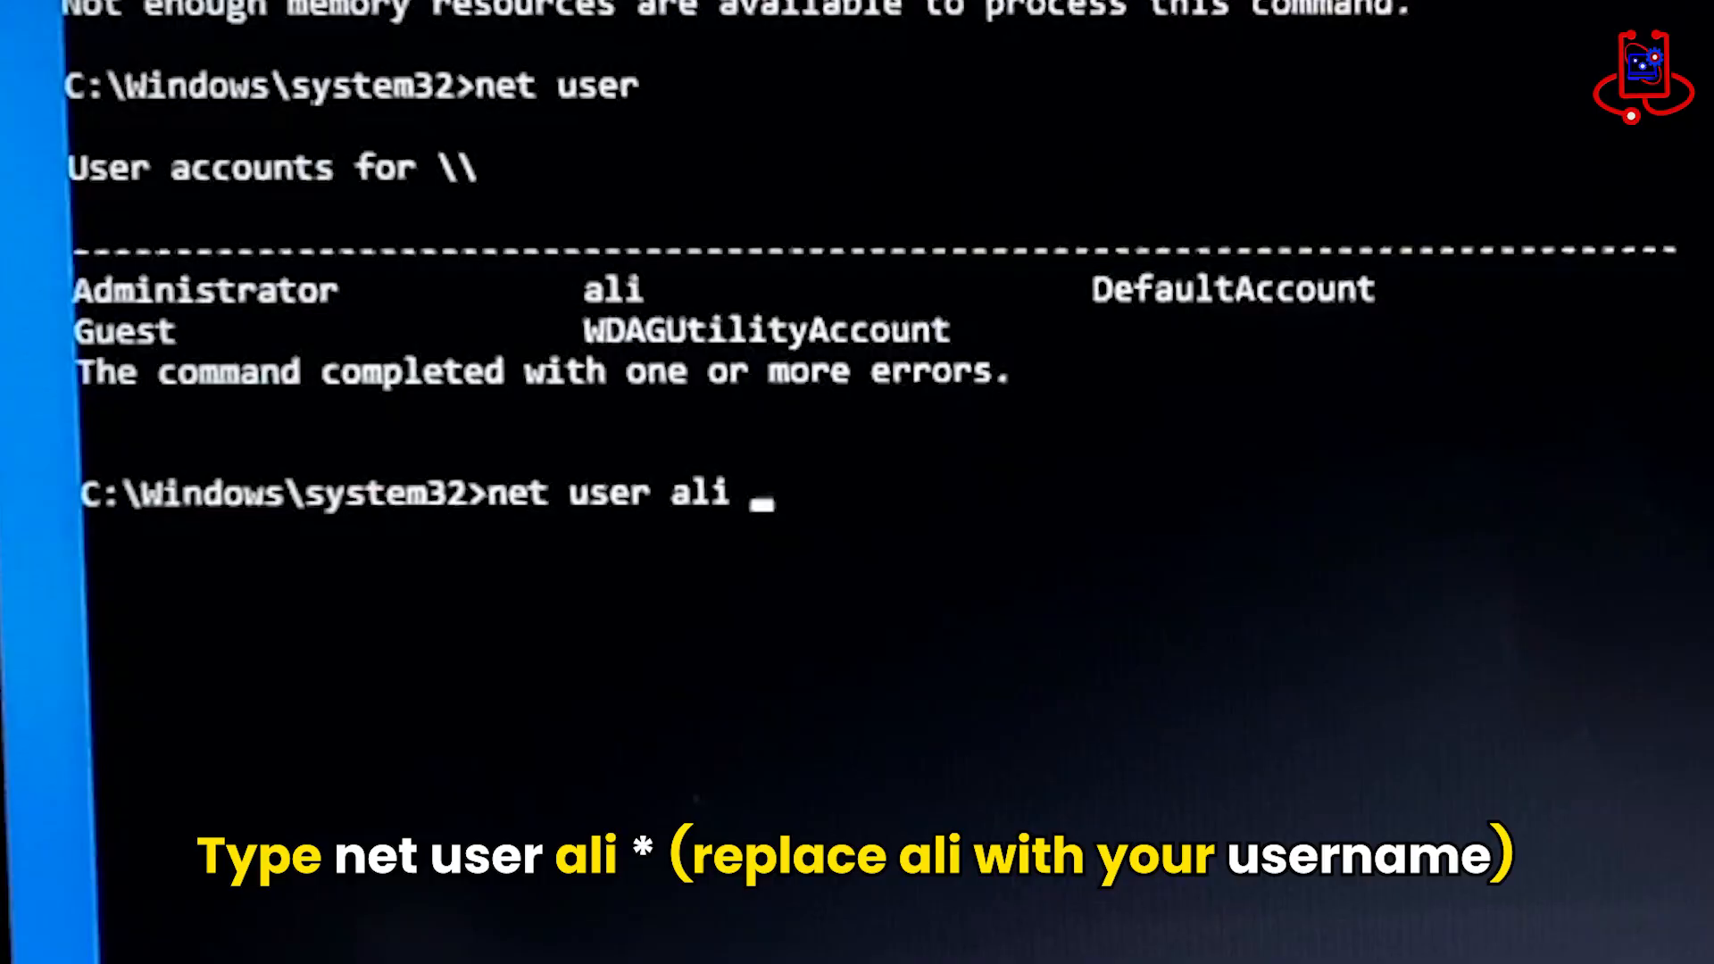
text(*)
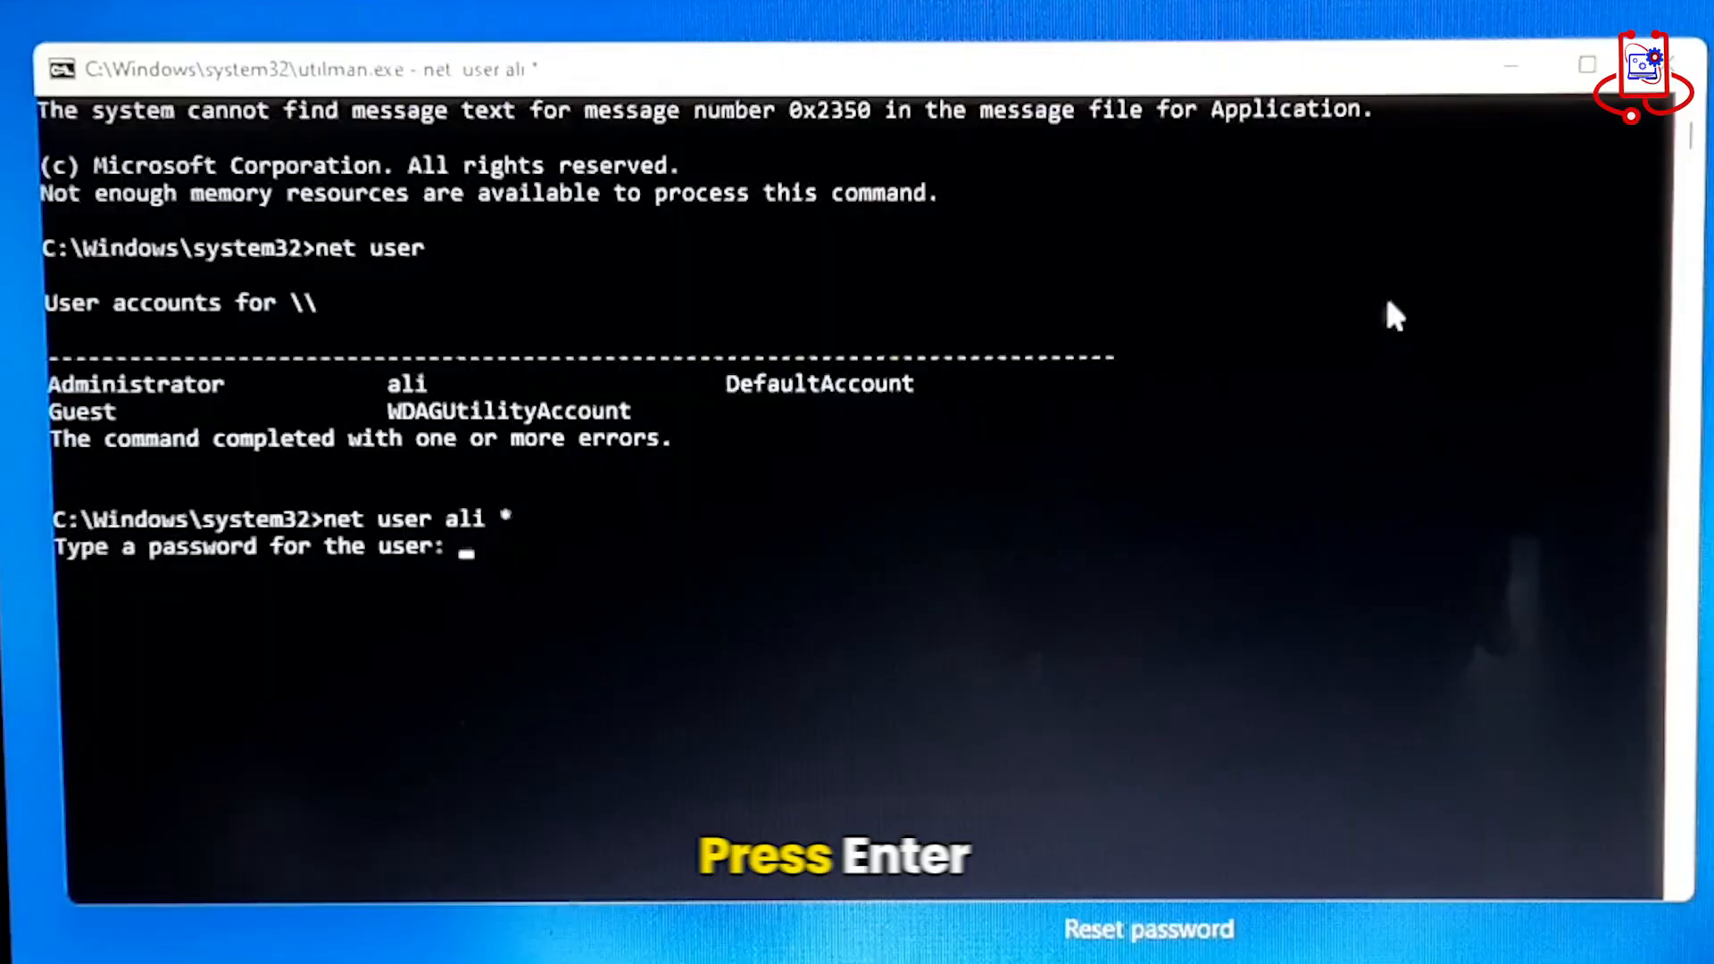
Confirm the new (blank) password for ali twice and exit Command Prompt to the sign-in screen
key(Enter)
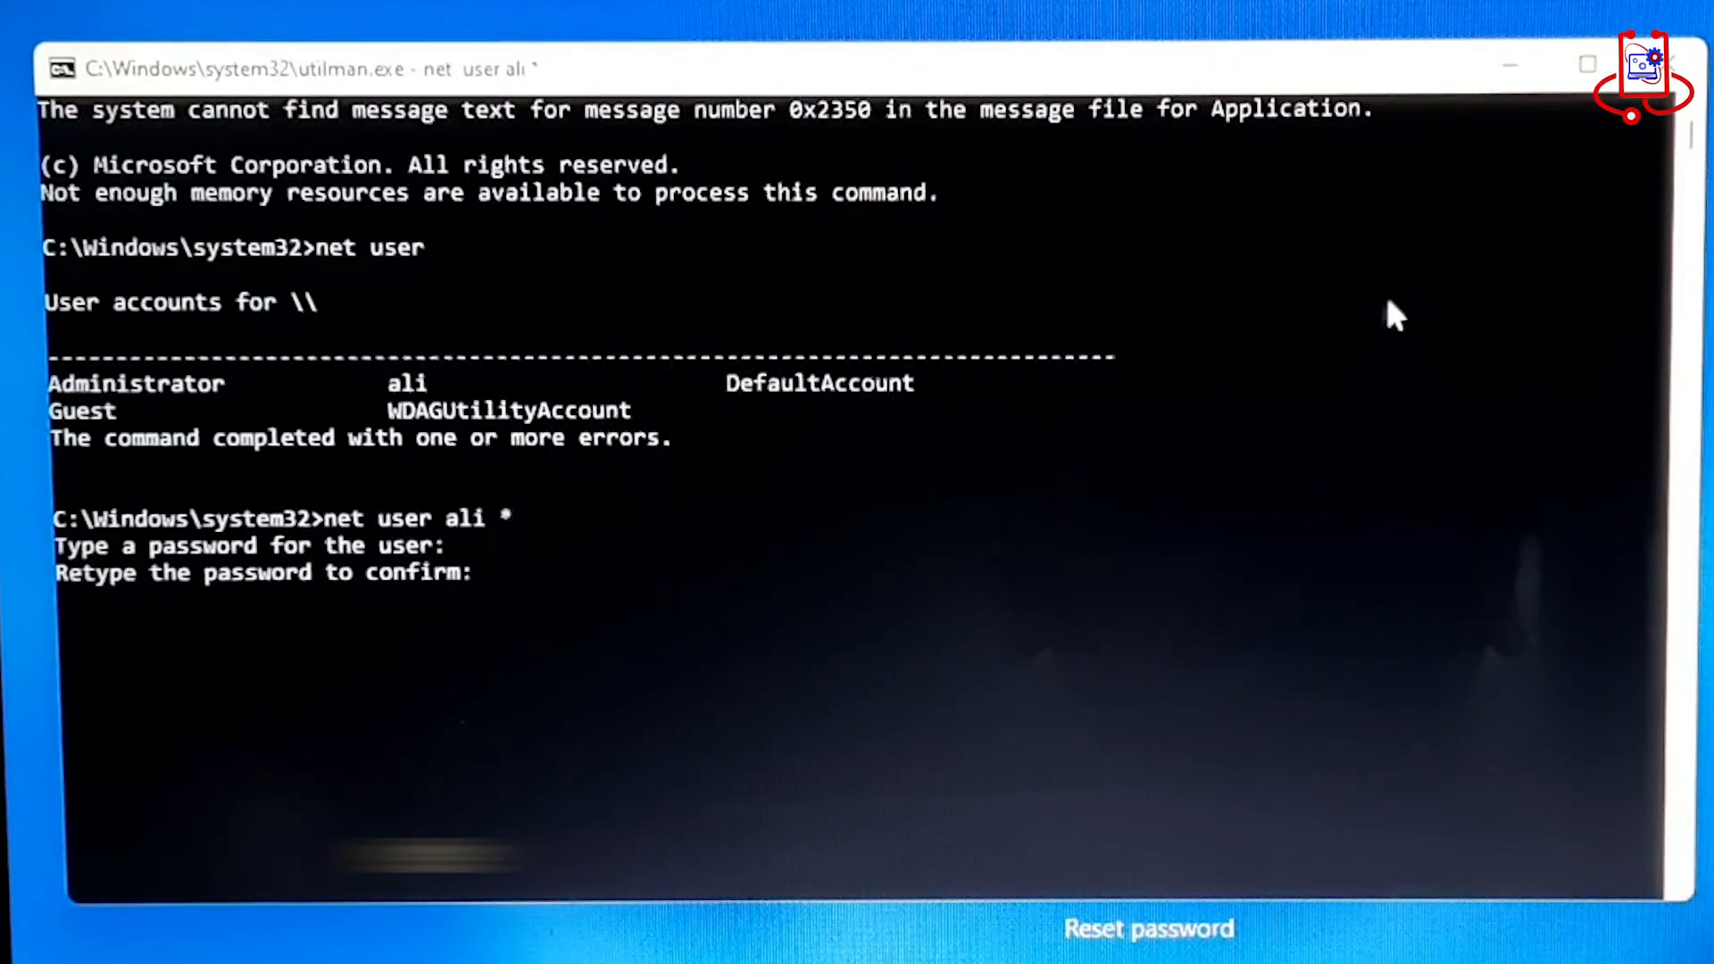
key(Enter)
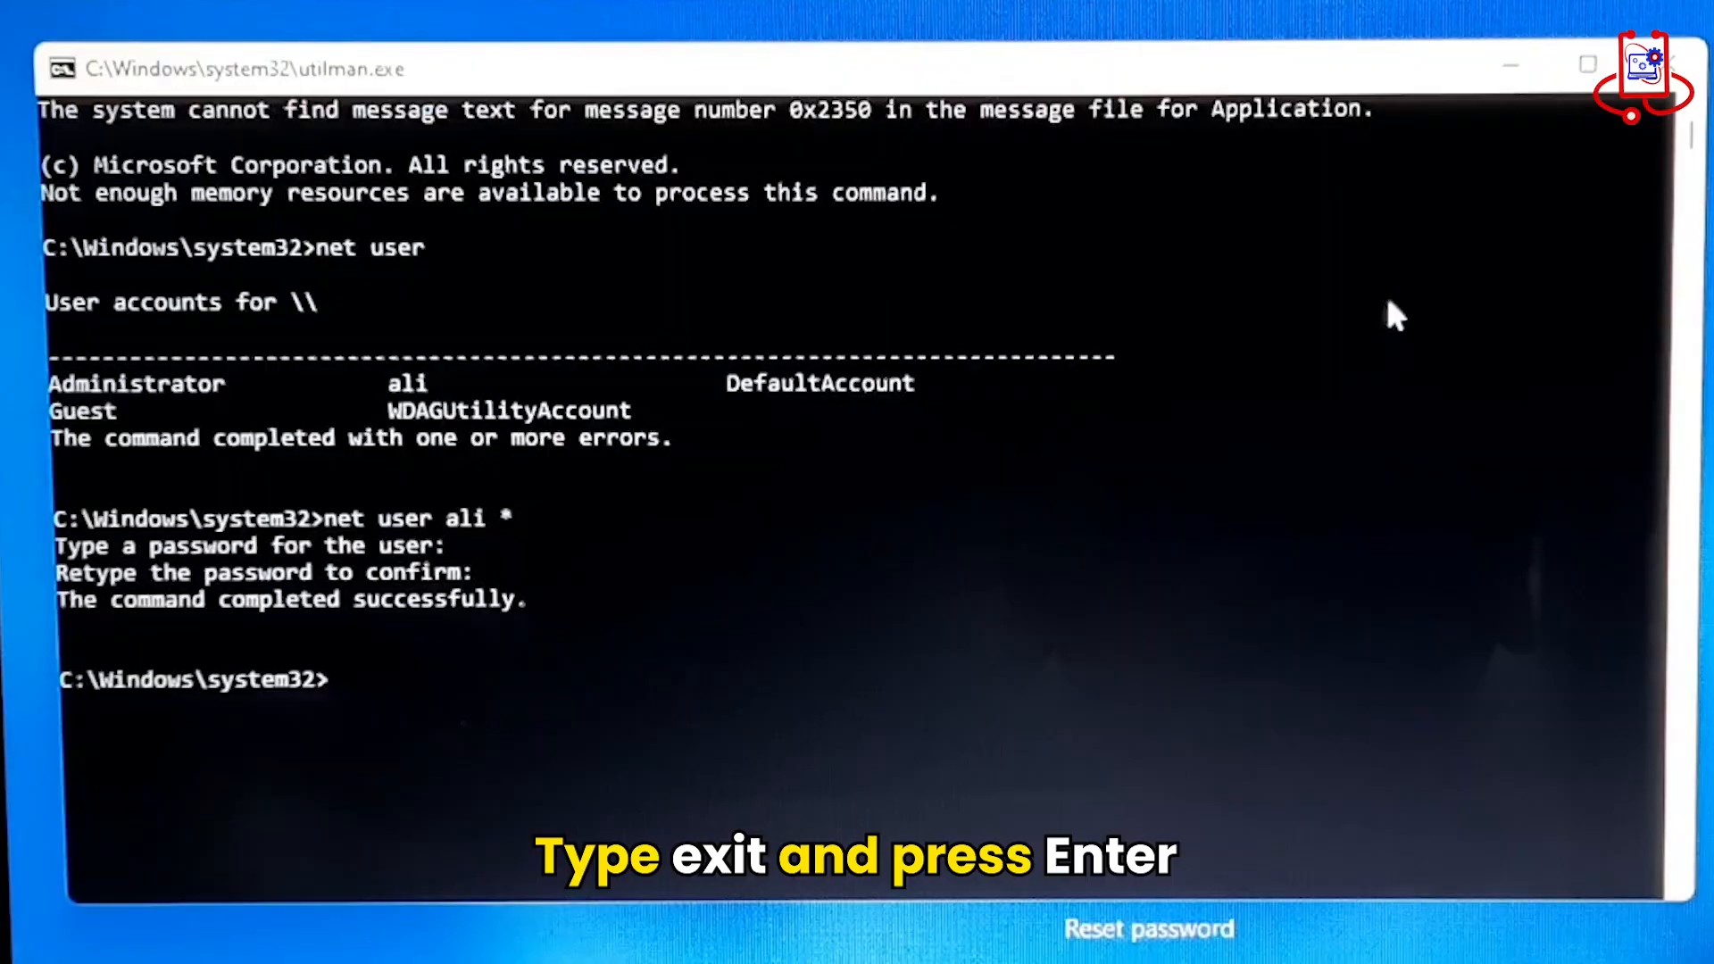
text(e)
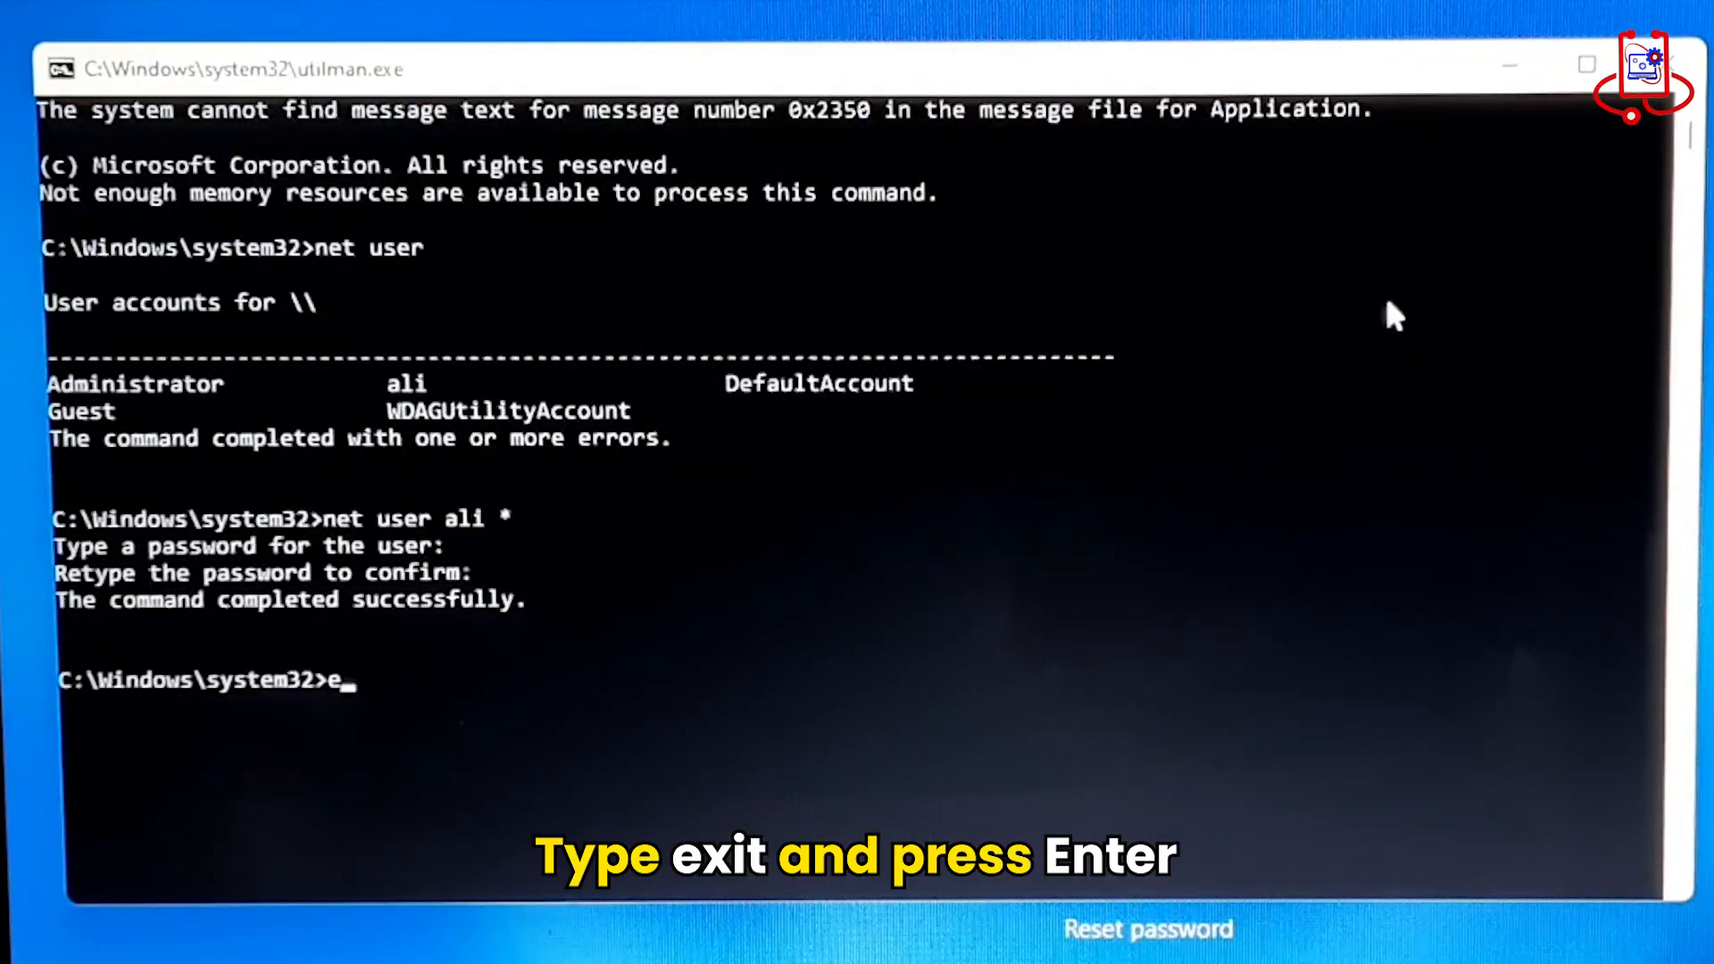
text(xit)
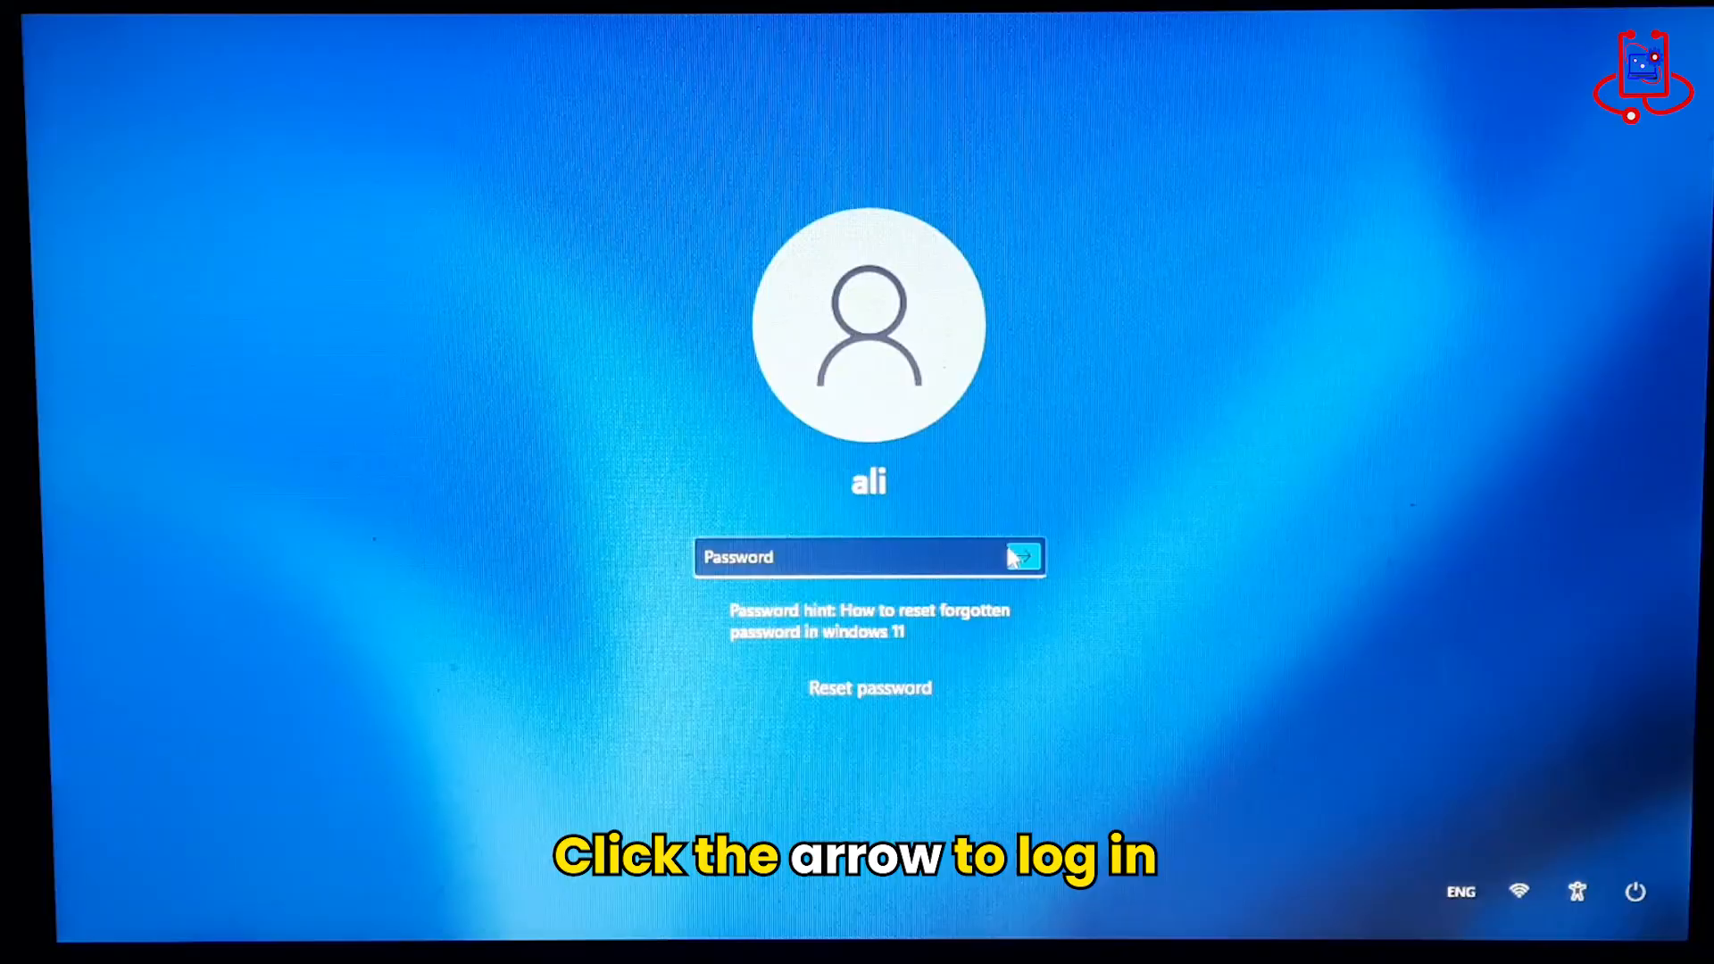
Sign in as ali with the empty password and select Local Disk (C:) in File Explorer
click(1022, 557)
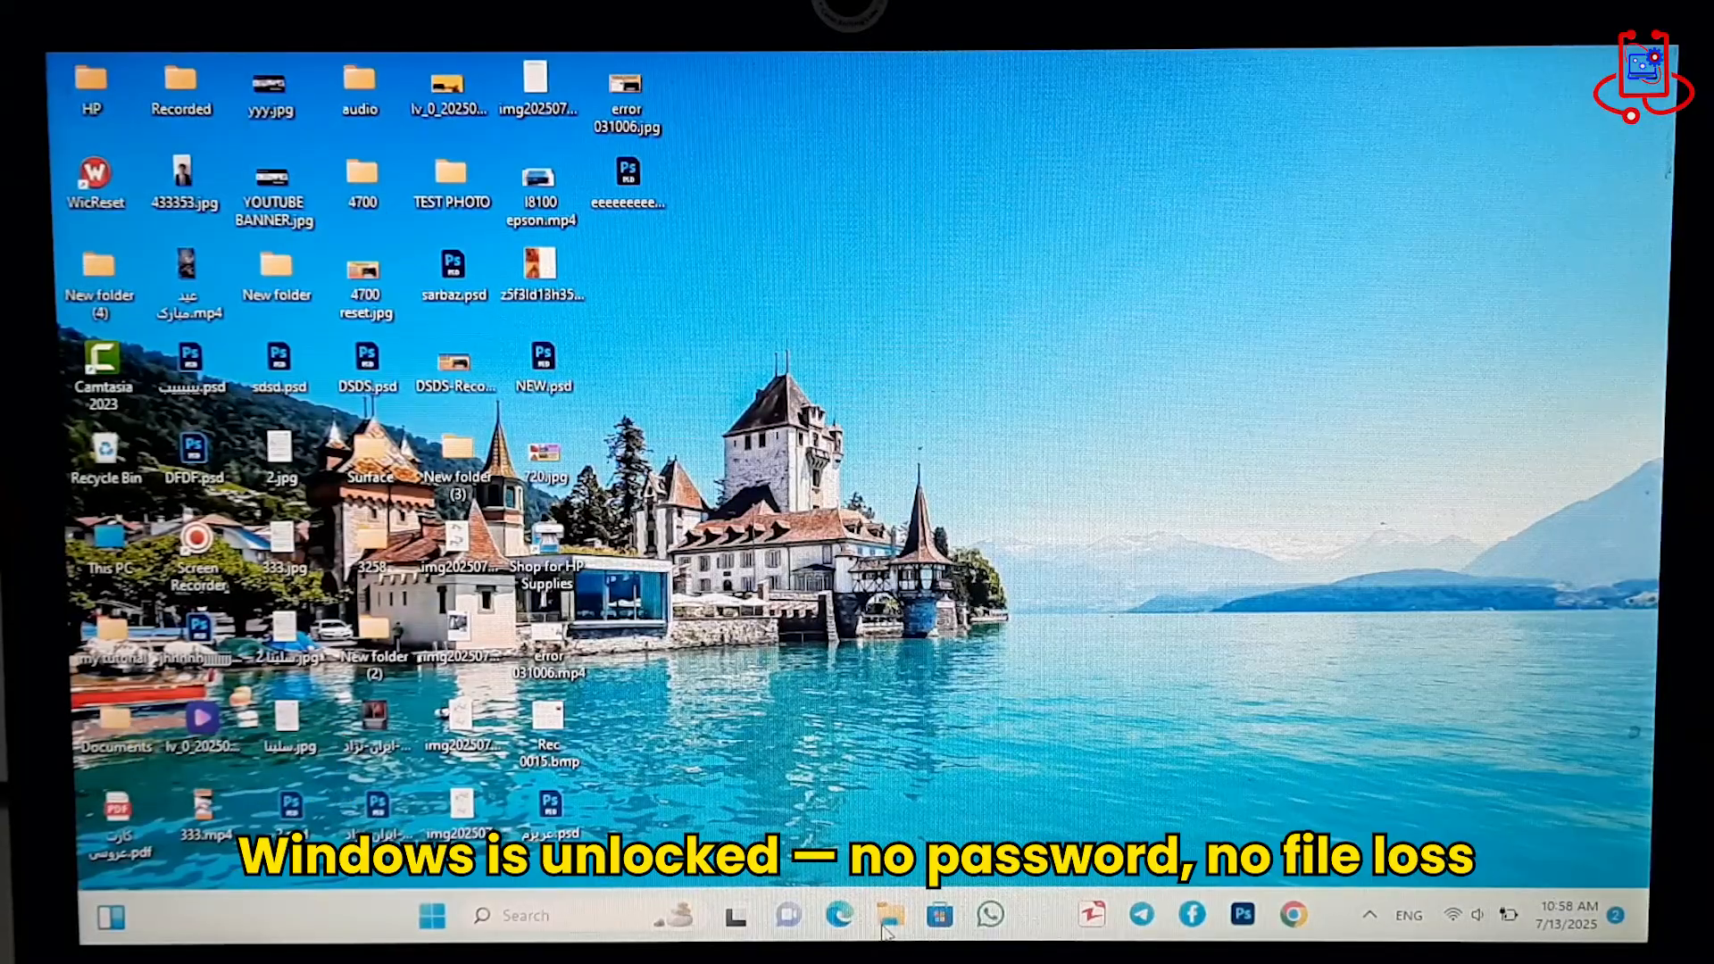
click(890, 914)
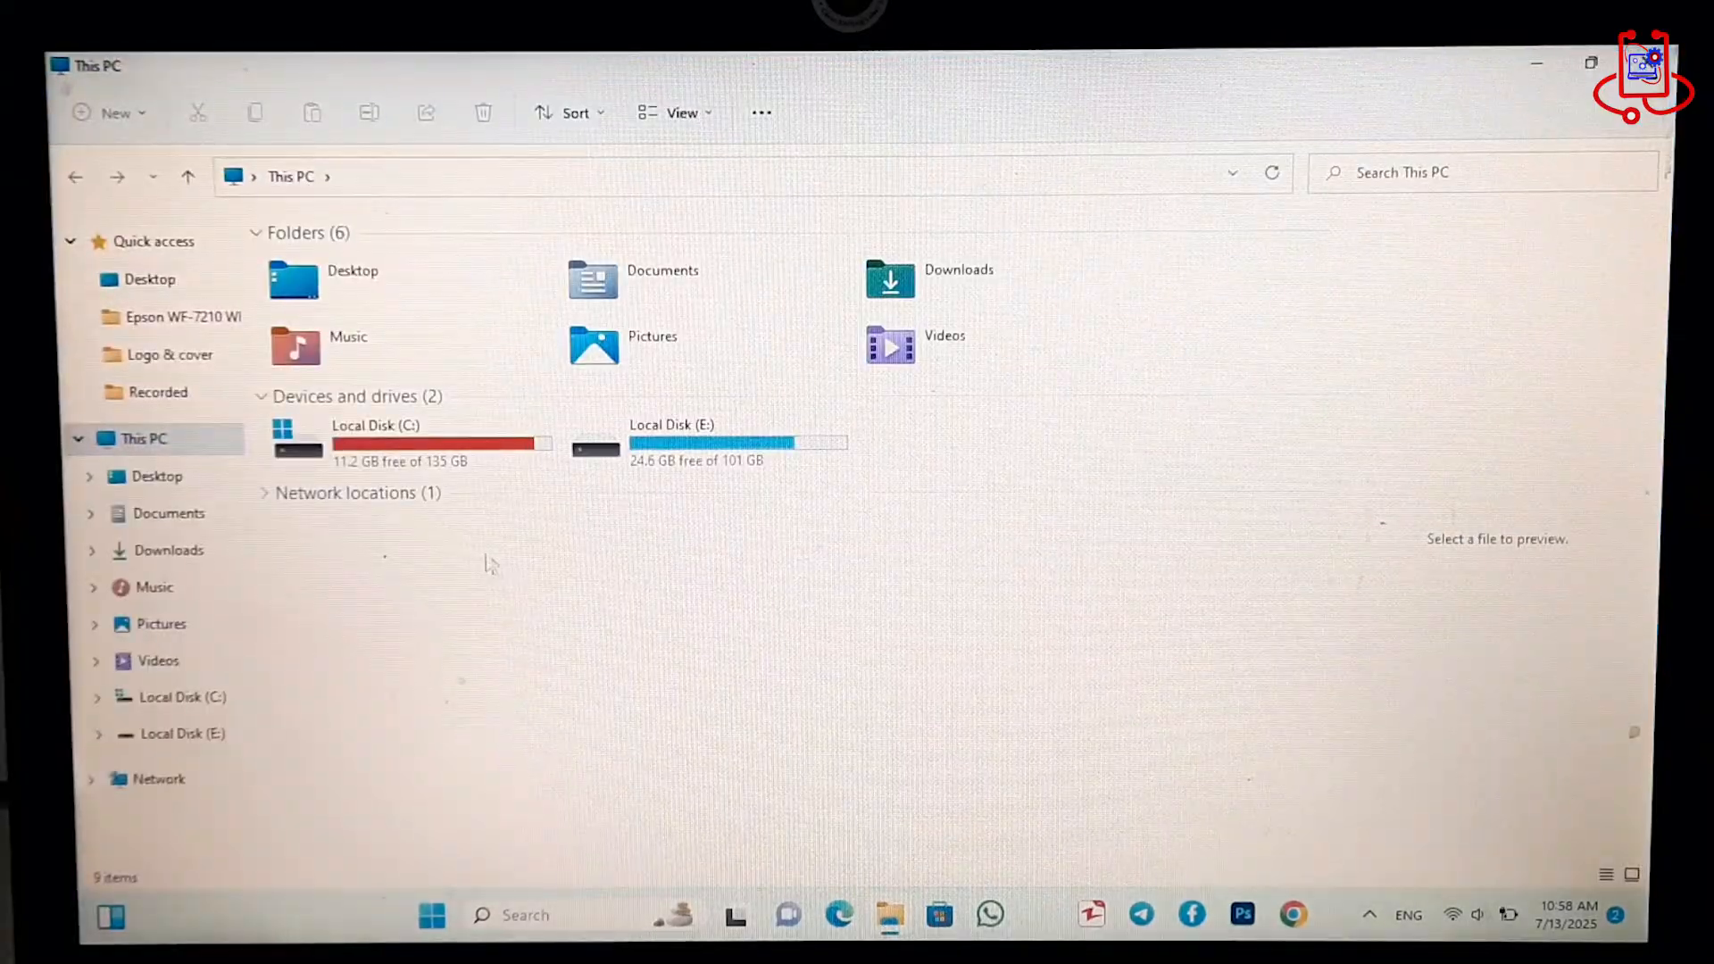
click(406, 443)
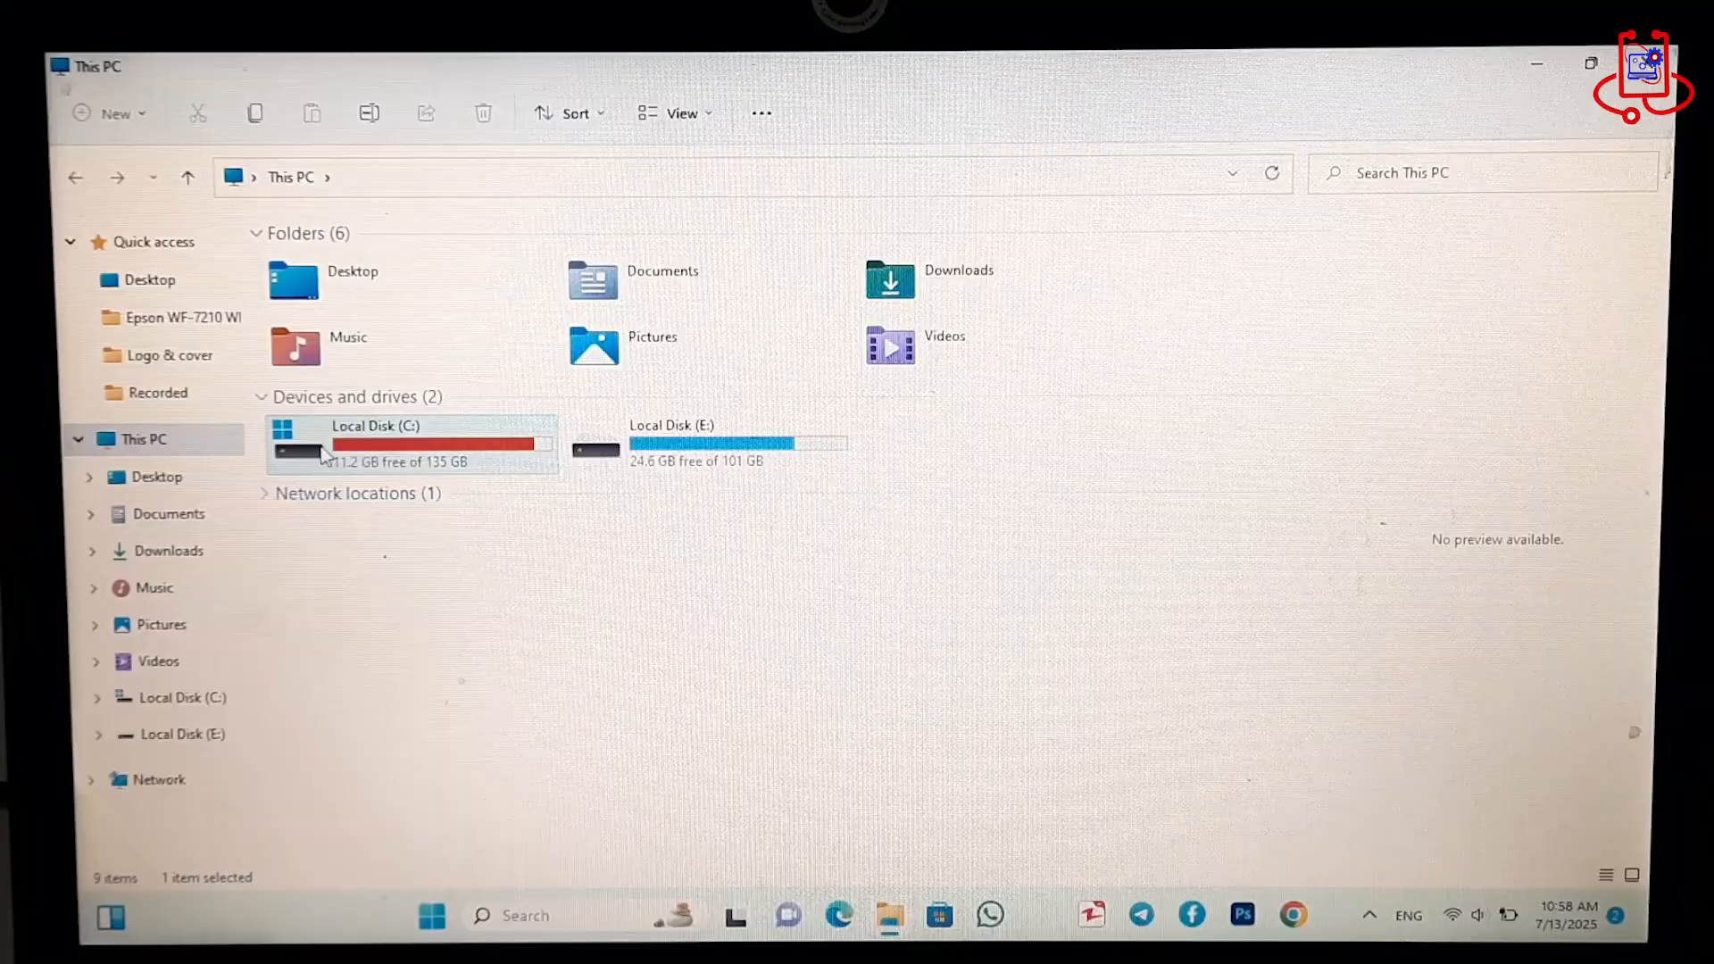
Open Local Disk (C:) and locate the Windows folder
right_click(411, 443)
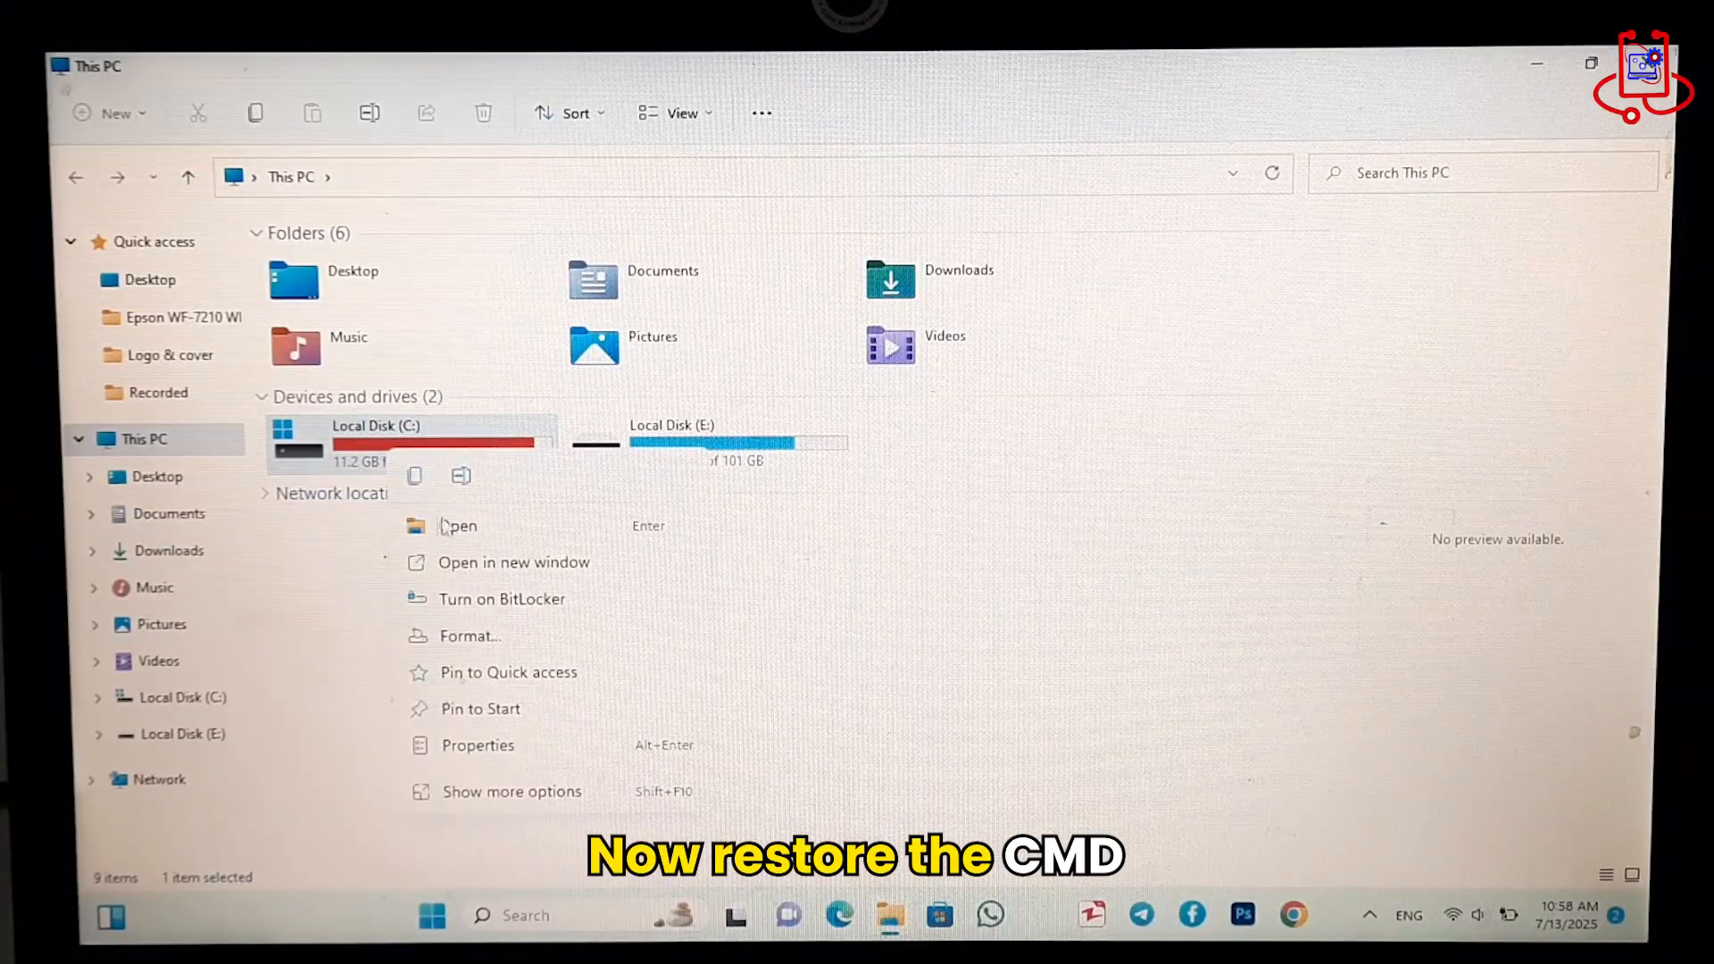
click(459, 526)
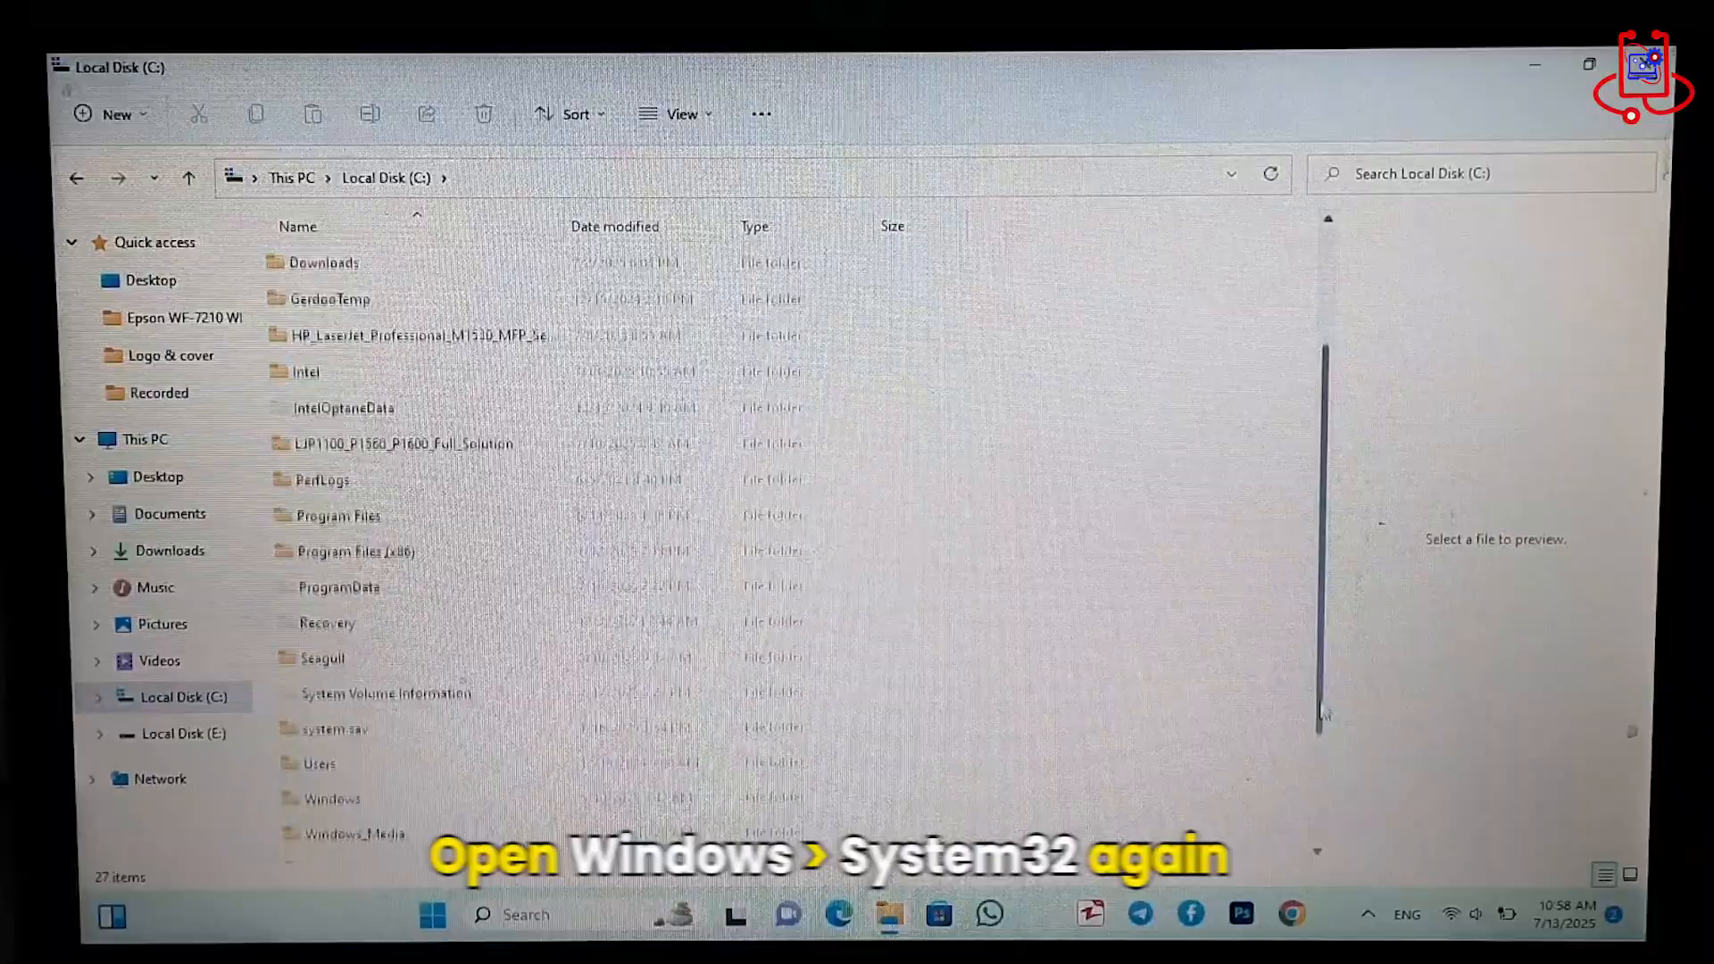
scroll(down, 3)
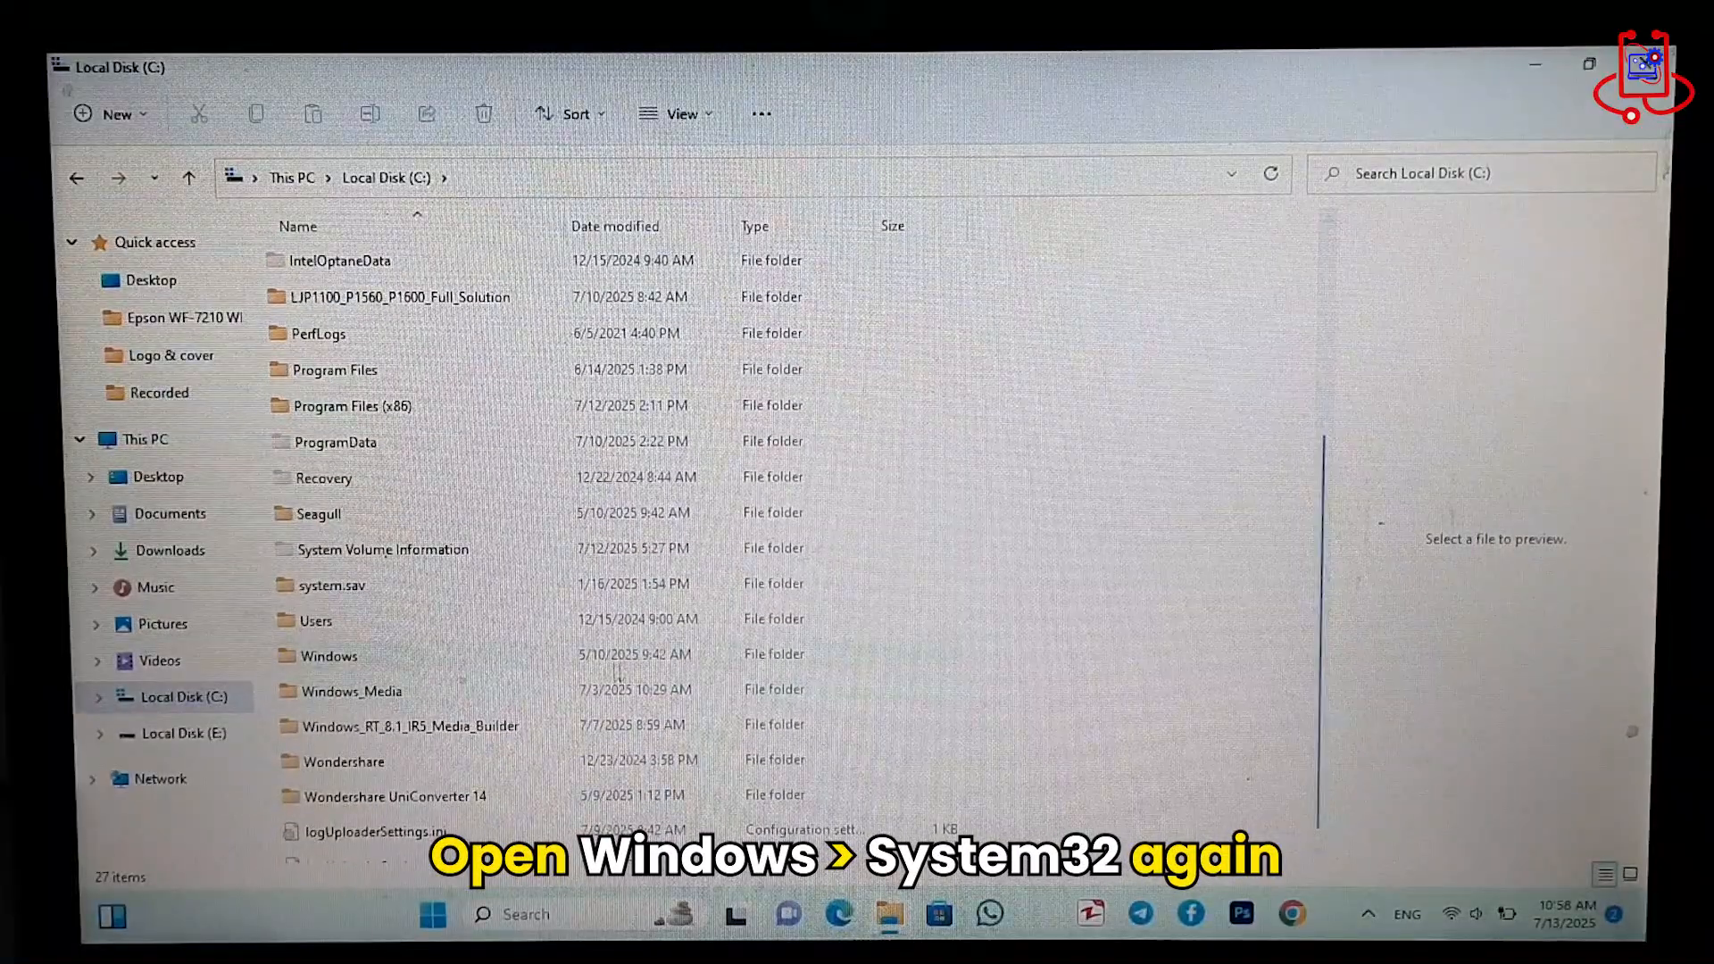
click(325, 655)
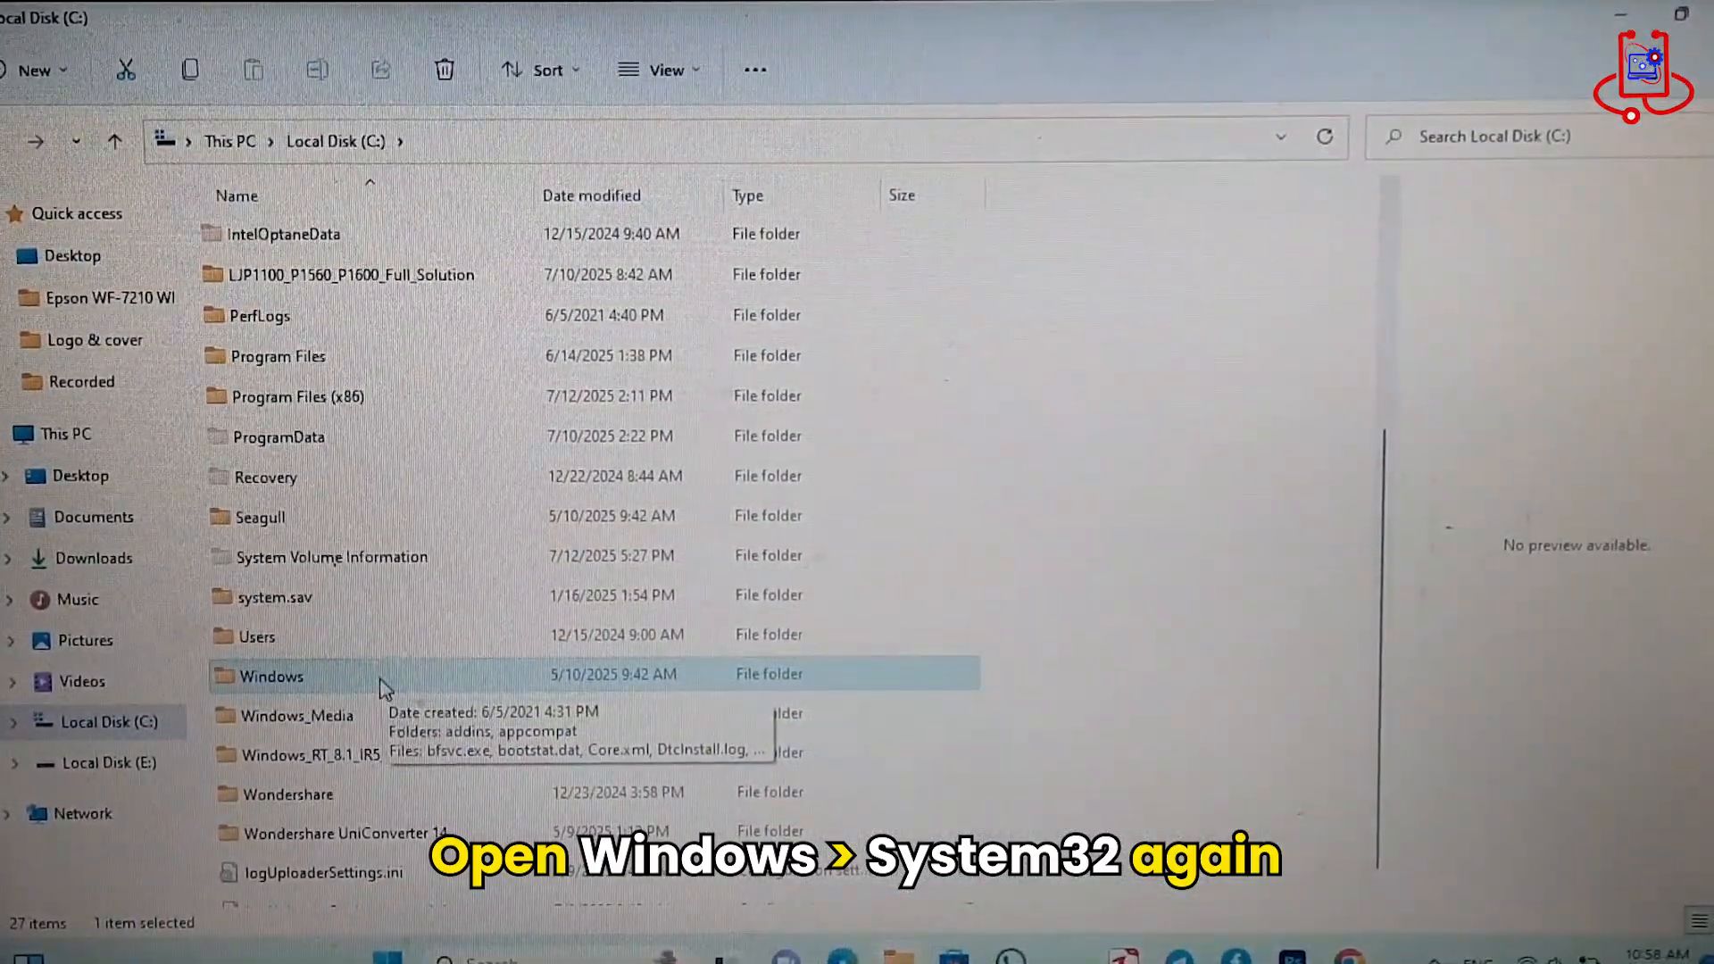
Open the Windows folder and go into System32
right_click(269, 675)
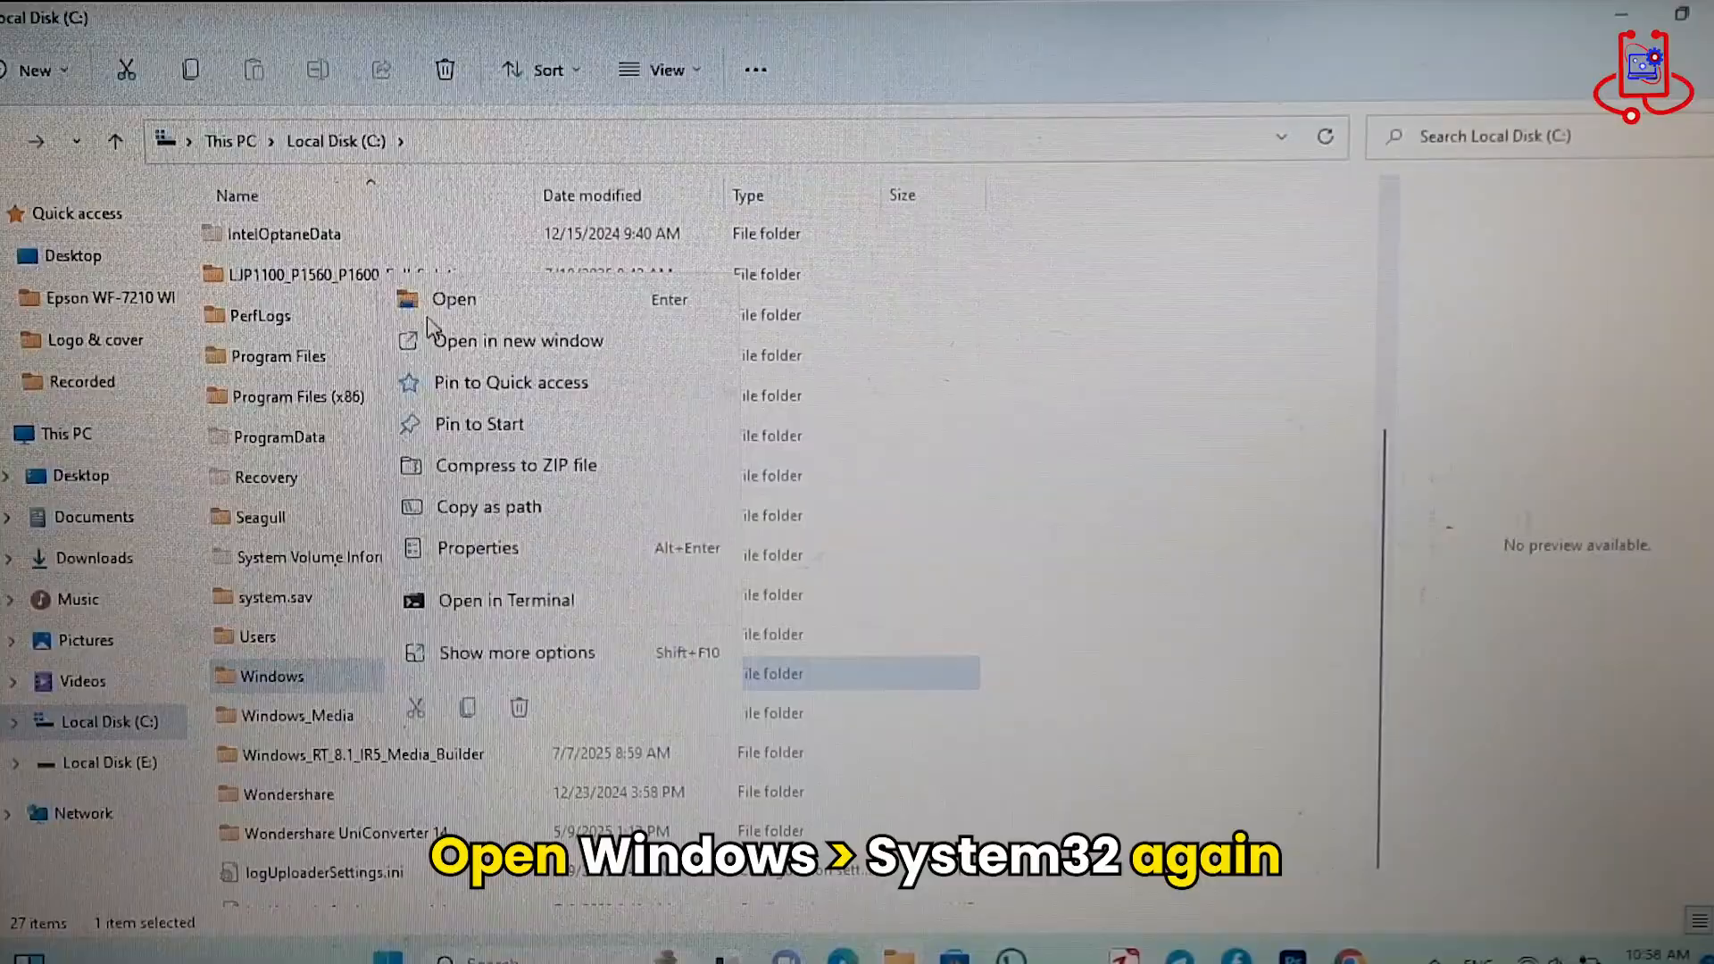
click(451, 299)
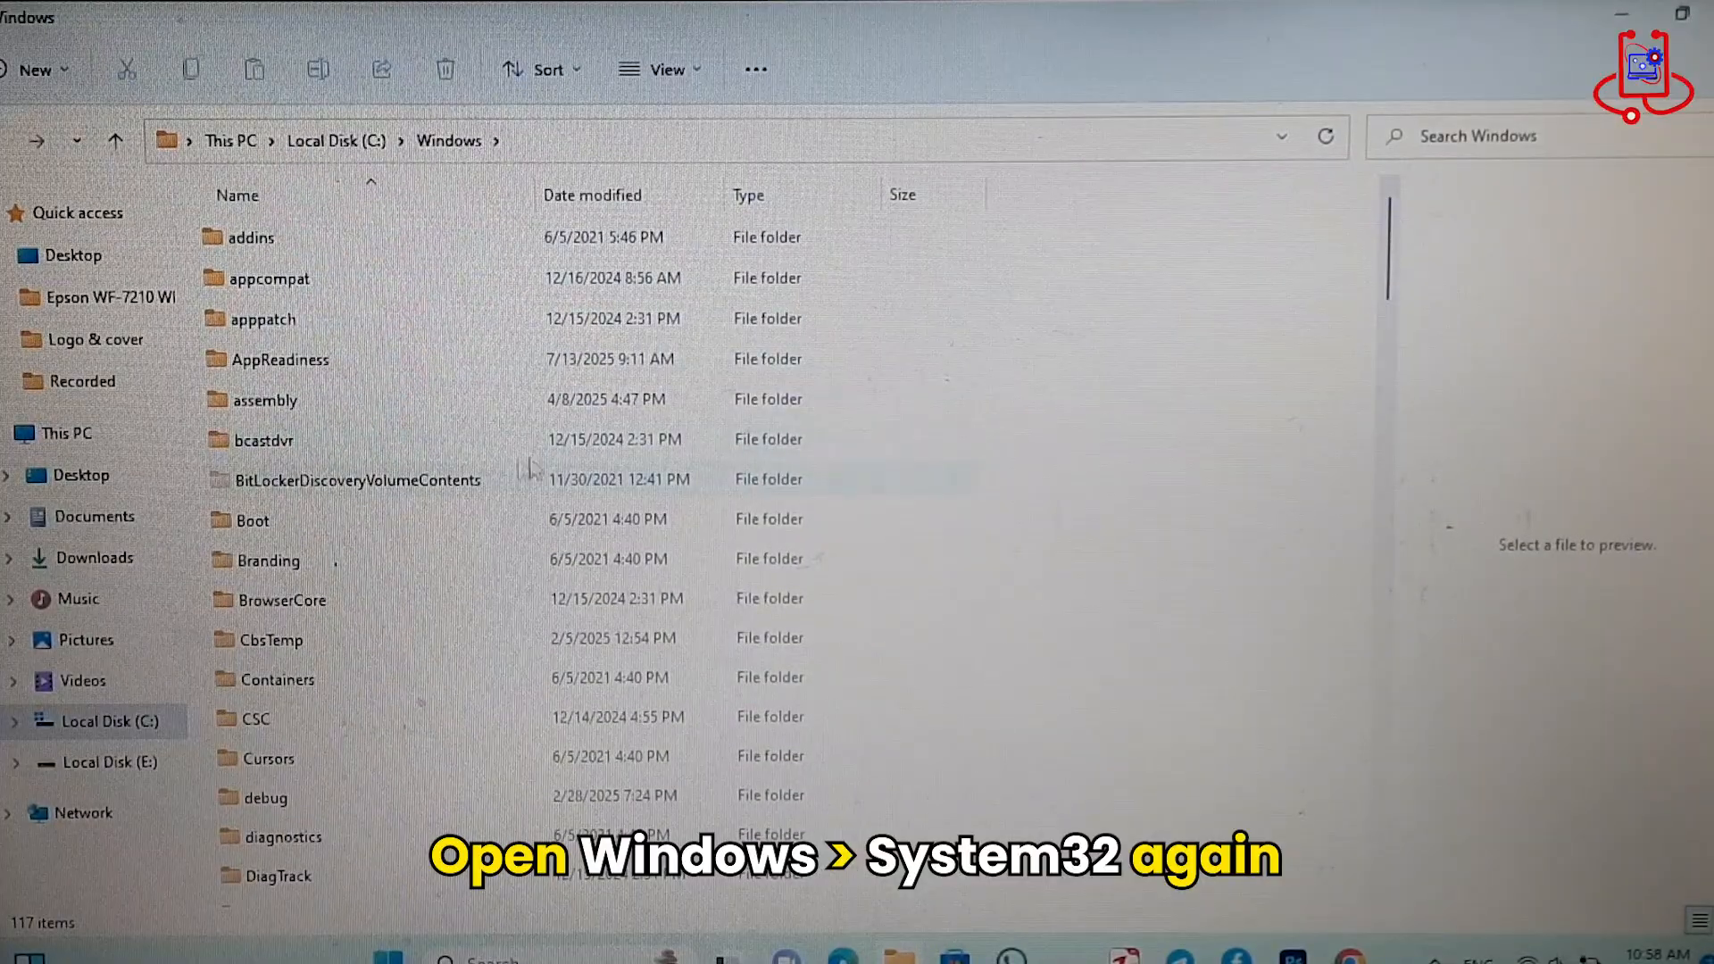
scroll(down, 3)
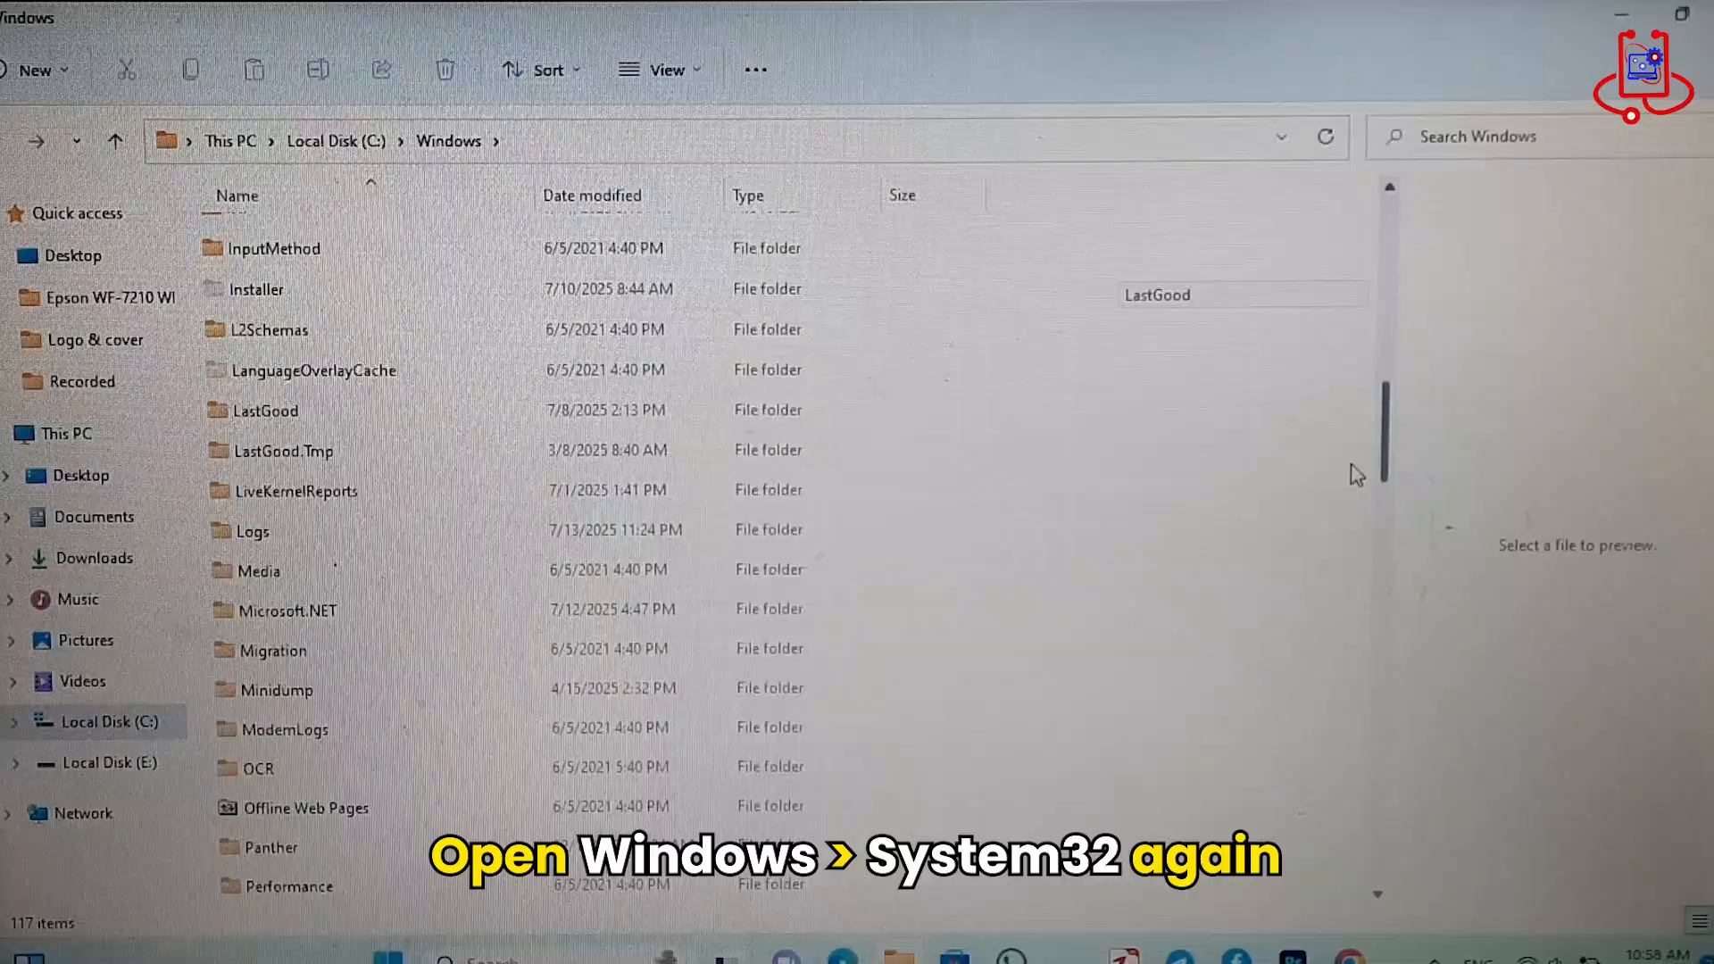
right_click(260, 416)
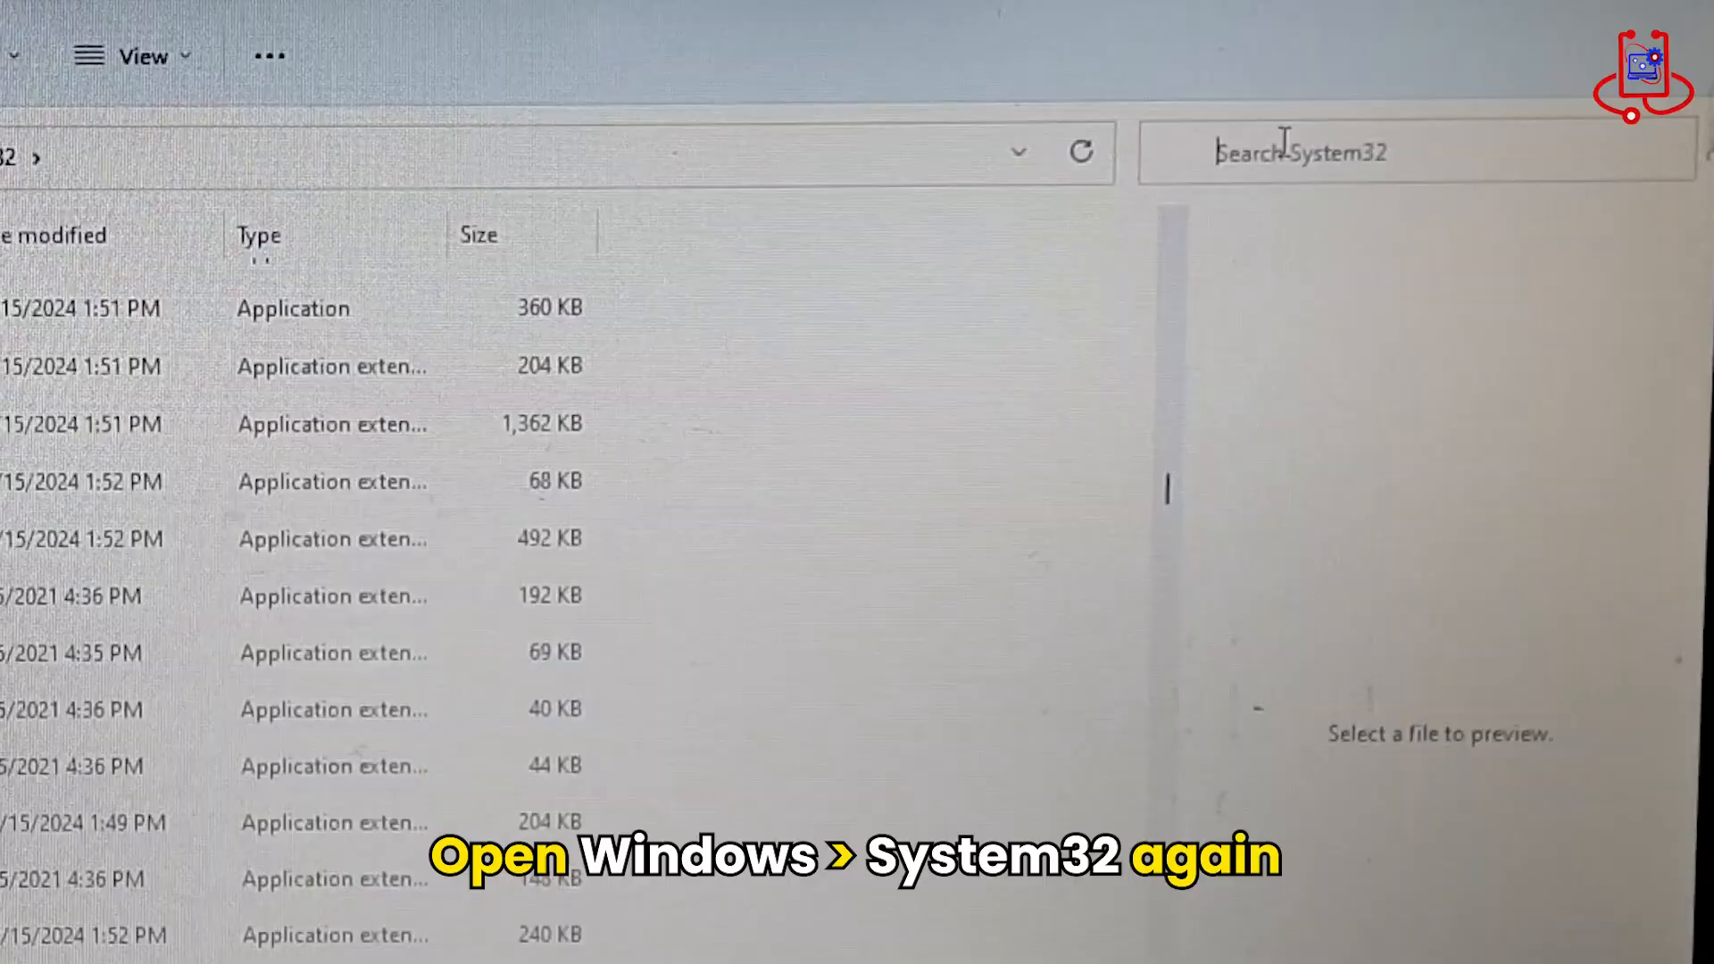
Search System32 for utilman and select the Utilman.exe result
text(u)
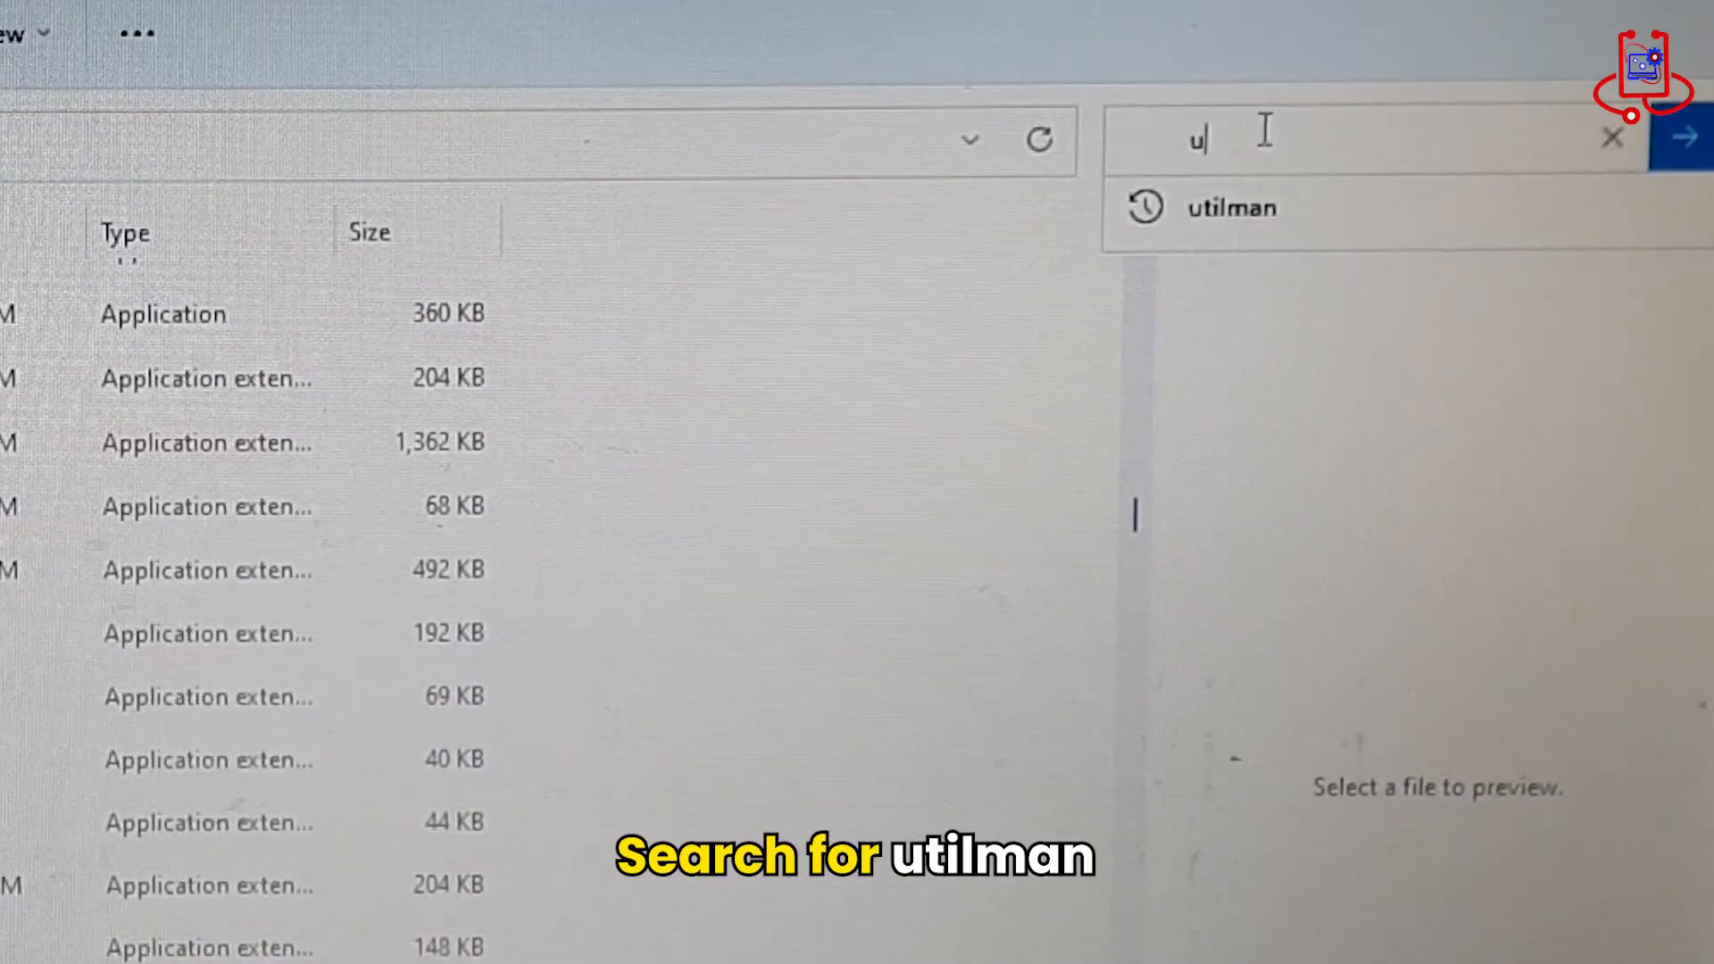
text(tilman)
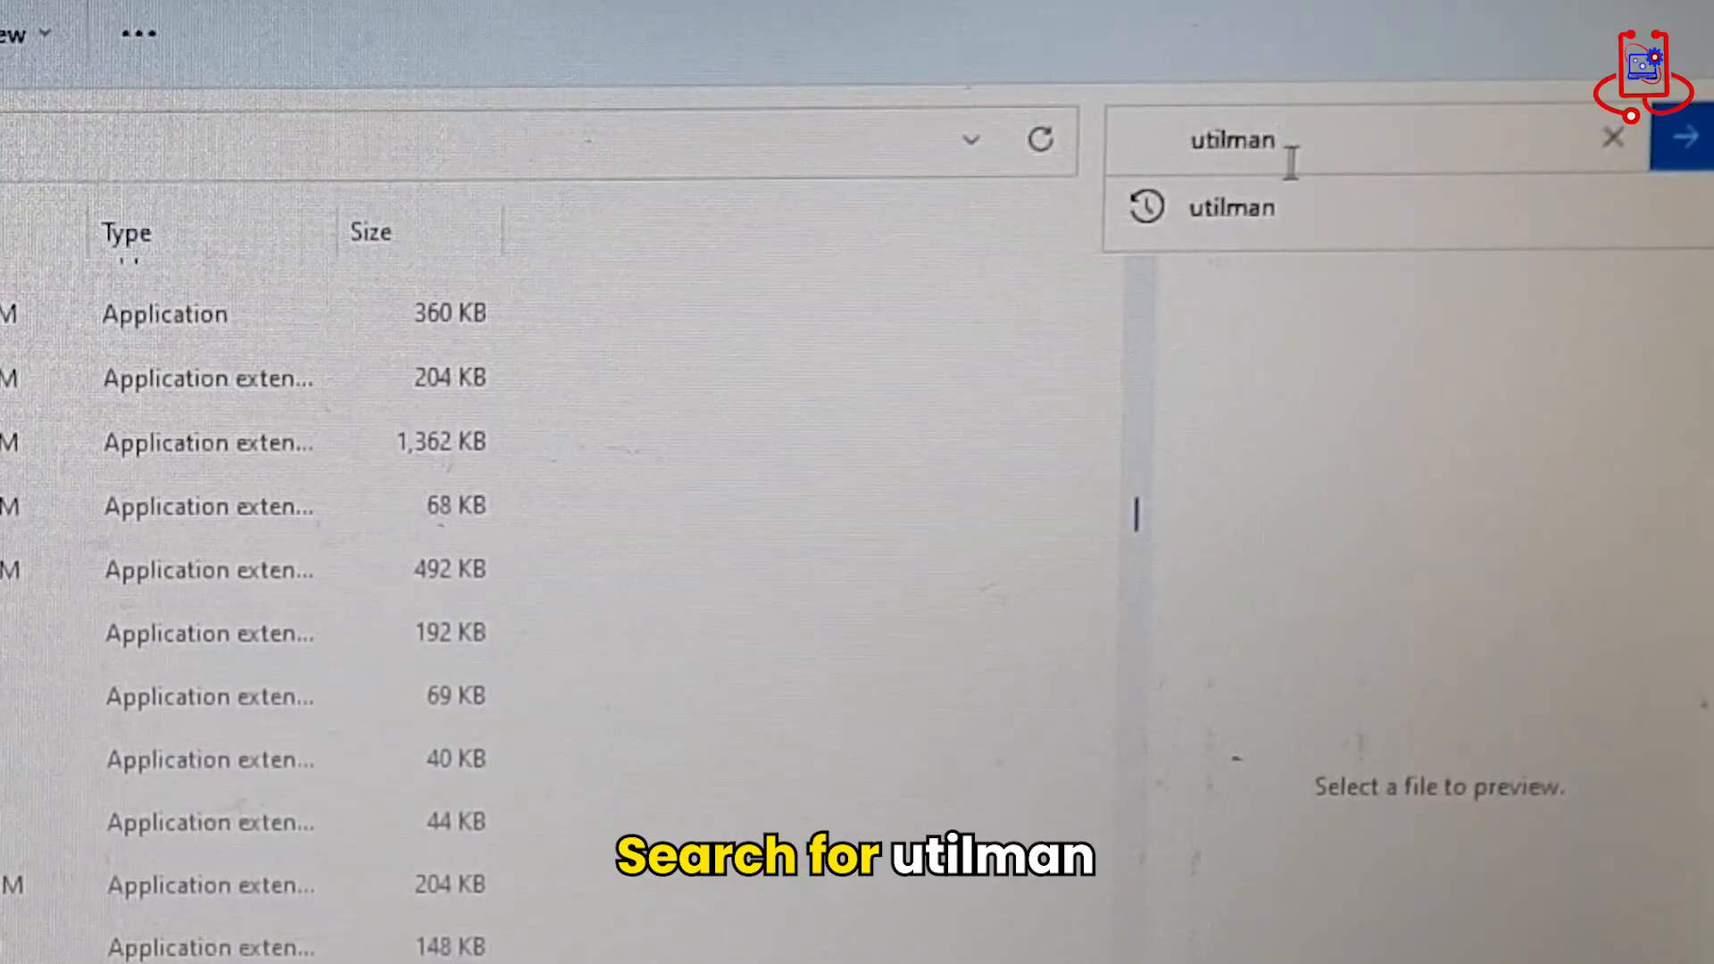
click(1659, 153)
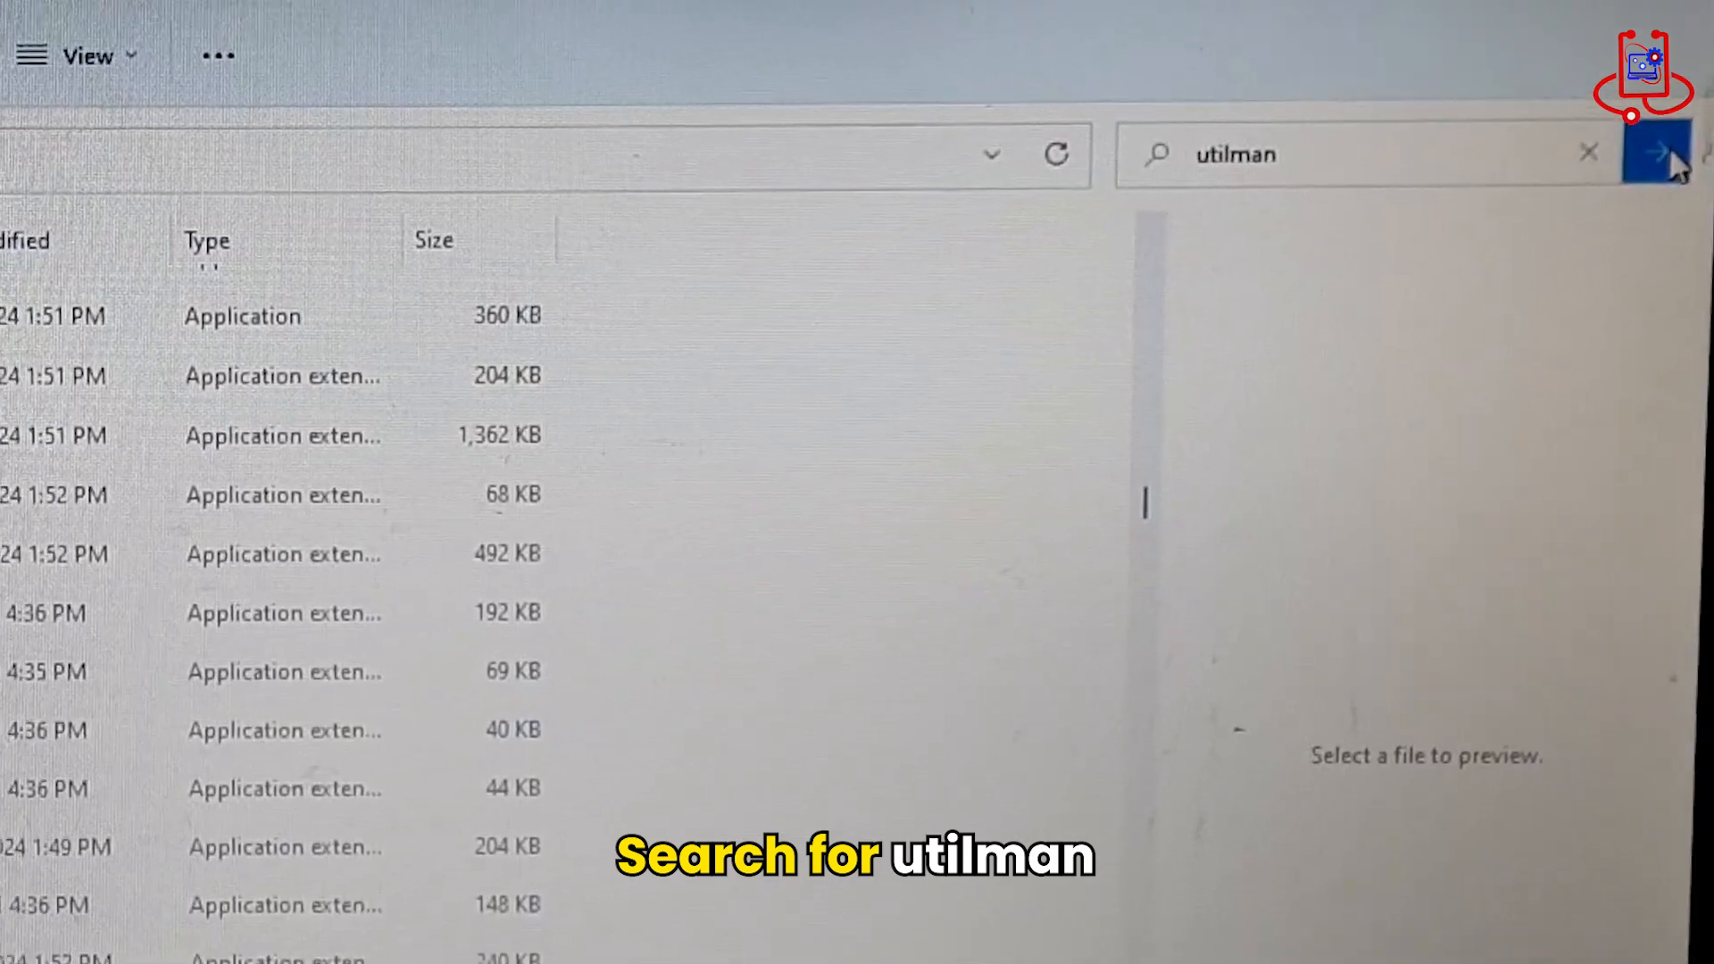
click(1657, 154)
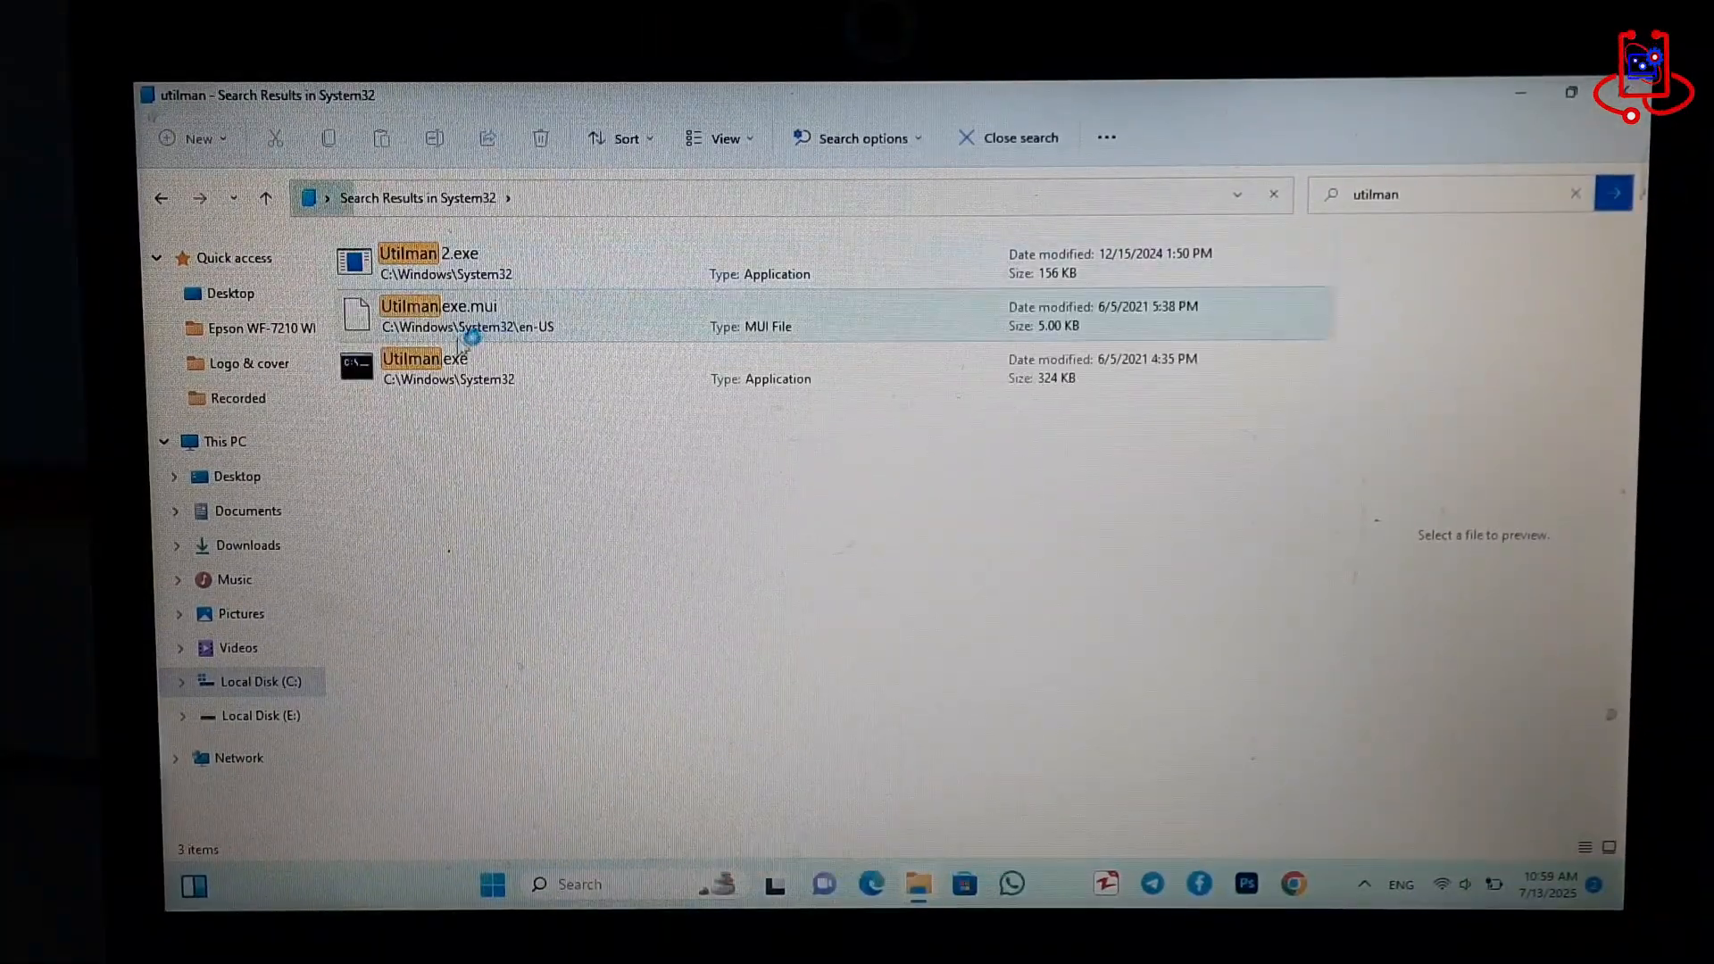
click(425, 368)
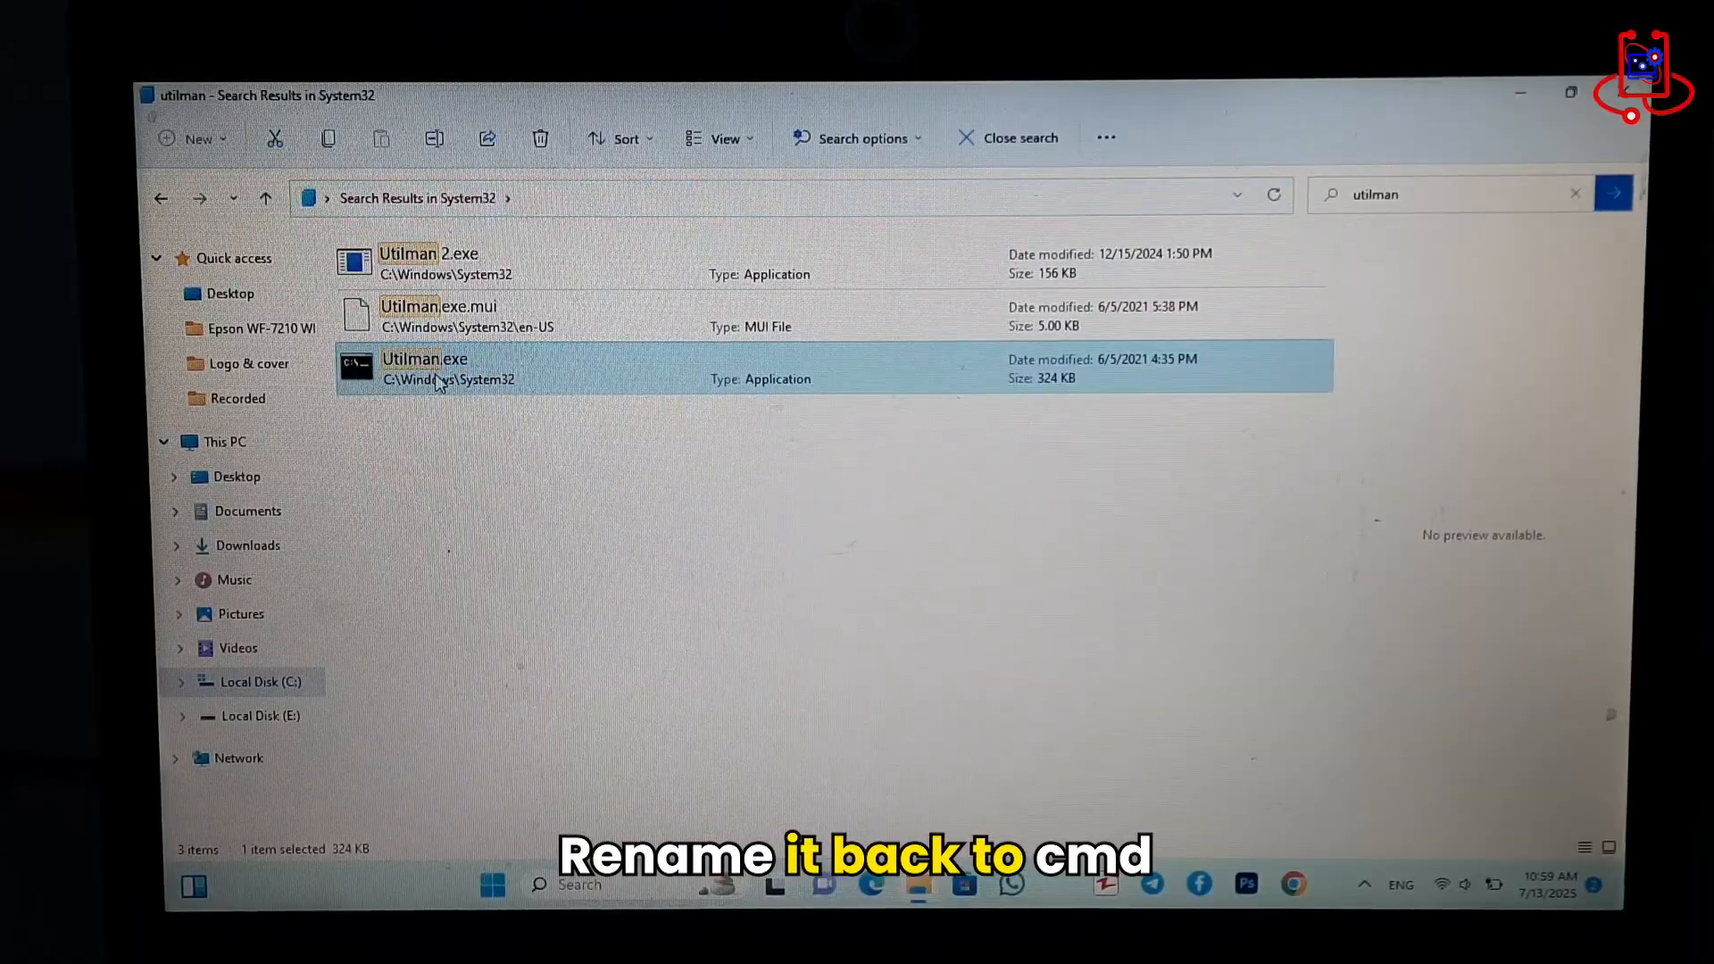
Rename Utilman.exe to cmd.exe via Show more options, continuing past the File Access Denied prompt
right_click(425, 366)
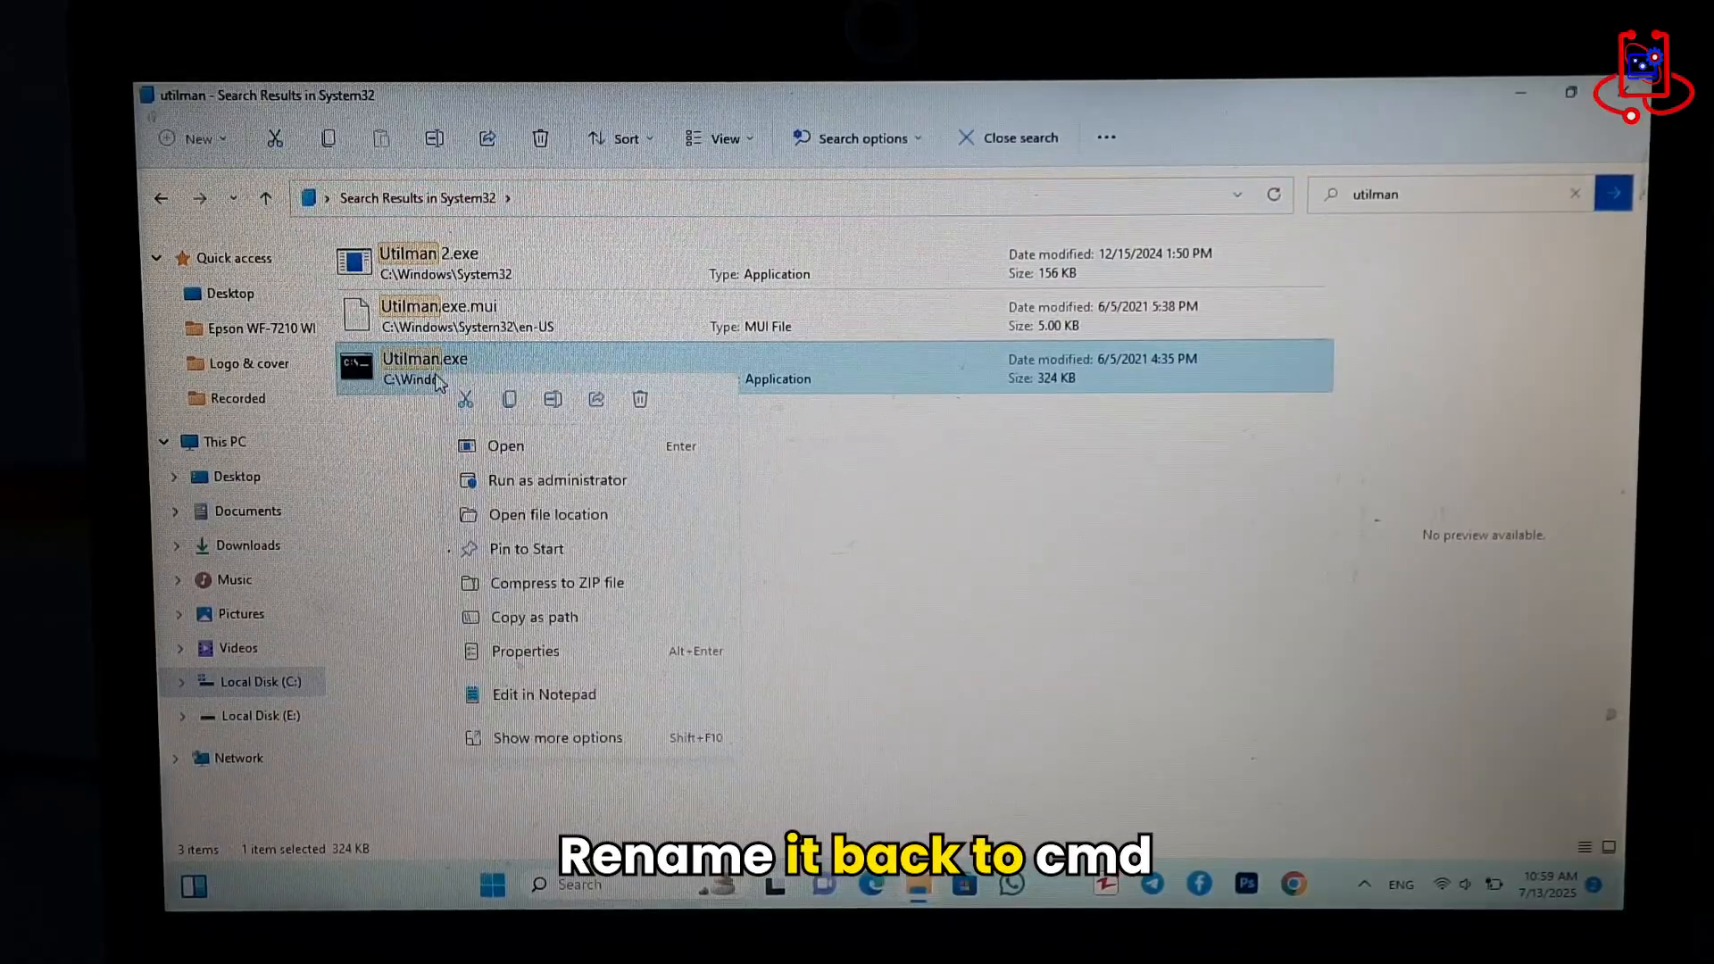
mouse_move(566, 495)
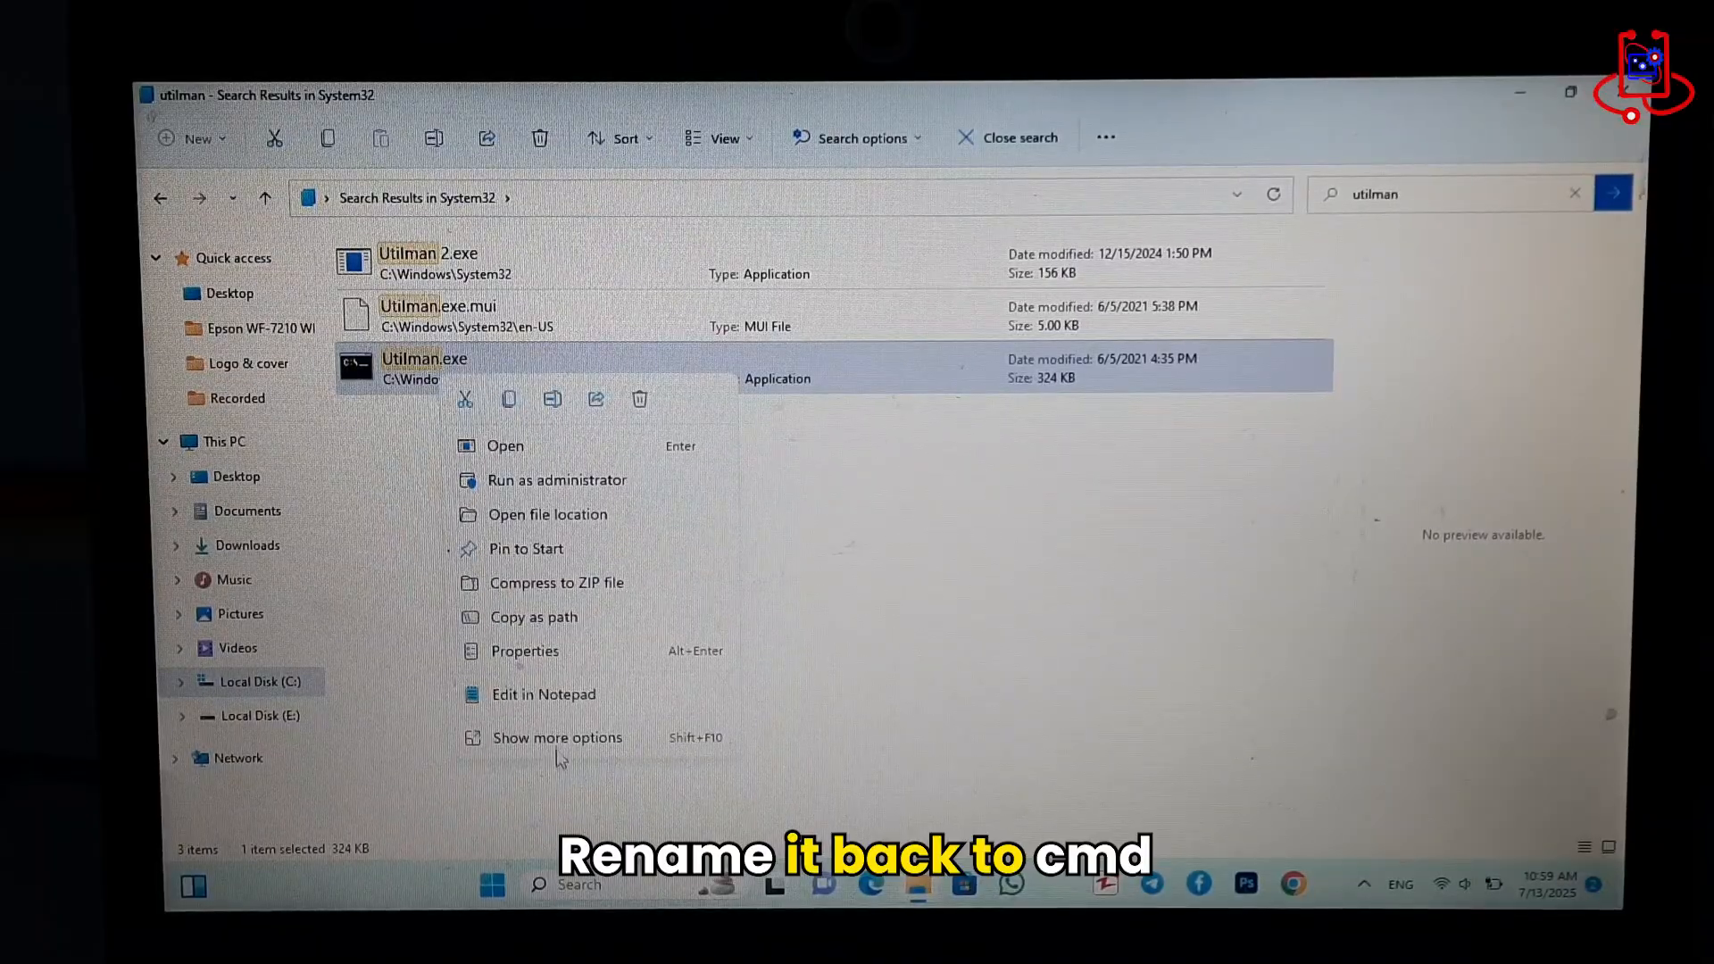
click(558, 738)
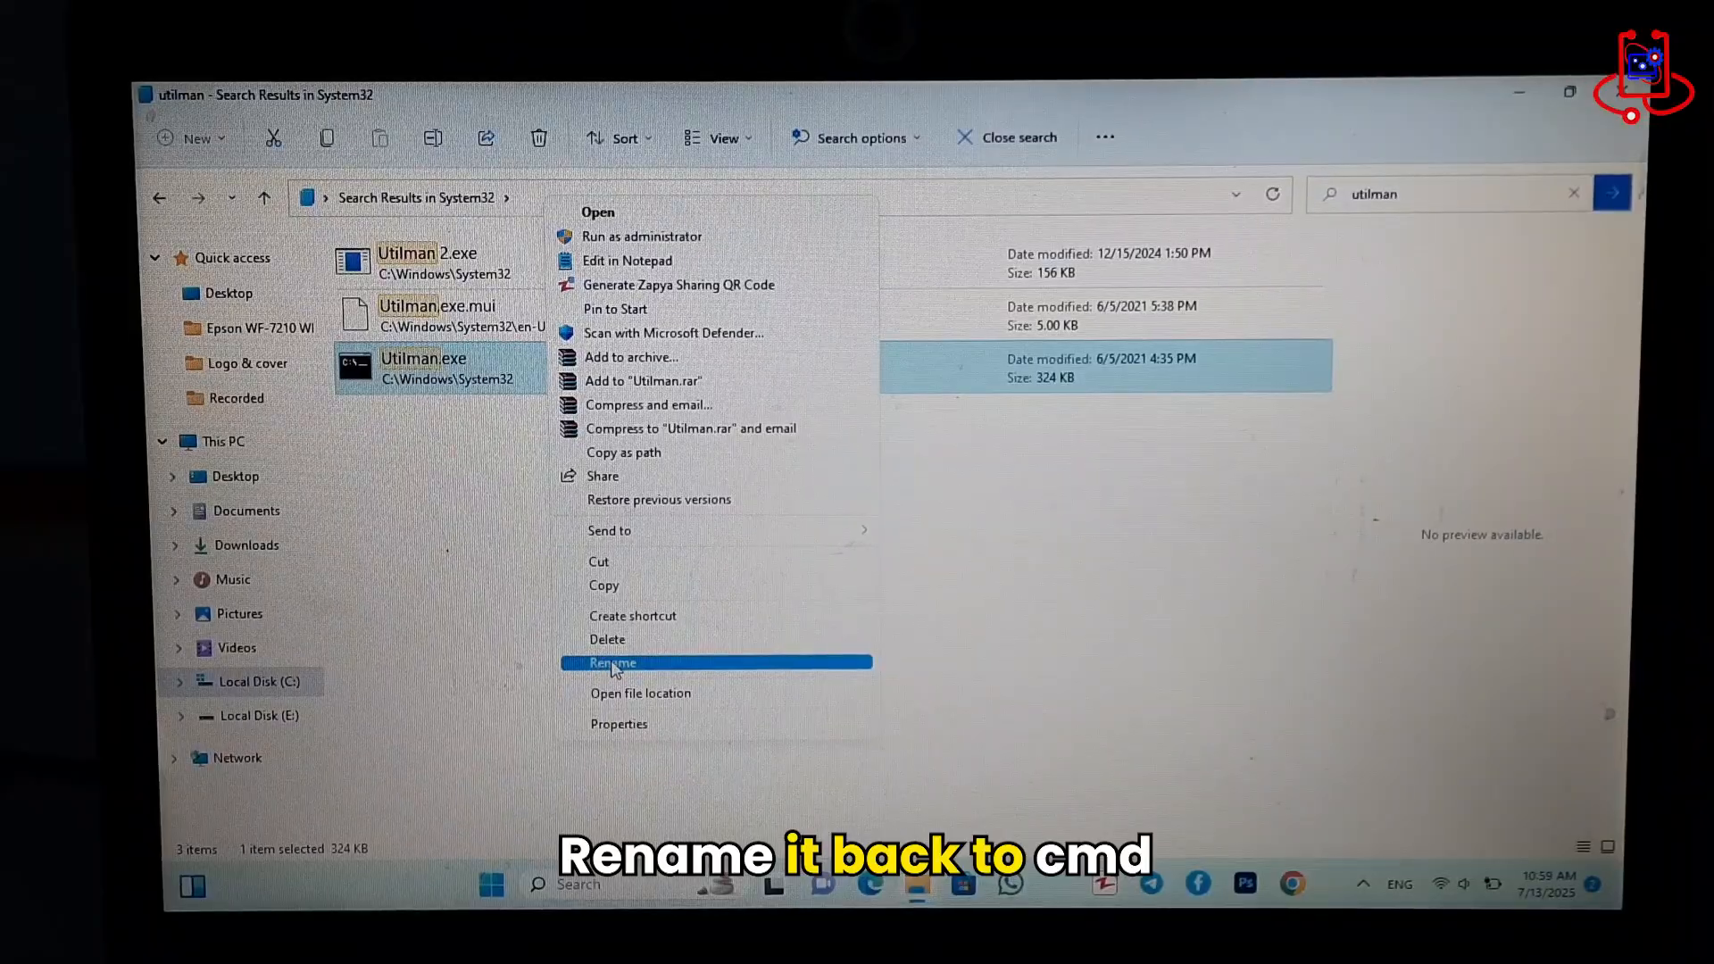
click(613, 662)
text(cm)
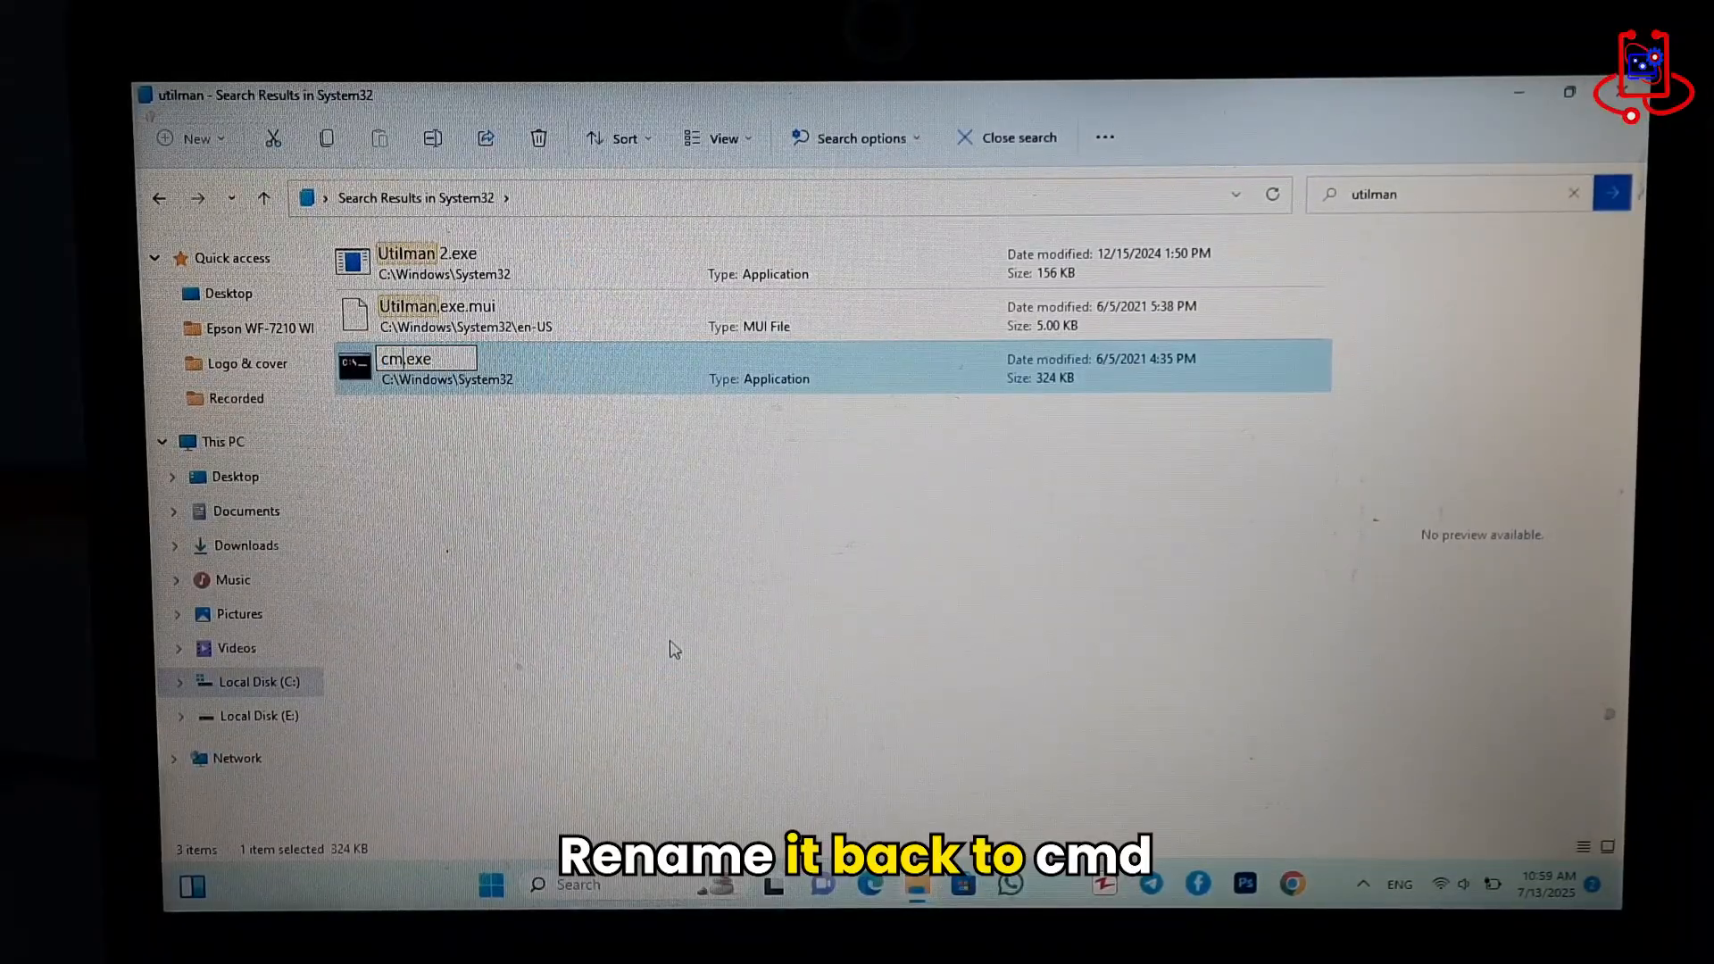
text(d)
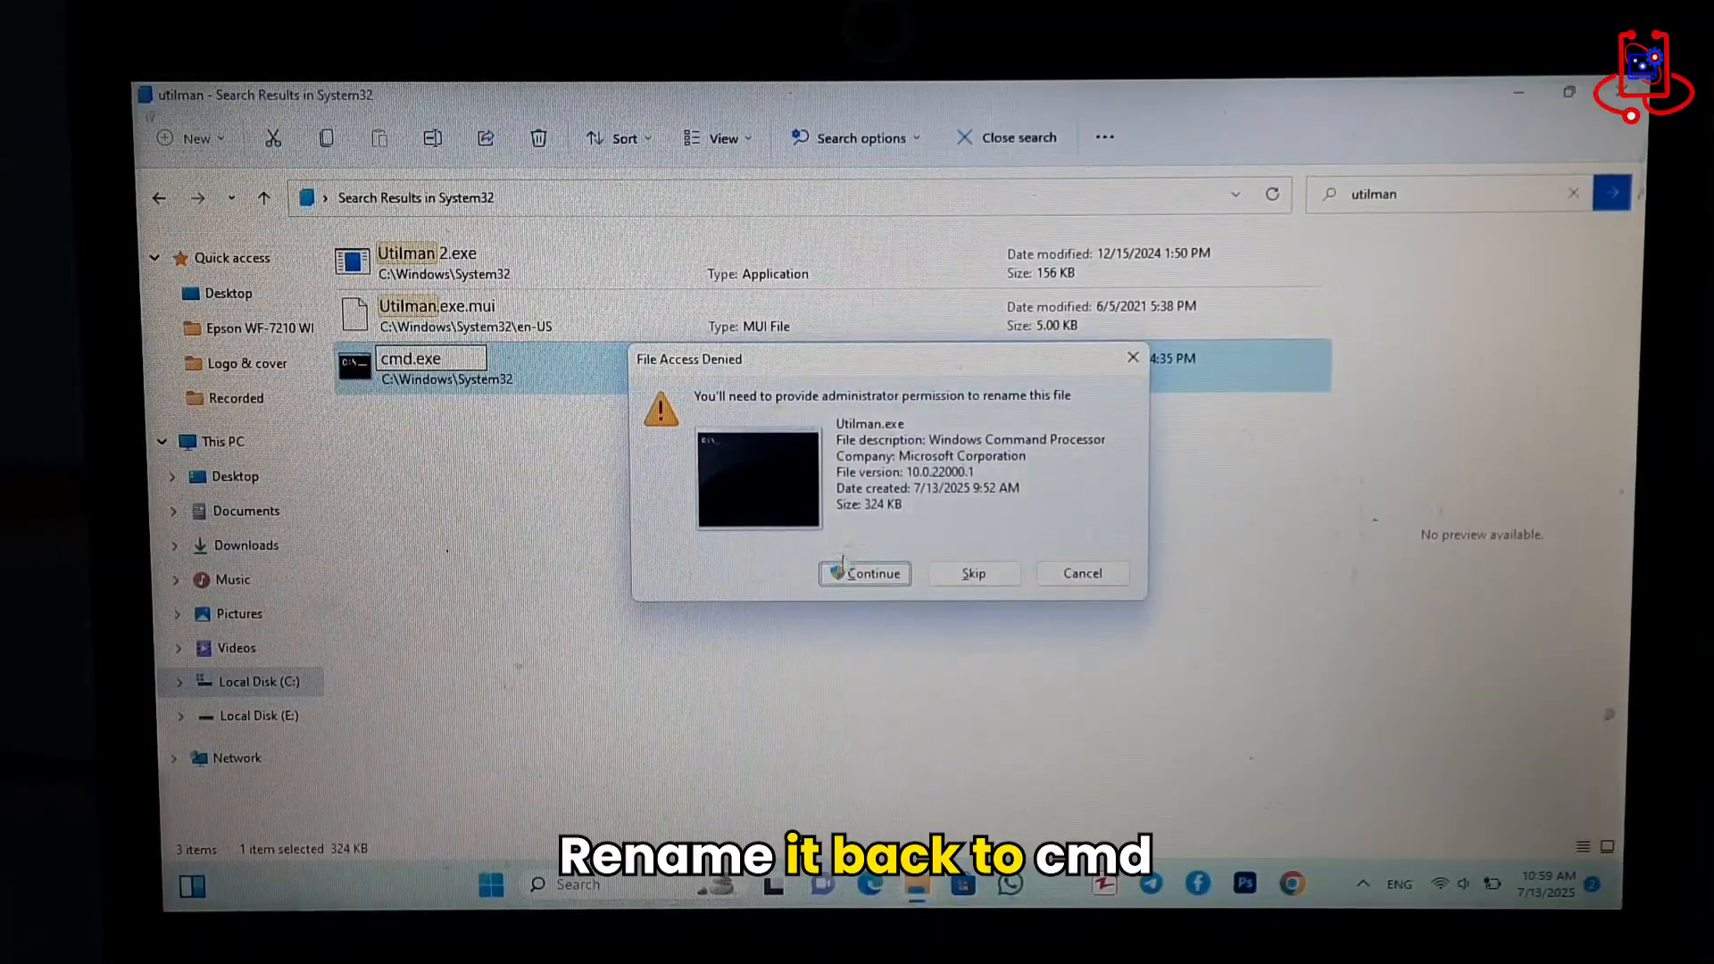
click(864, 573)
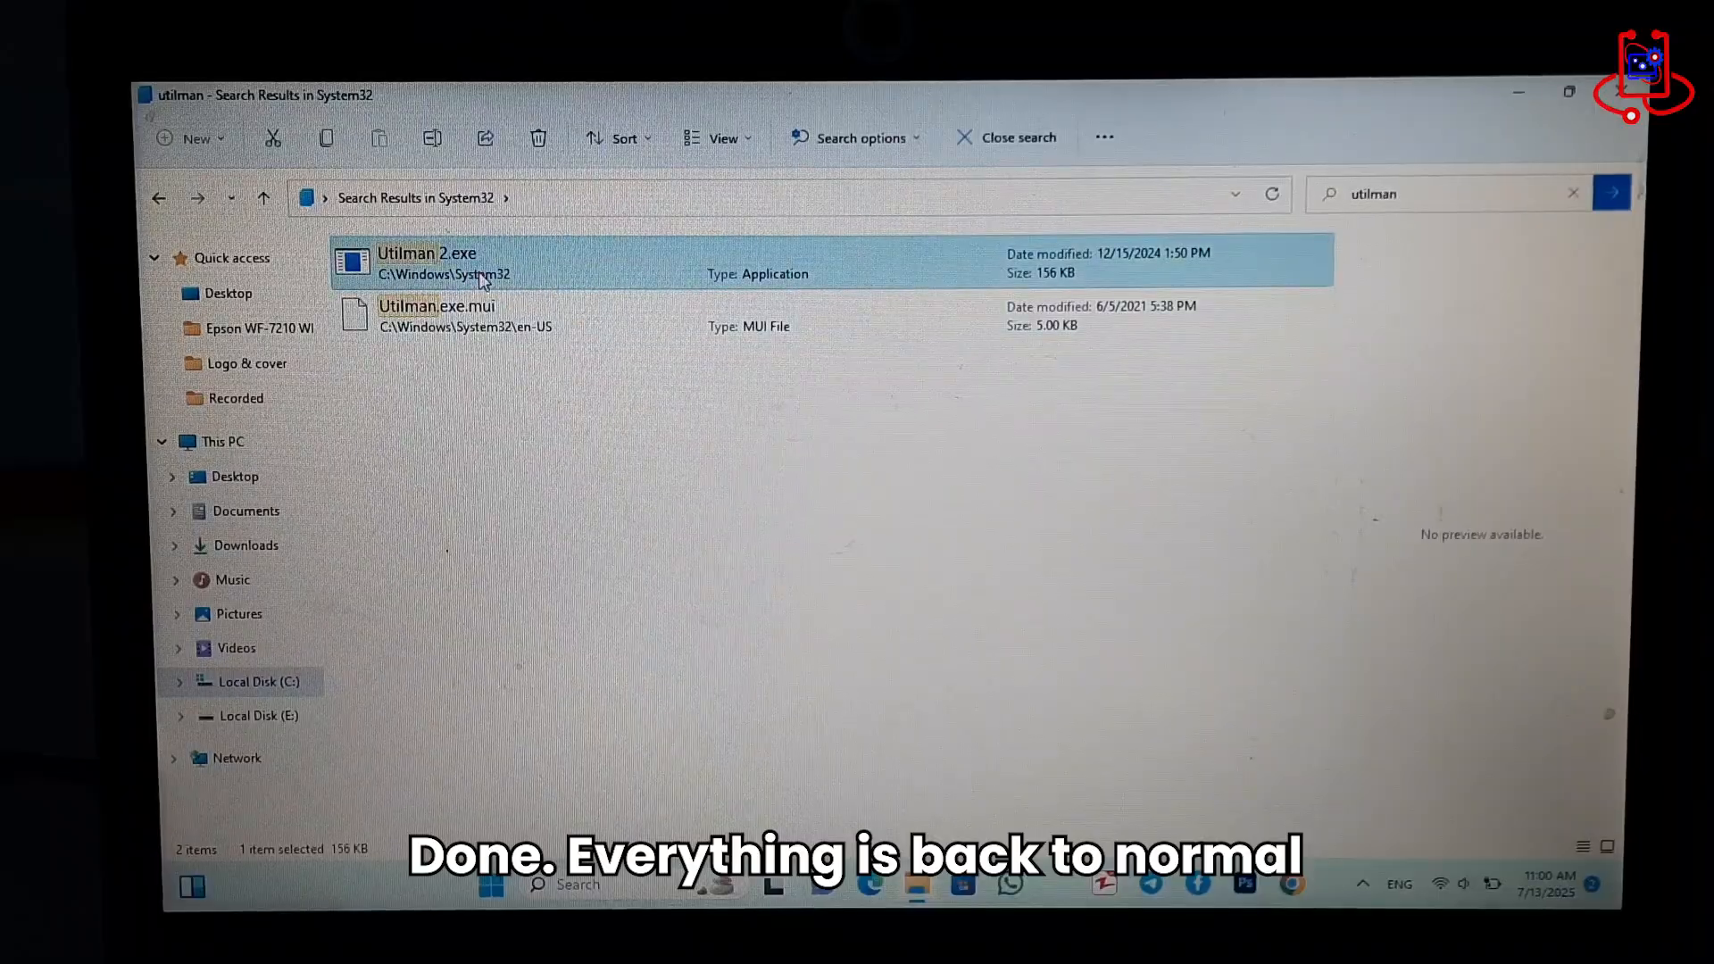
Close File Explorer and search Start for cmd so Command Prompt is the best match
click(427, 412)
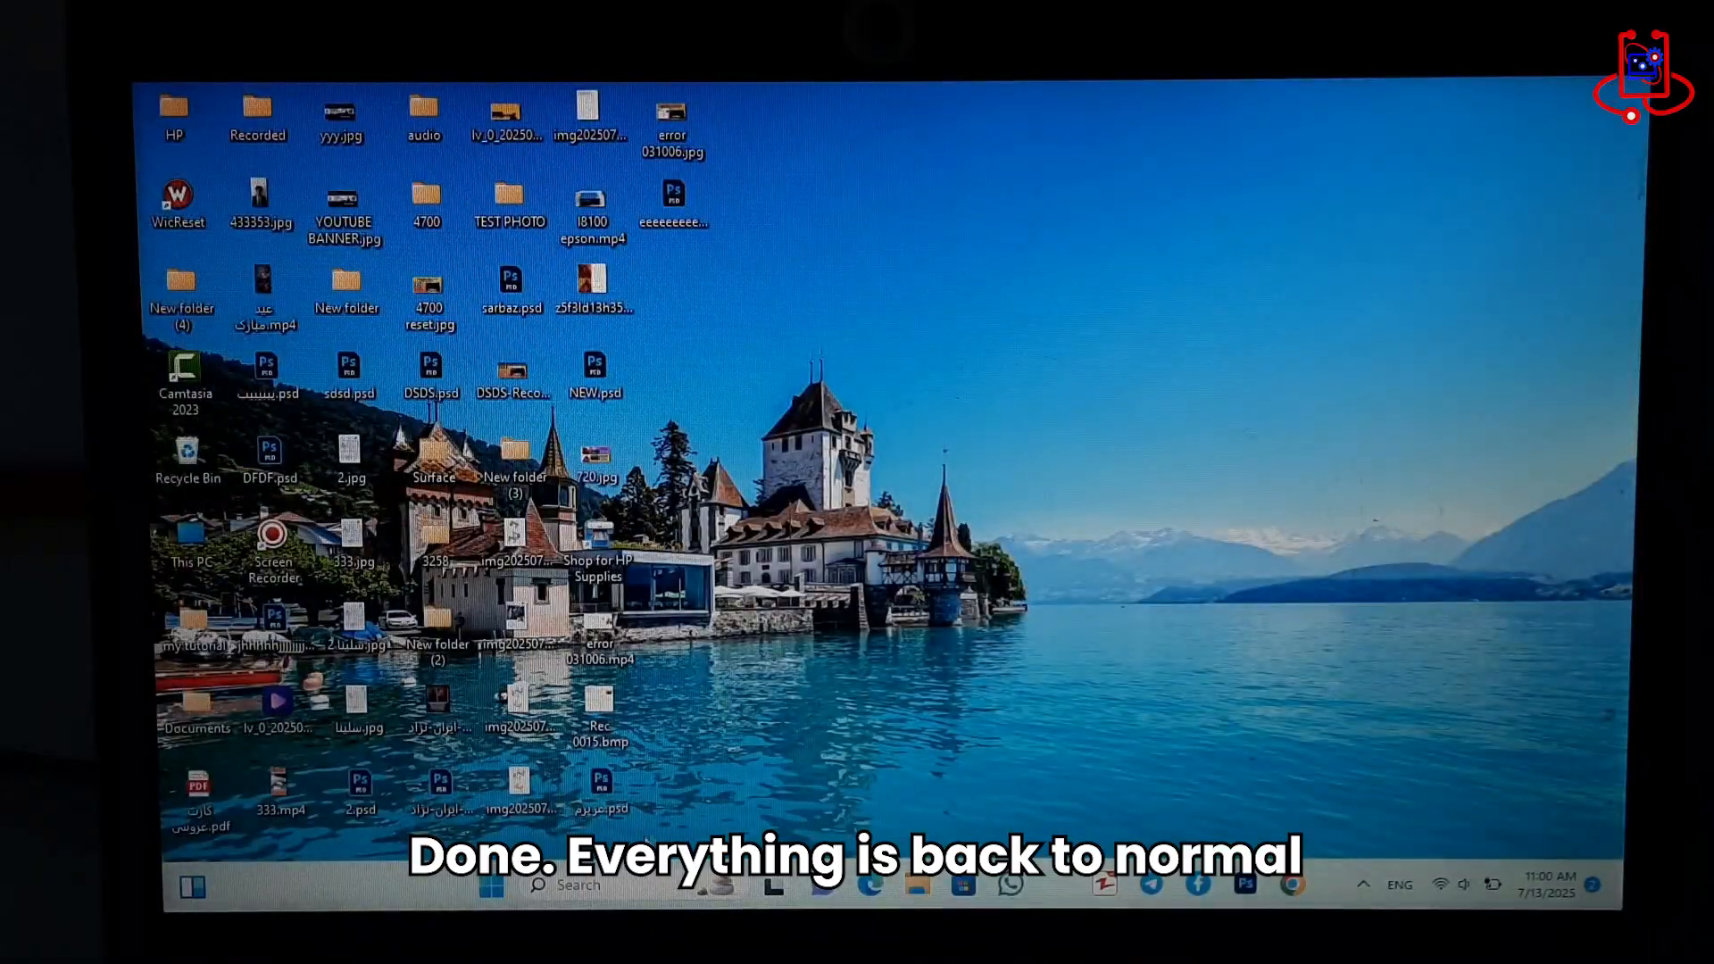
click(489, 886)
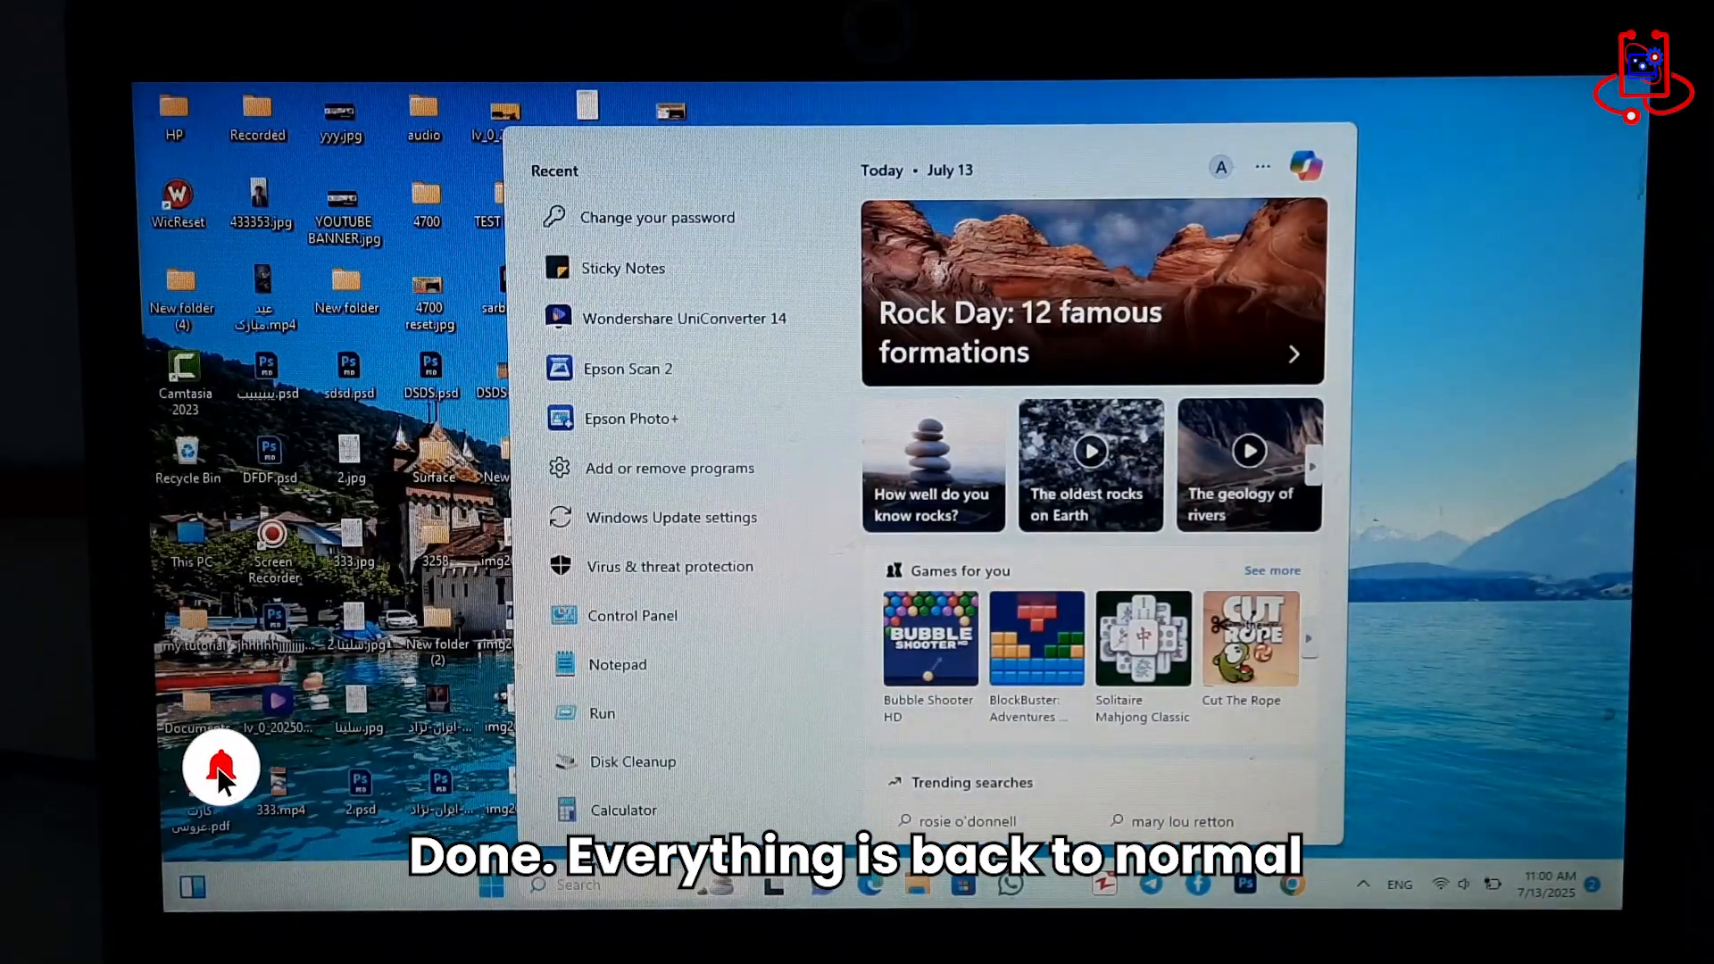
text(cmd)
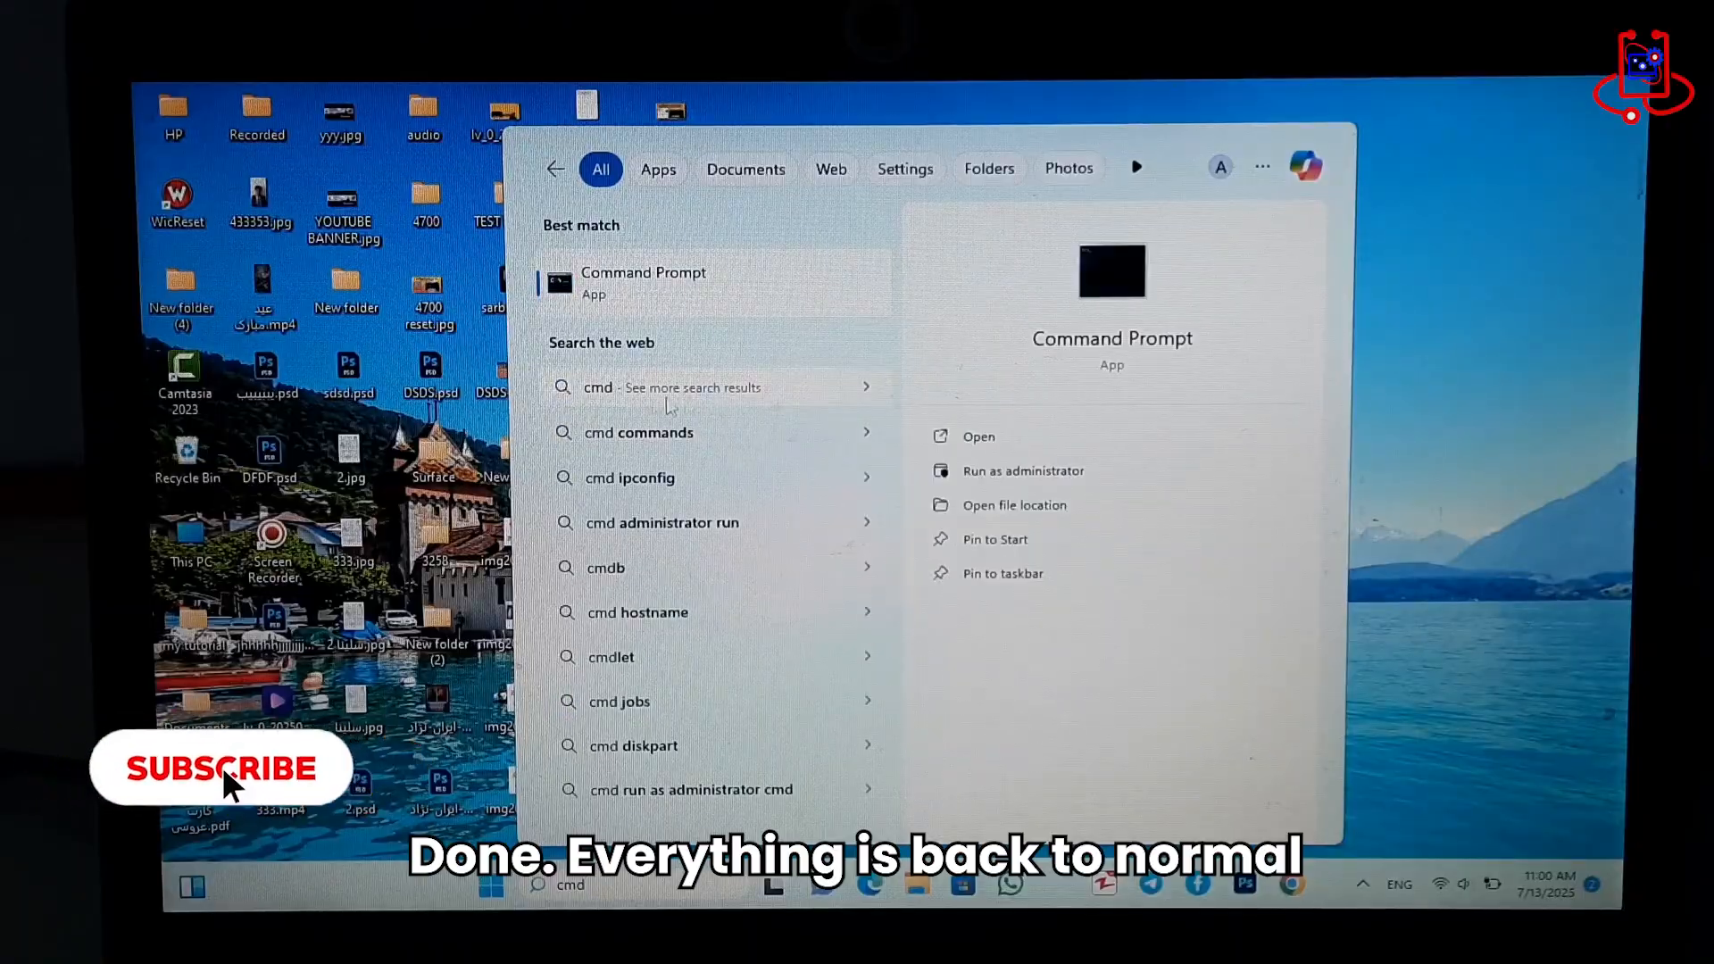